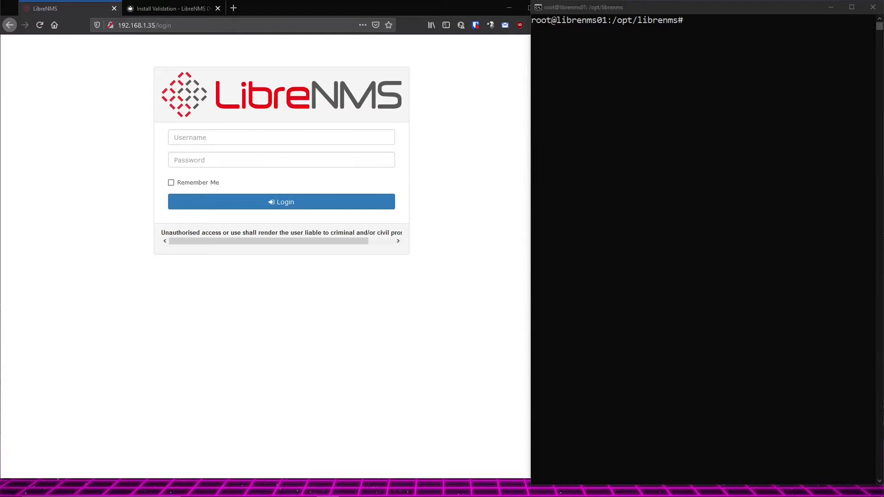
pyautogui.moveTo(211, 193)
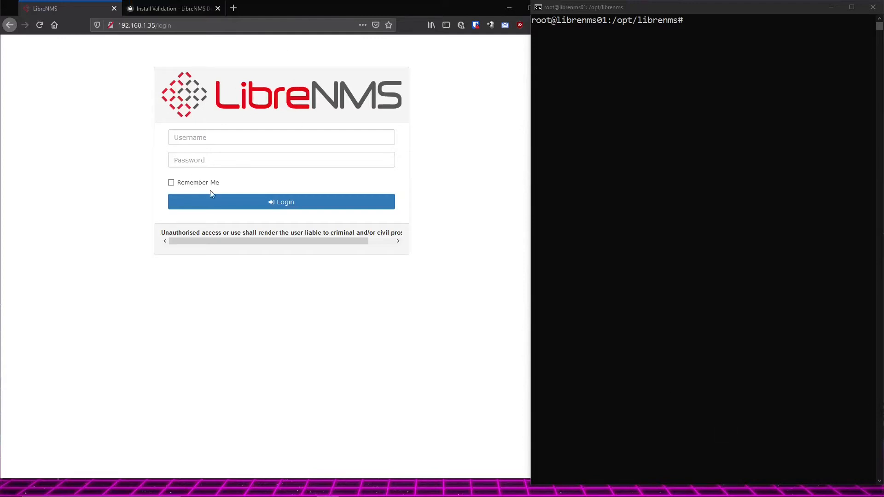
pyautogui.moveTo(226, 168)
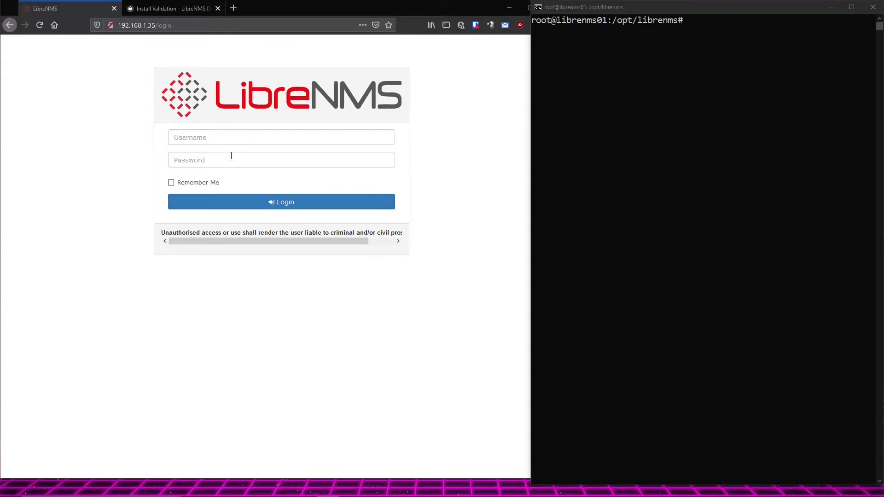
pyautogui.moveTo(197, 70)
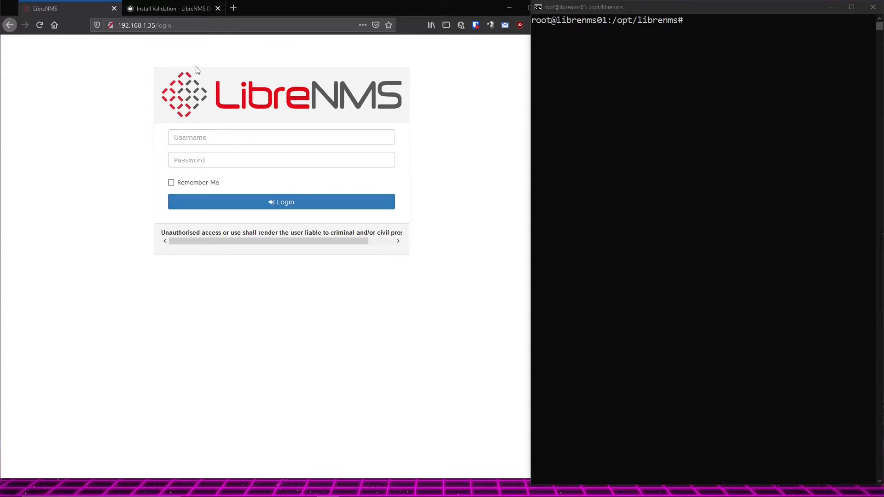
pyautogui.moveTo(165, 179)
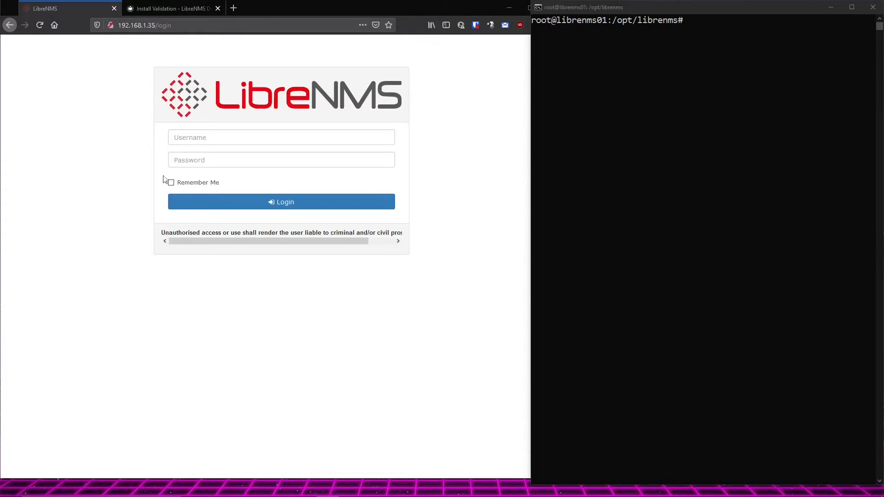
pyautogui.moveTo(231, 153)
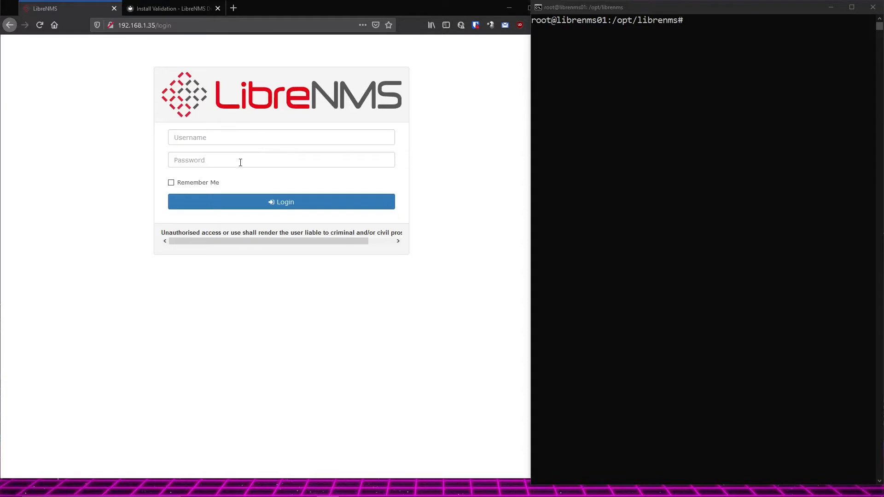
pyautogui.moveTo(293, 229)
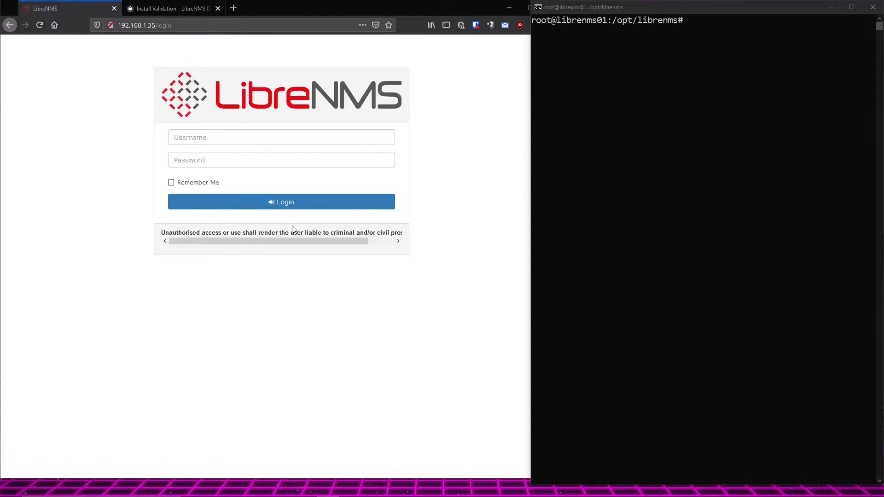
pyautogui.moveTo(311, 202)
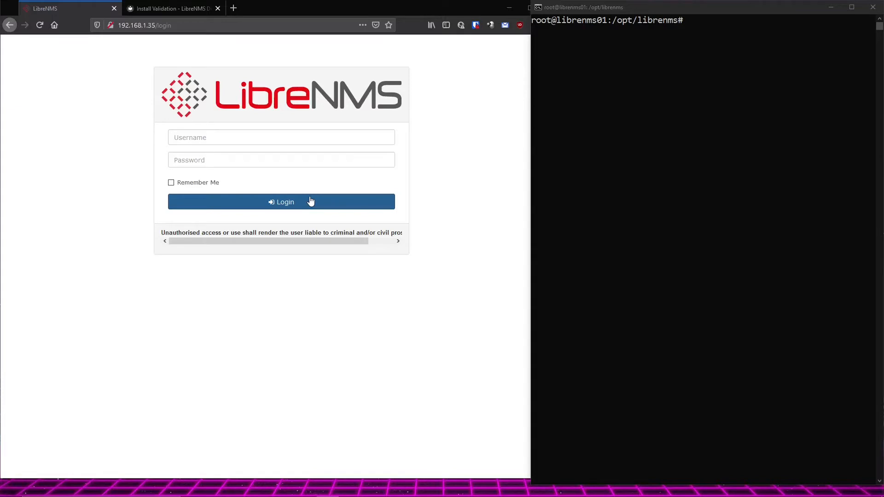
pyautogui.moveTo(308, 119)
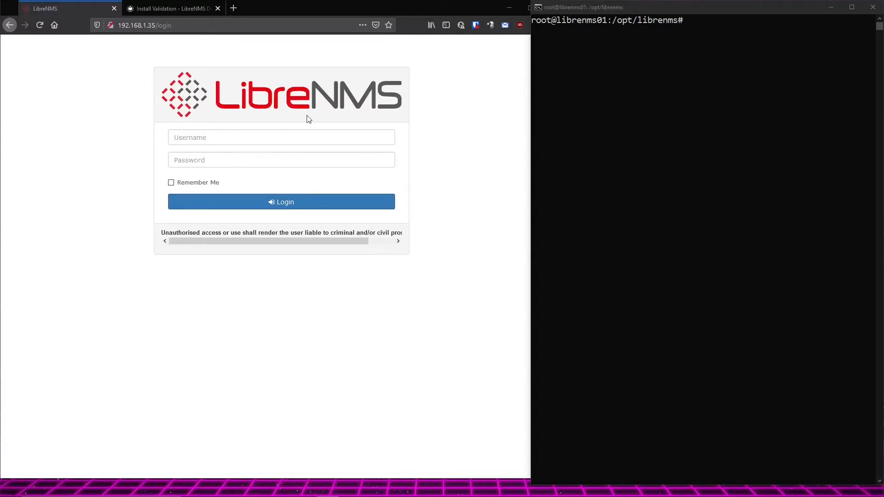
pyautogui.moveTo(514, 148)
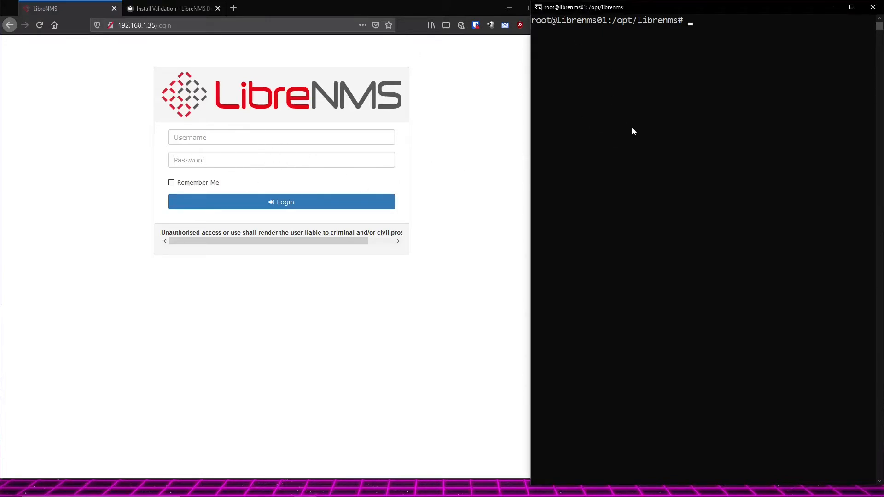
# - Stop the nginx web service with 'systemctl stop nginx.service' in the server shell
pyautogui.click(631, 131)
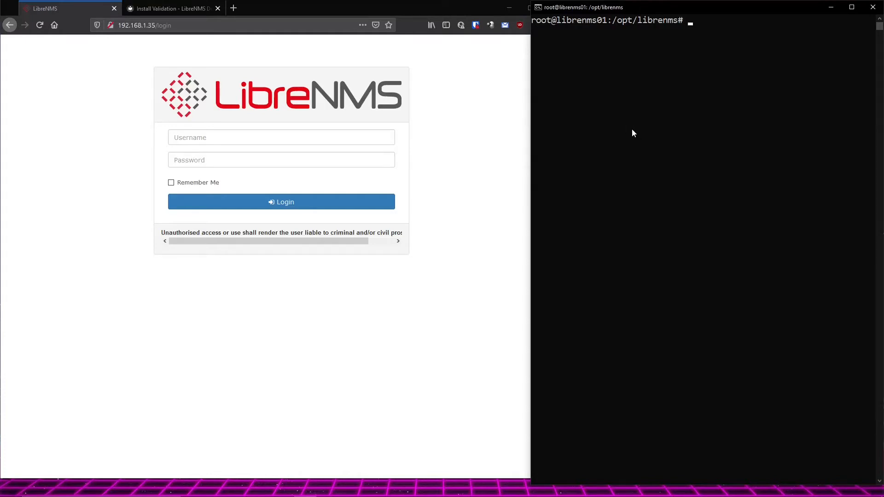
pyautogui.write('syste')
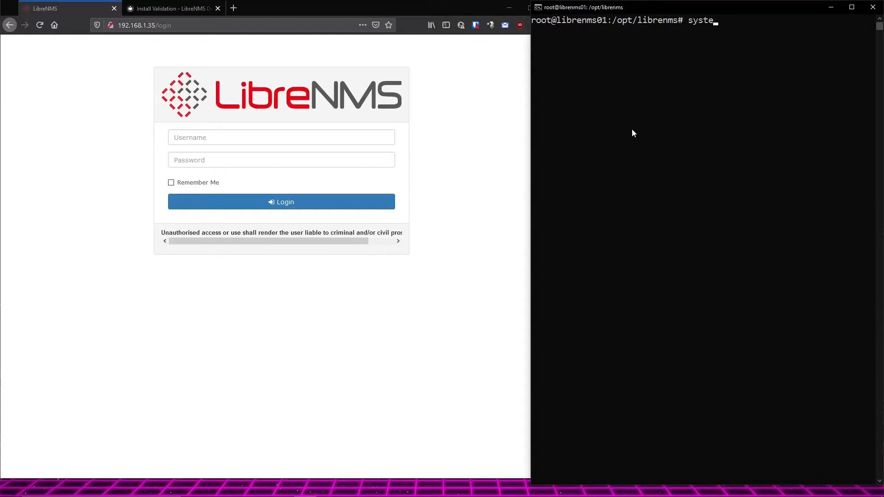
pyautogui.write('mctl ngi')
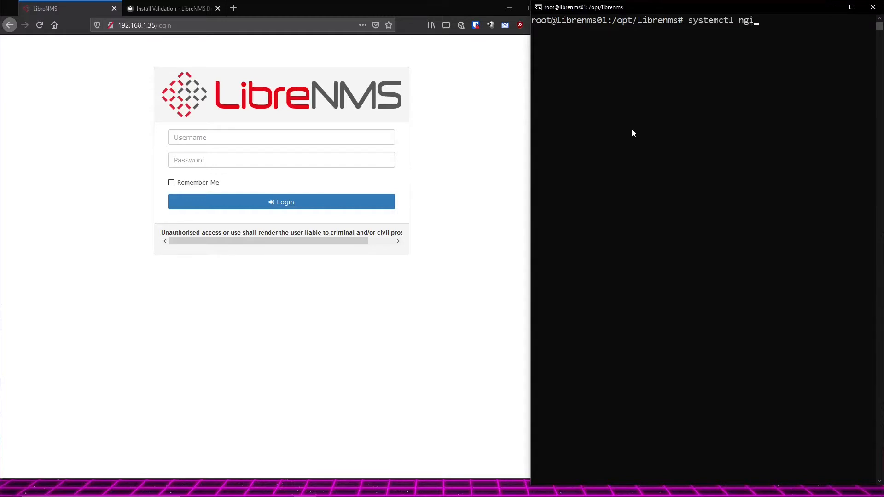
pyautogui.write('stop')
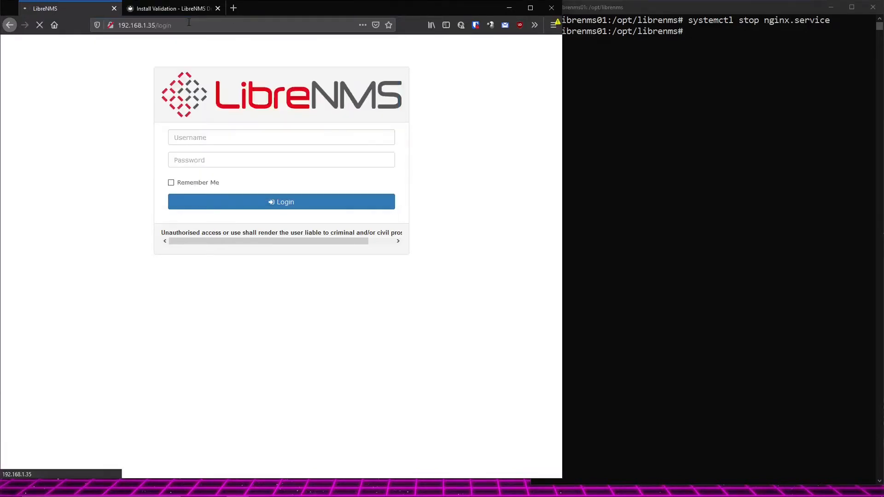
pyautogui.moveTo(23, 8)
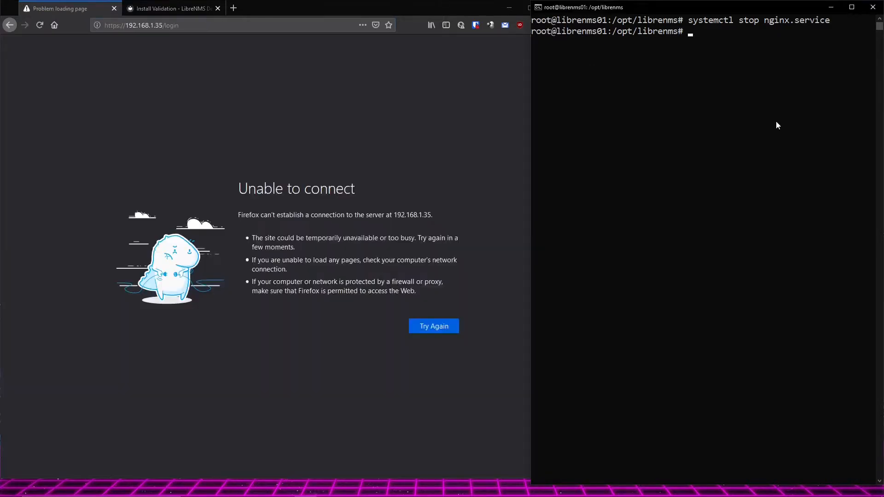
pyautogui.moveTo(741, 125)
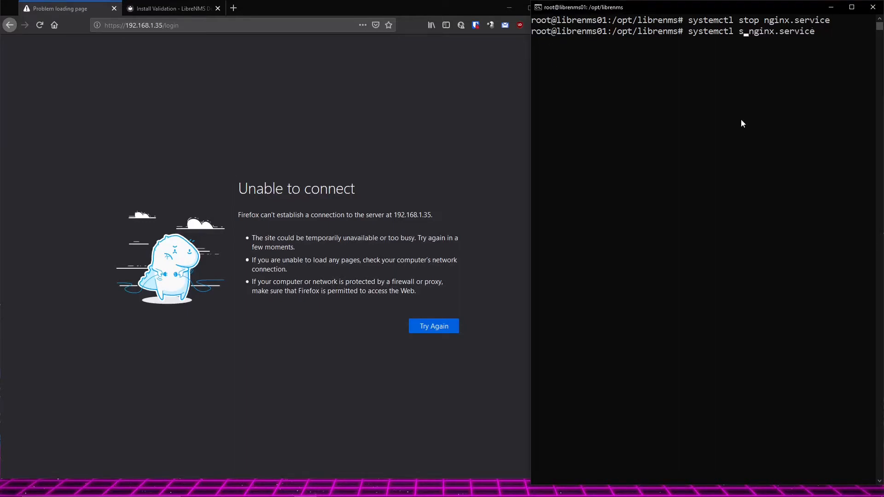
# - Check nginx.service status, start it, and confirm it reports active (running)
pyautogui.press('Return')
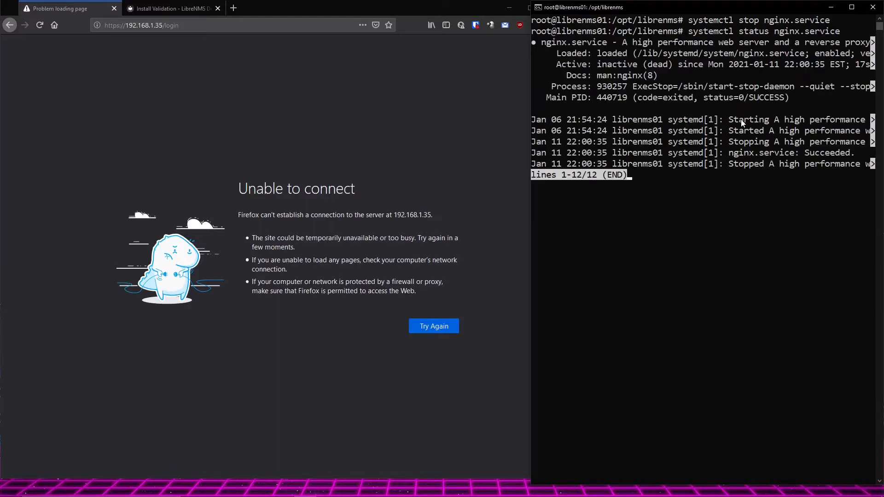
pyautogui.write('systemctl status nginx.service')
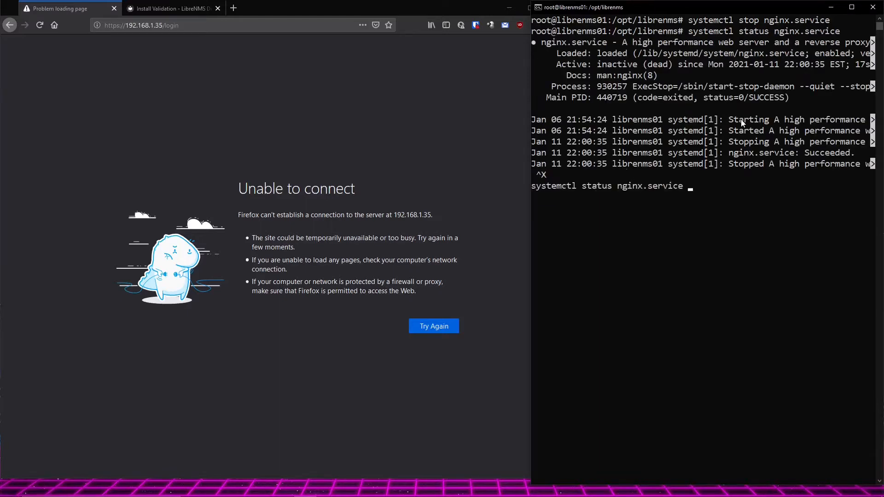
pyautogui.moveTo(598, 62)
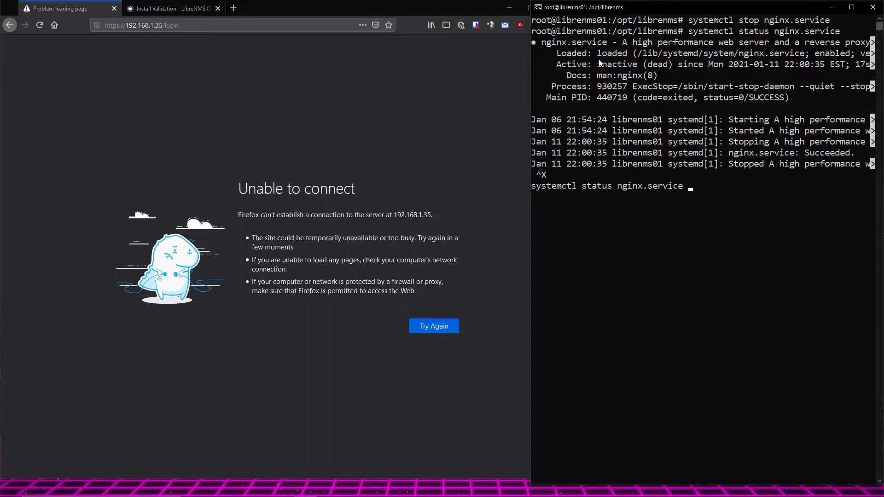
pyautogui.moveTo(765, 104)
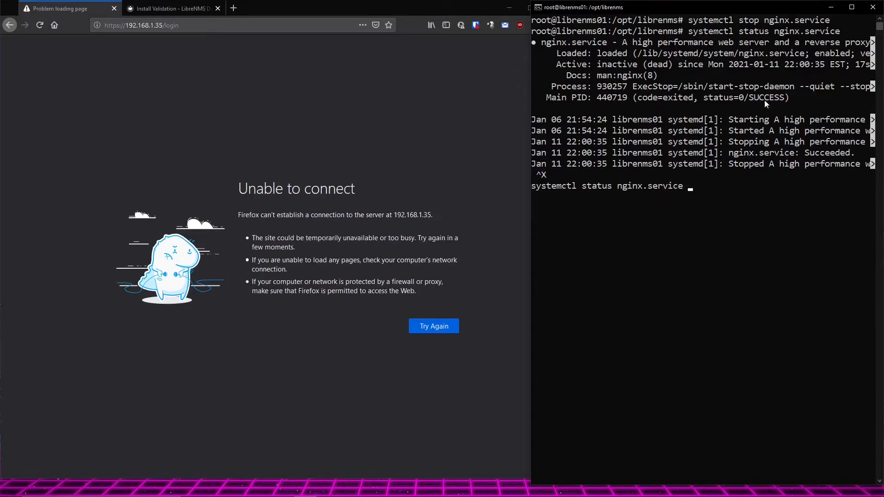
pyautogui.moveTo(730, 194)
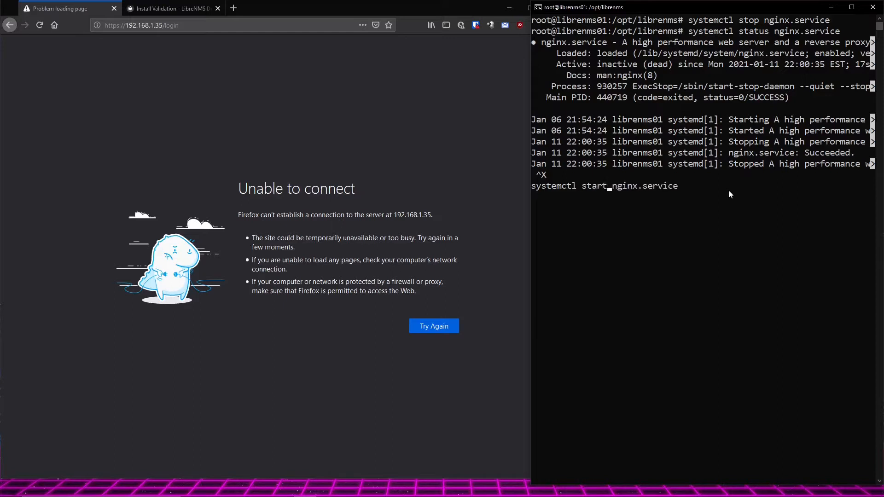
pyautogui.press('Return')
pyautogui.write('systemctl status nginx.service')
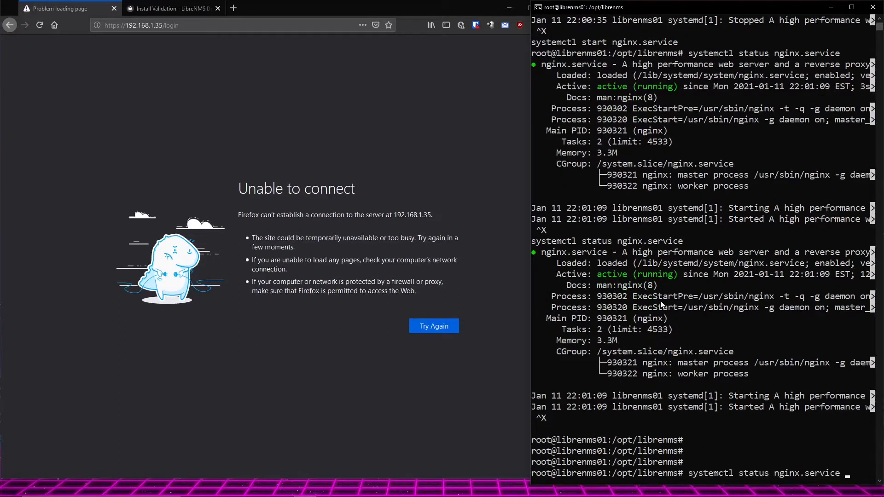
pyautogui.moveTo(639, 276)
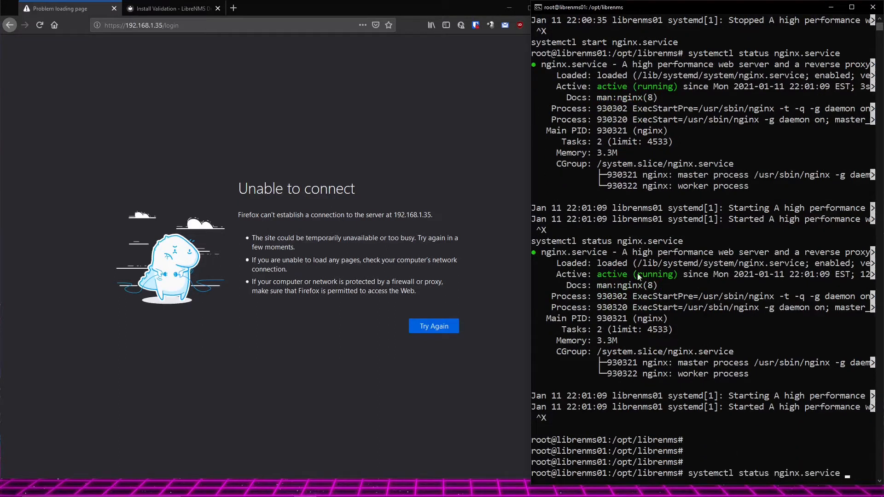
# - Reload the LibreNMS page and log in with the saved admin credentials
pyautogui.click(141, 25)
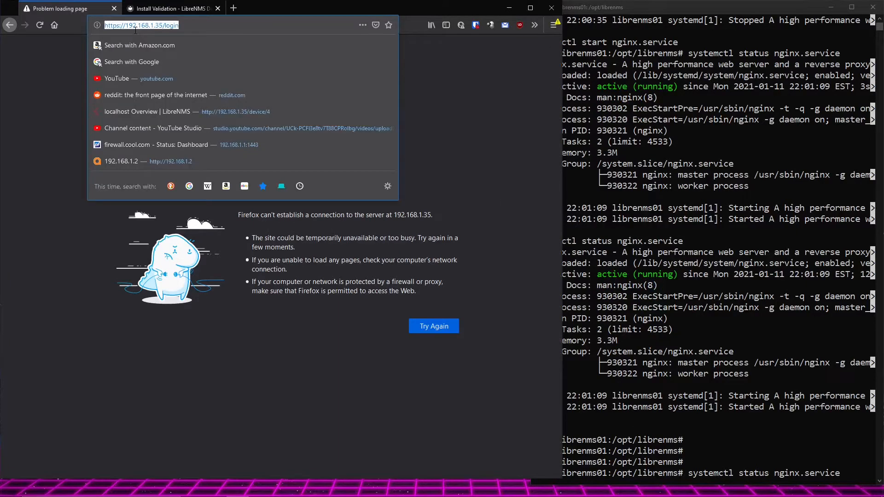
pyautogui.press('Return')
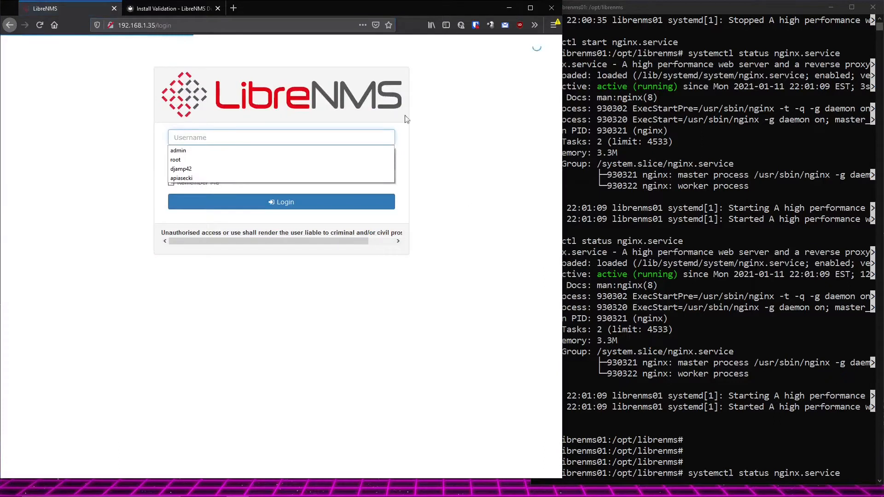
pyautogui.click(280, 202)
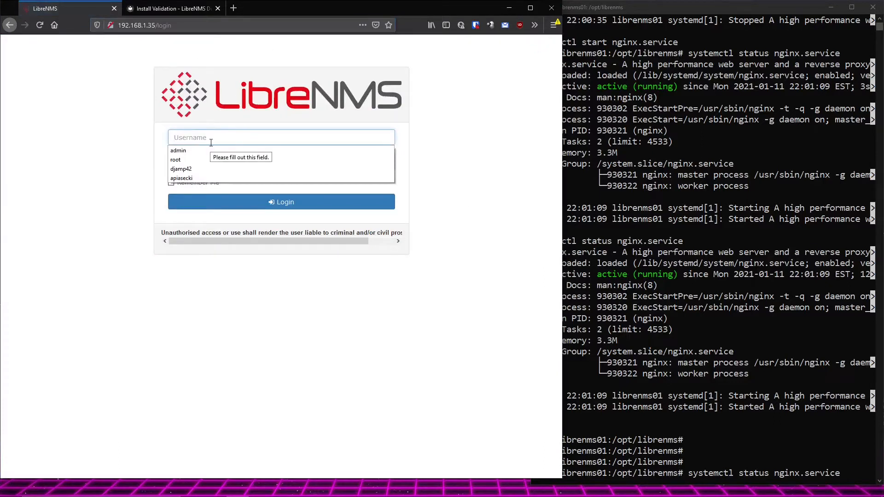
pyautogui.click(178, 151)
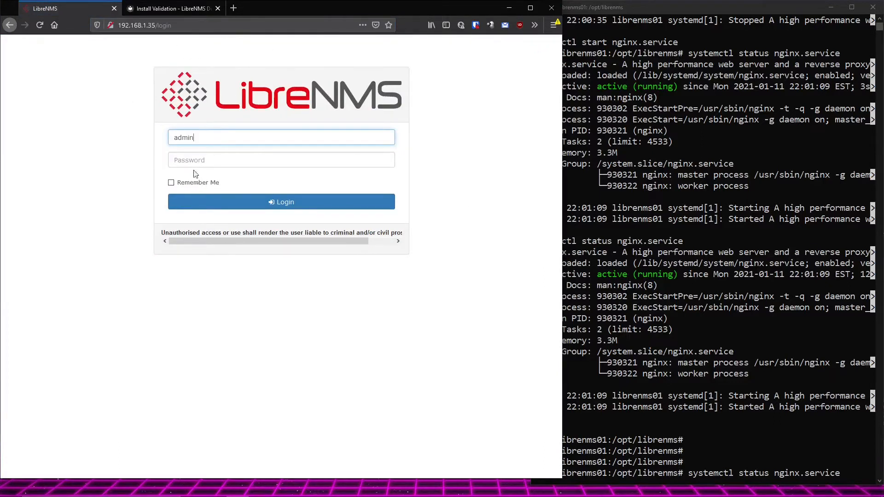
pyautogui.click(281, 160)
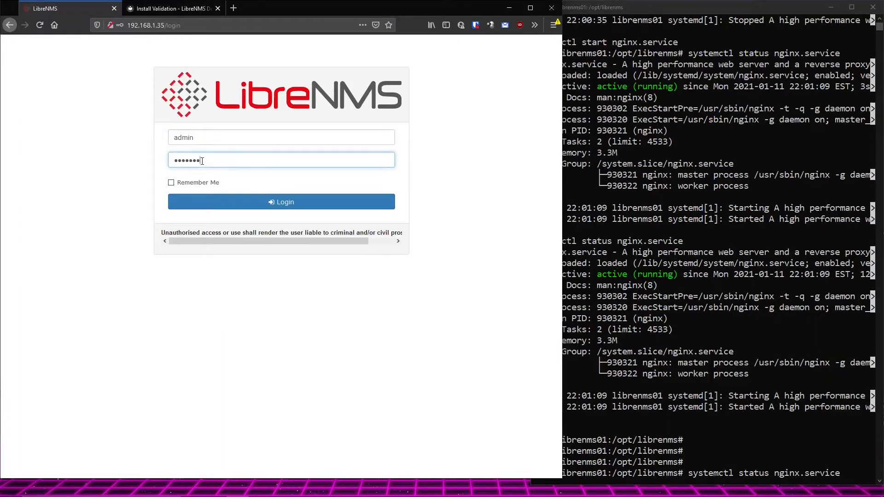
pyautogui.click(281, 202)
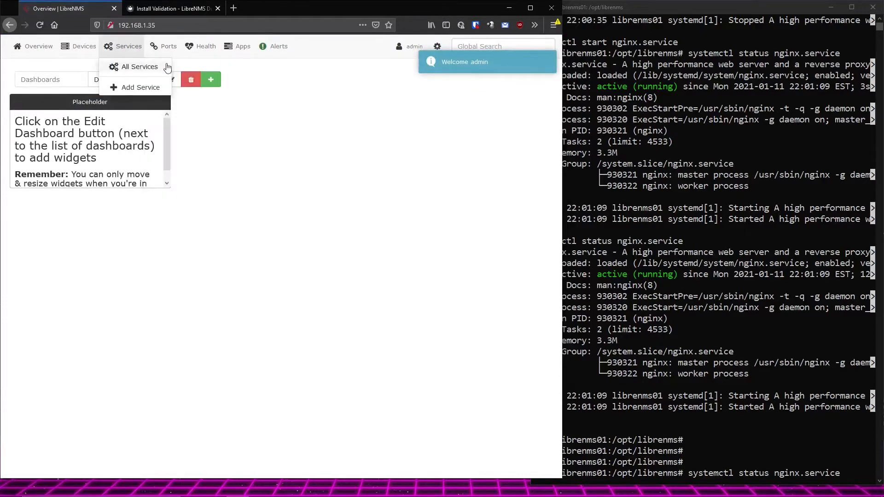
# - Open the All Devices detail list and the overview of device 192.168.1.2
pyautogui.click(83, 46)
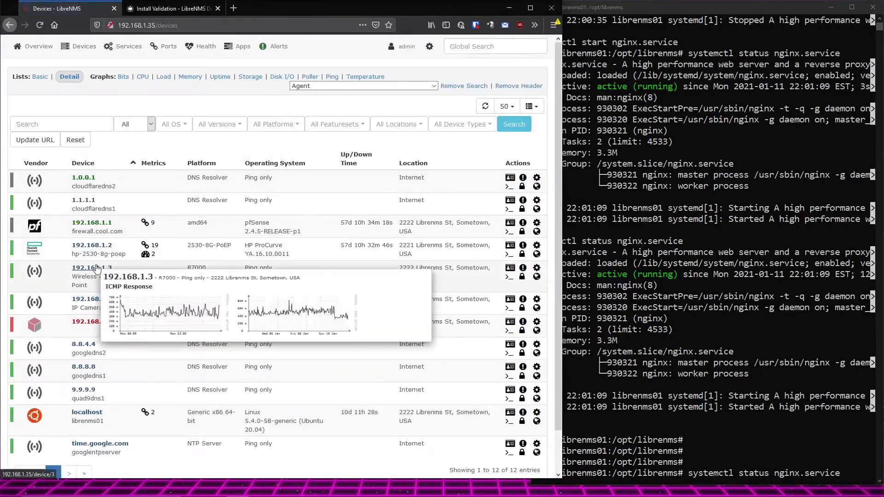
pyautogui.click(92, 245)
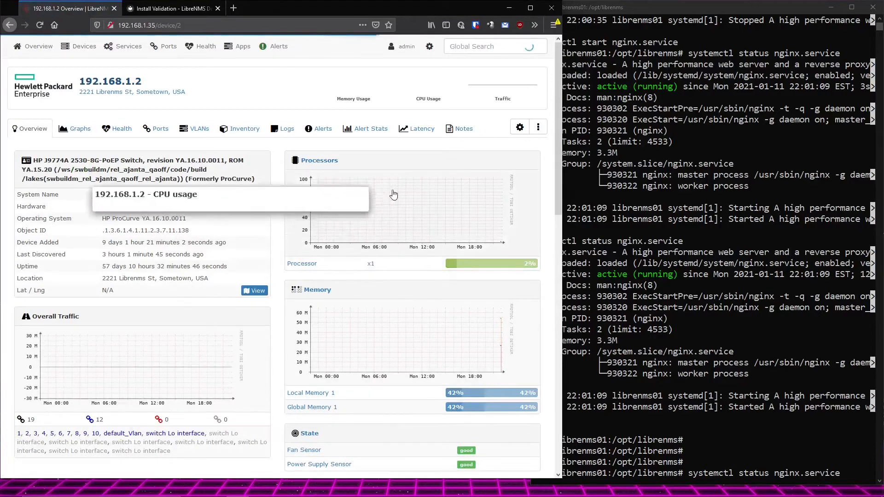
pyautogui.click(132, 91)
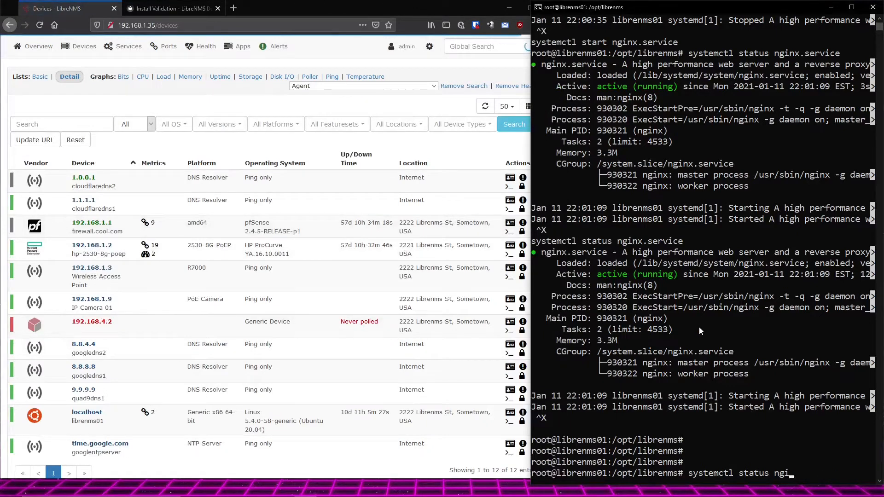
# - Show mariadb.service status as active (running) and clear the mistyped './env' line
pyautogui.press('BackSpace')
pyautogui.write('mariadb.service')
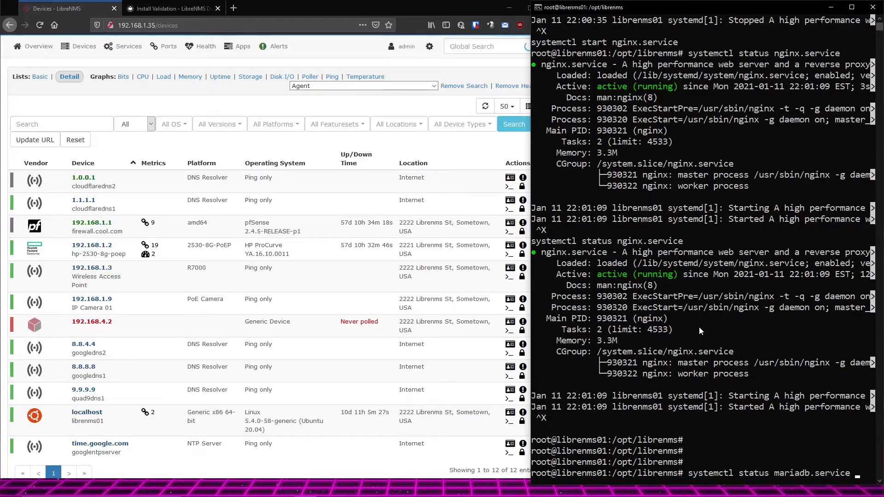
pyautogui.press('Return')
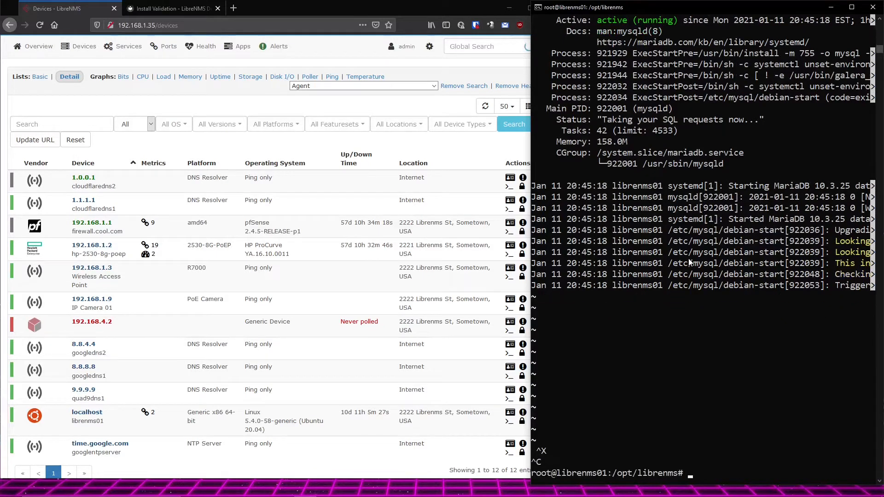
pyautogui.write('./env')
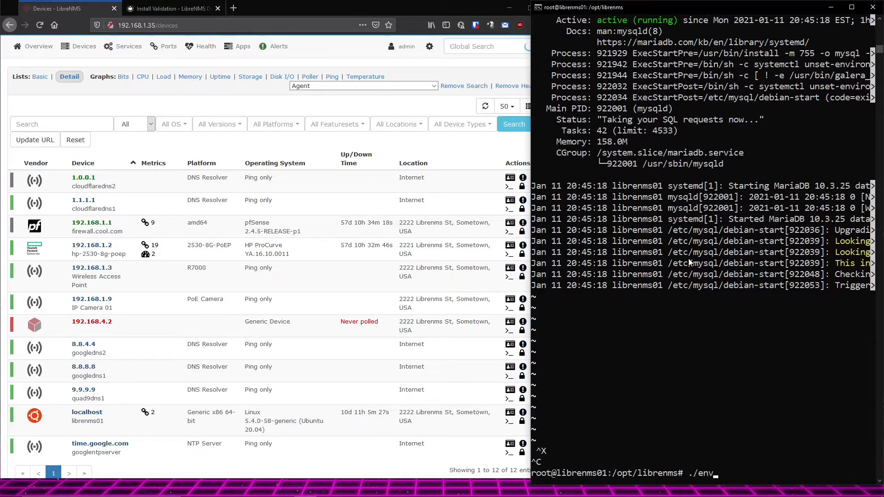
pyautogui.press('BackSpace')
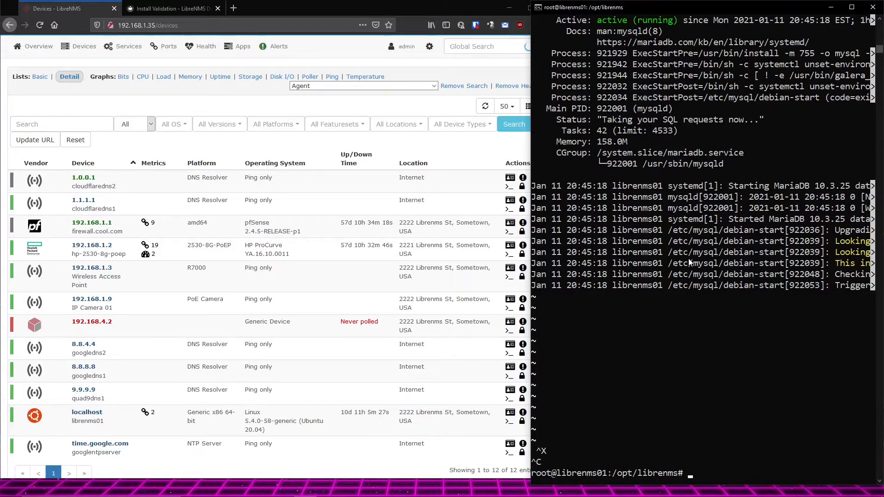
pyautogui.write('./e')
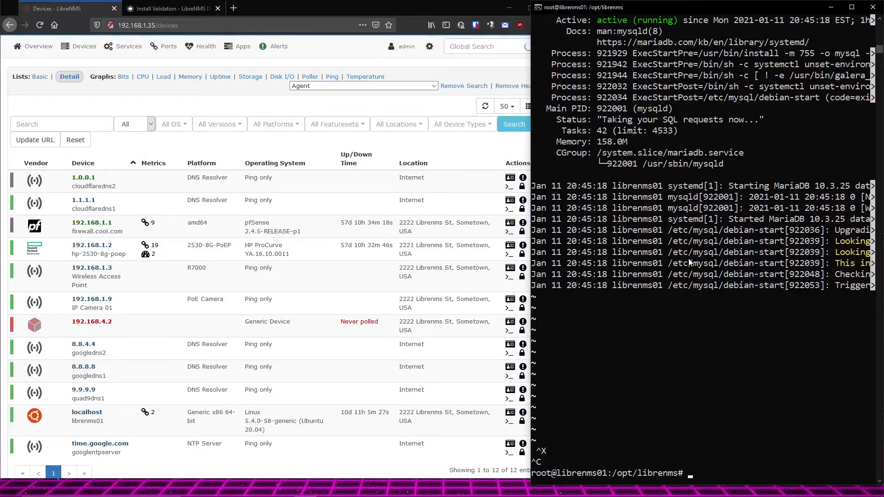
# - As the librenms user, print the .env database settings and open .env in nano
pyautogui.write('s')
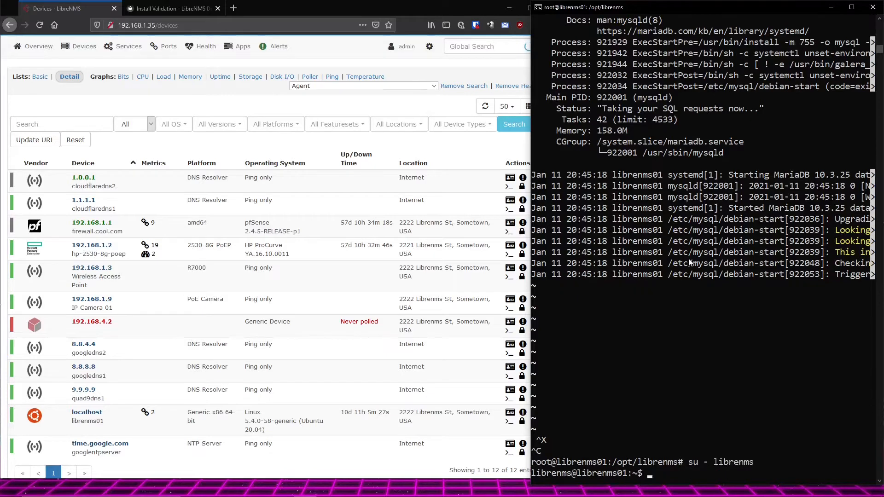
pyautogui.write('cat')
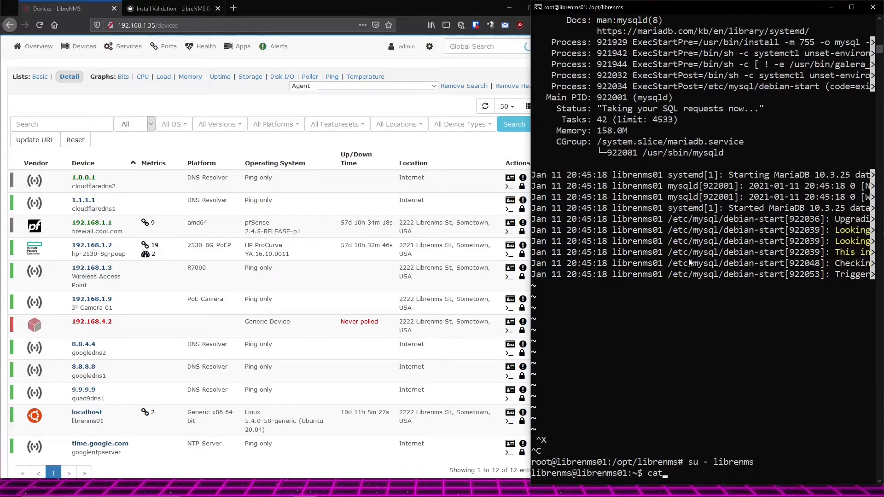
pyautogui.write('.env')
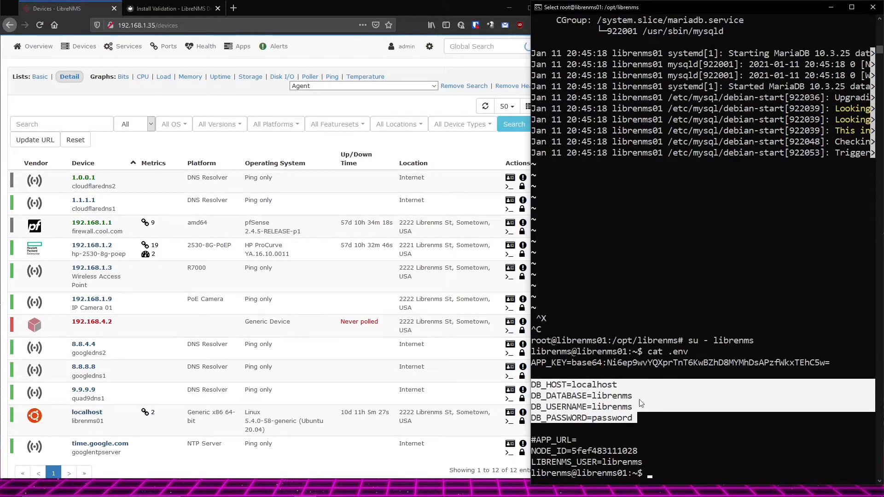
pyautogui.moveTo(540, 397)
pyautogui.write('=')
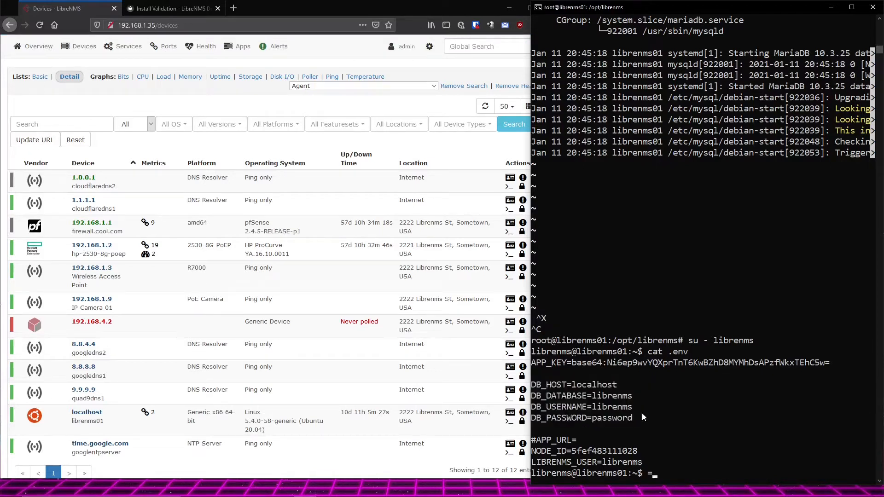
pyautogui.write('nano .env')
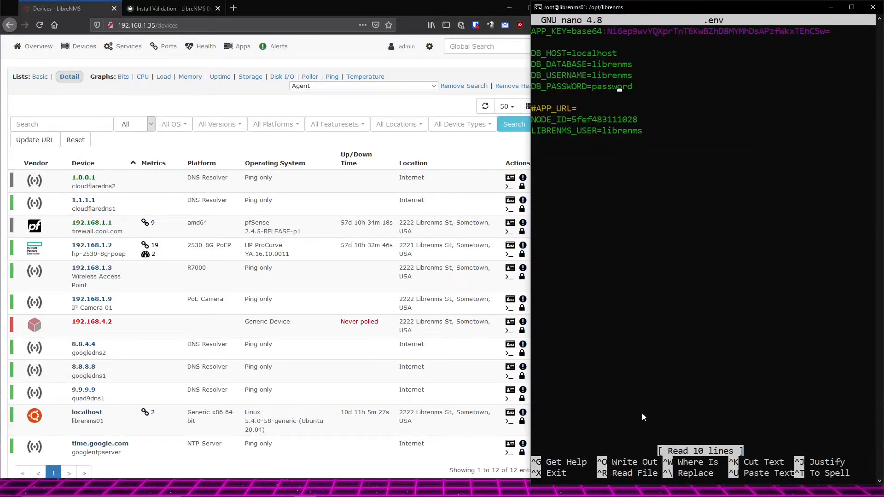
pyautogui.write('12')
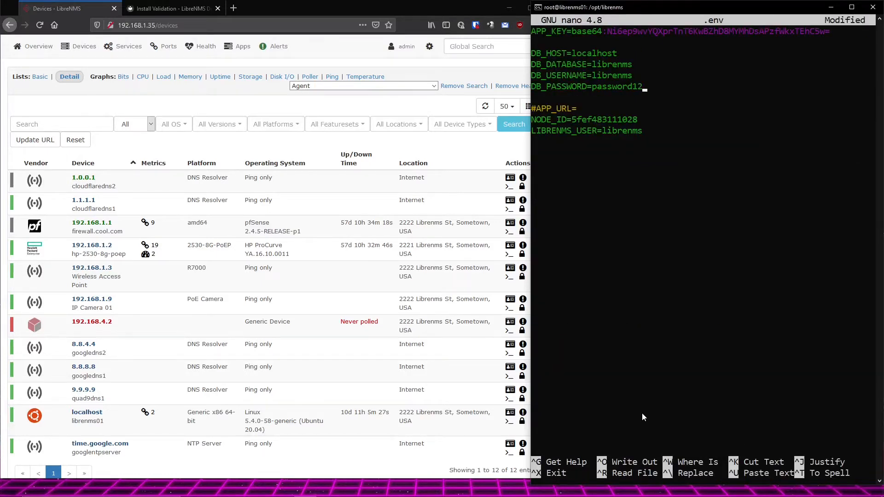
pyautogui.press('ctrl+o')
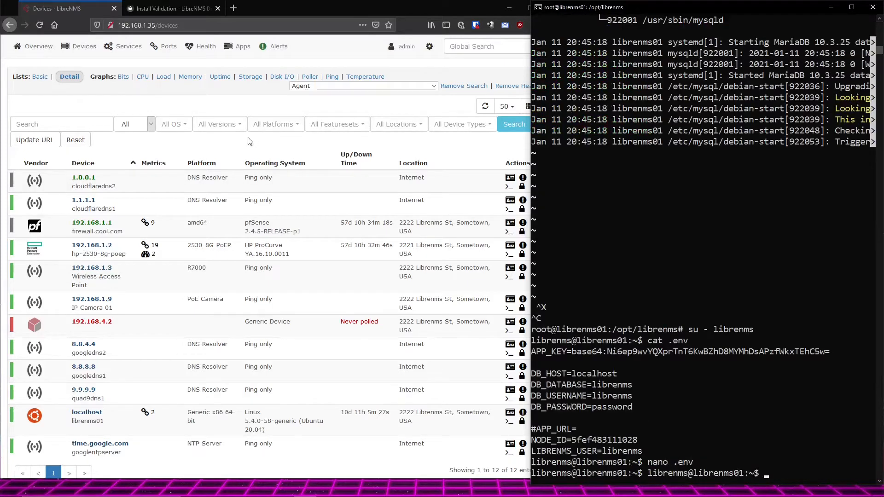
pyautogui.moveTo(482, 361)
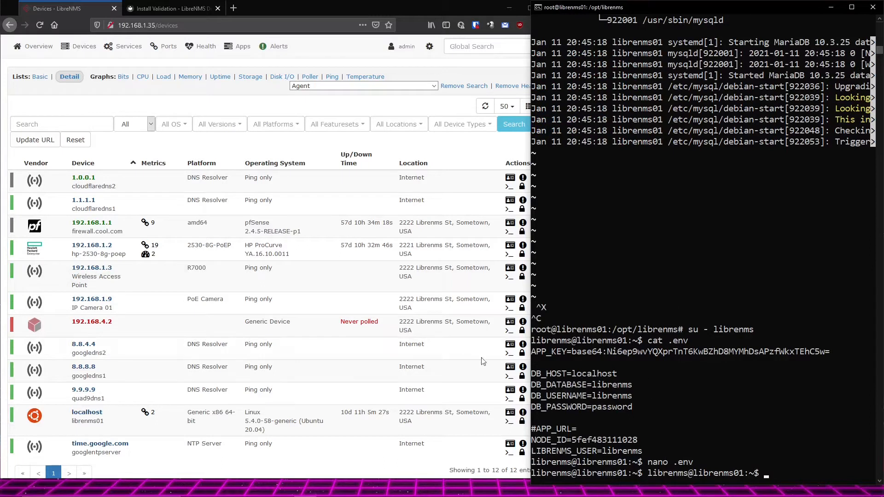
# - Reload the LibreNMS Devices page to reveal the librenms database access-denied error
pyautogui.click(204, 46)
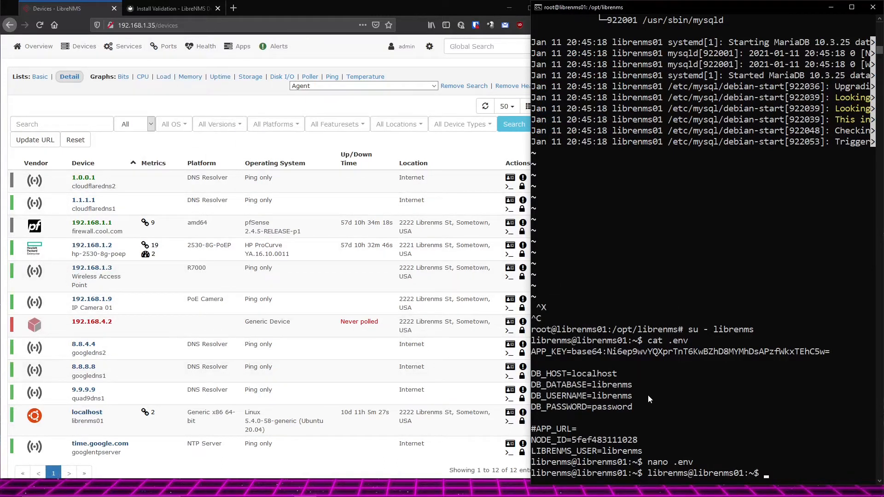
pyautogui.click(83, 46)
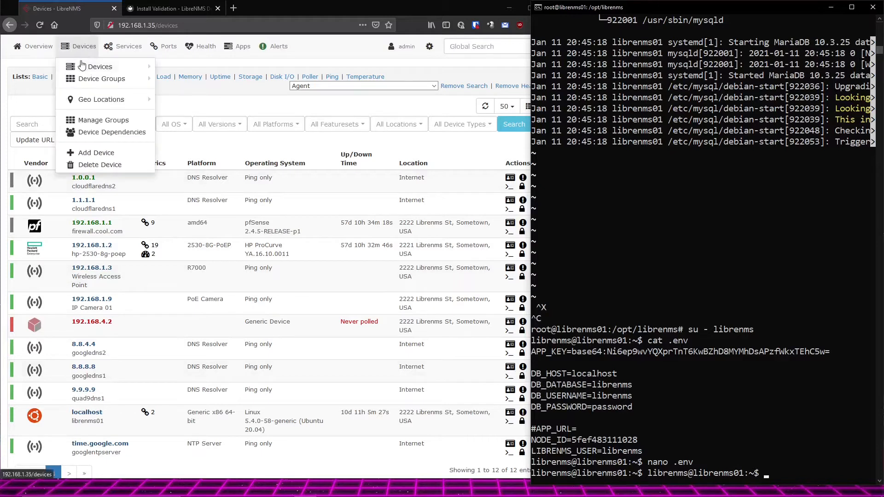
pyautogui.moveTo(99, 66)
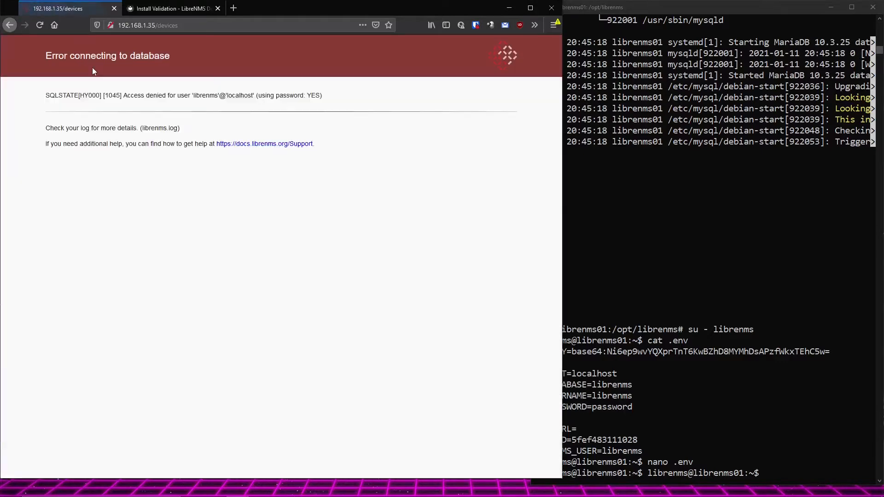
pyautogui.moveTo(37, 63)
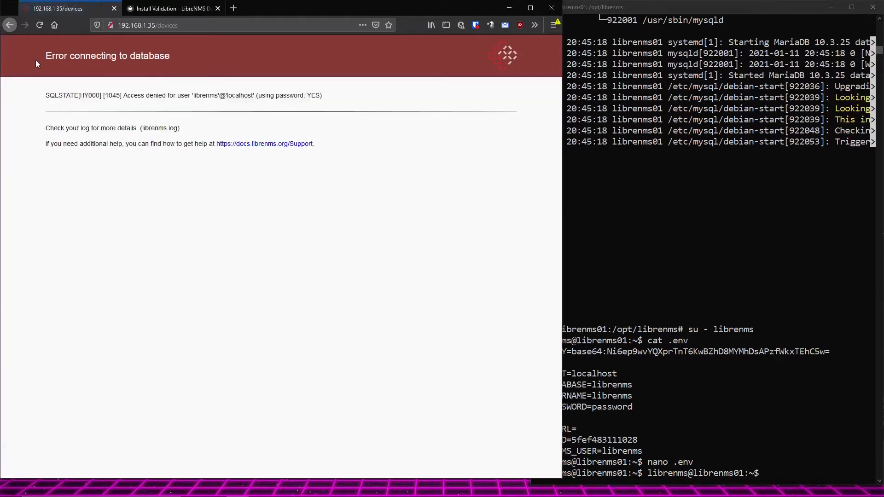
pyautogui.moveTo(190, 61)
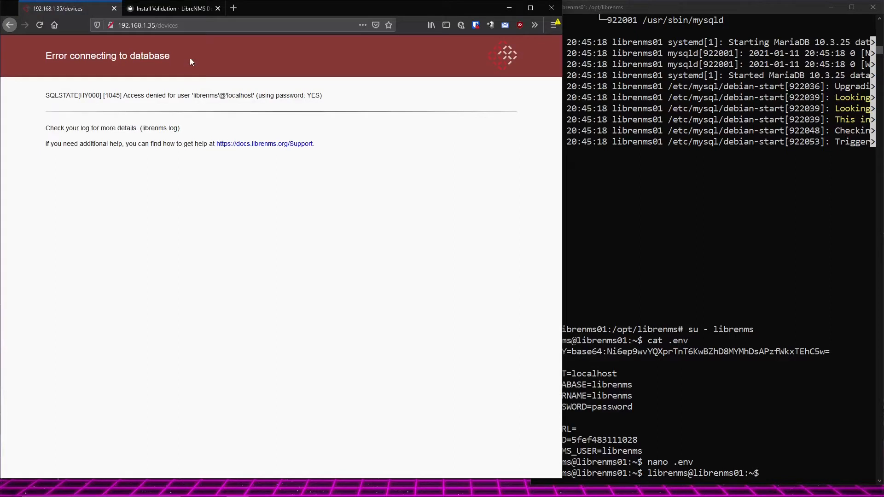
pyautogui.moveTo(191, 62)
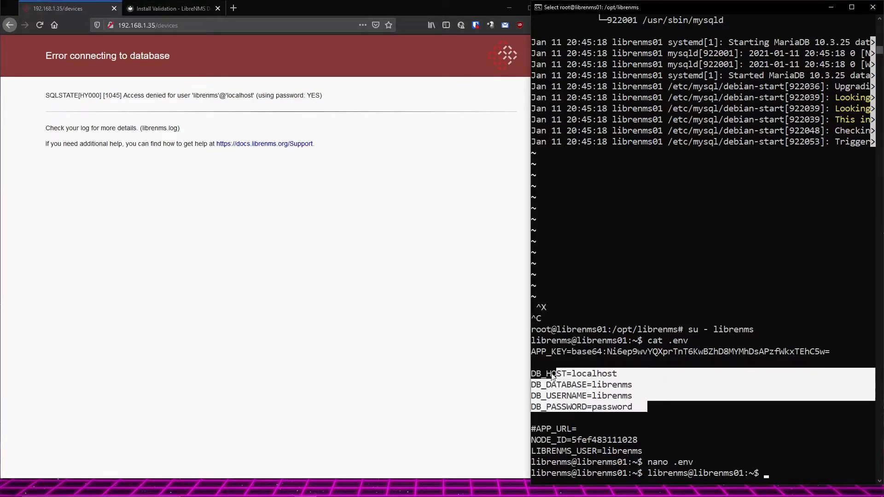
pyautogui.moveTo(631, 361)
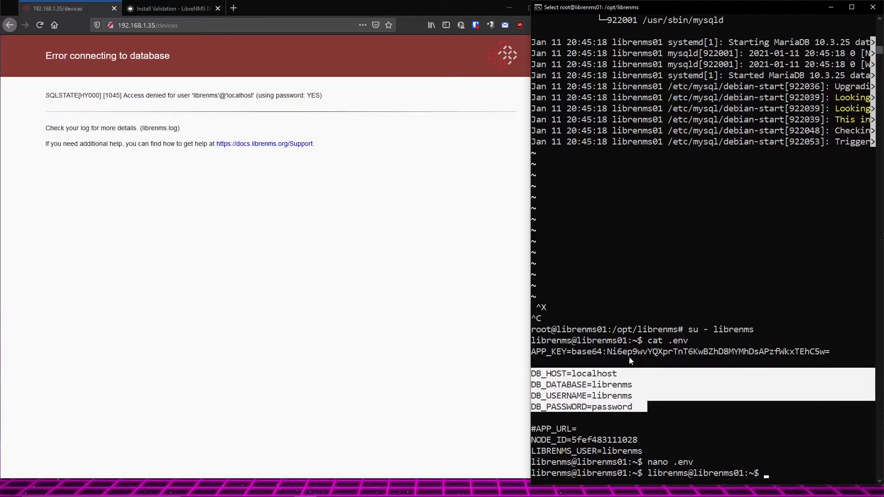
pyautogui.moveTo(670, 447)
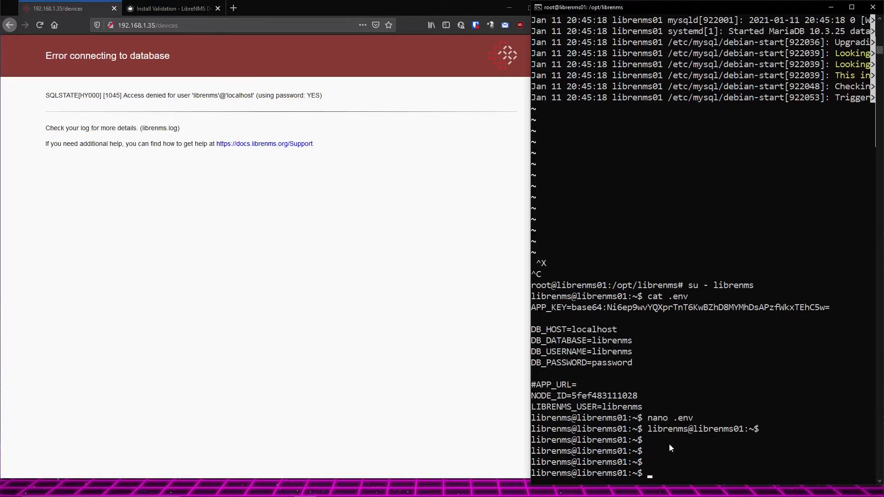
# - Log into MariaDB with 'mysql -u librenms -p' and switch to the librenms database
pyautogui.write('mysql')
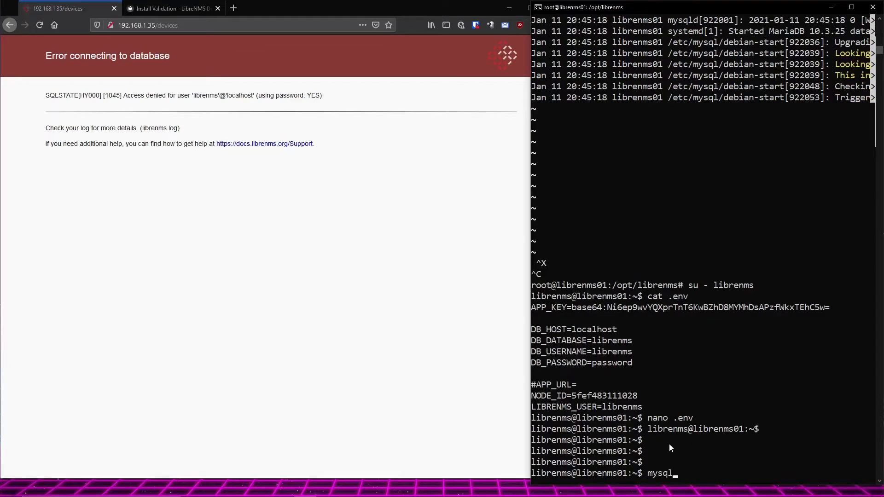
pyautogui.write('-u librenms')
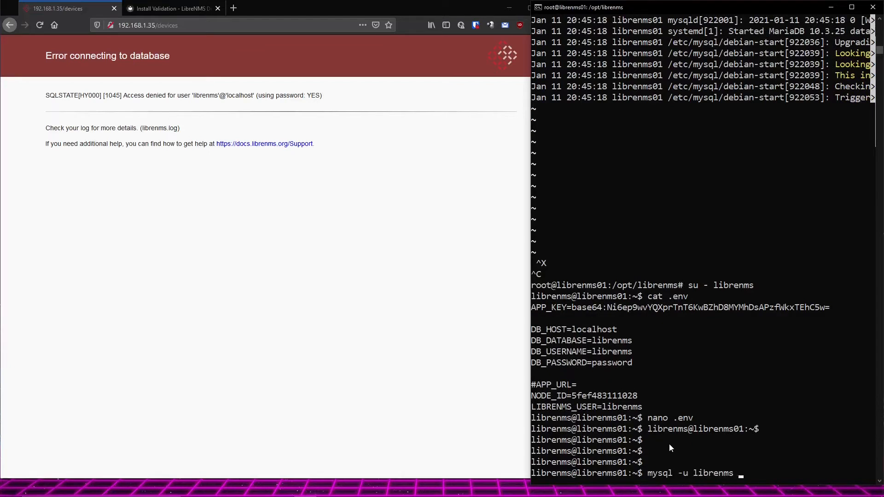
pyautogui.write('-p')
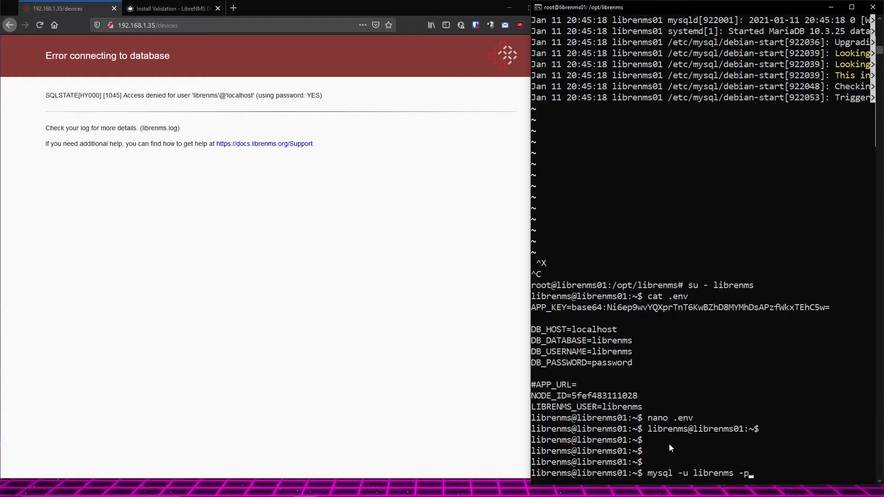
pyautogui.press('Return')
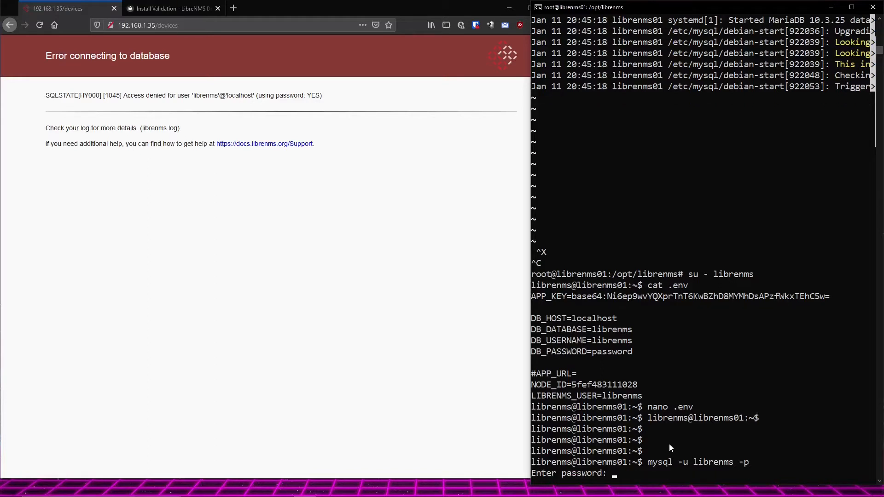
pyautogui.moveTo(630, 342)
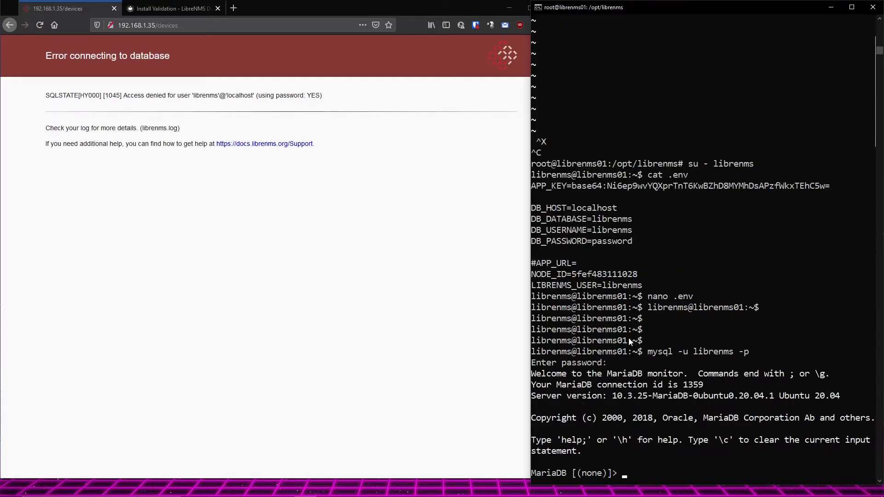
pyautogui.write('use librenms')
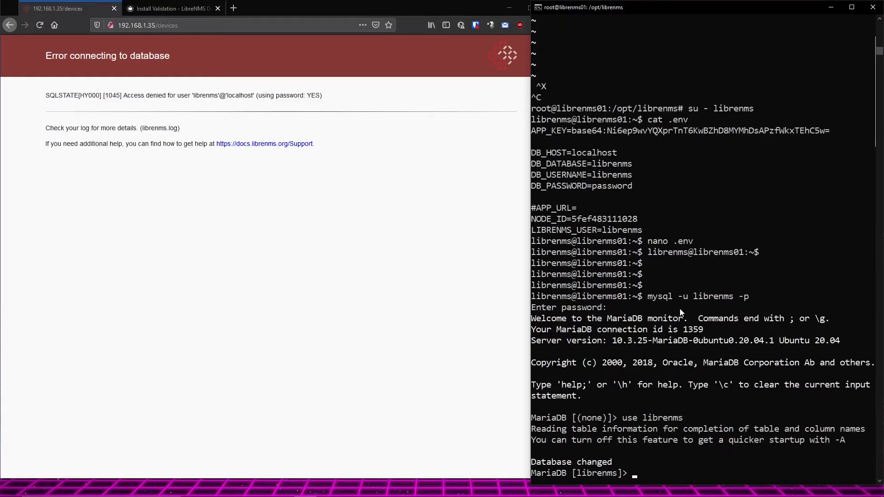
pyautogui.moveTo(724, 309)
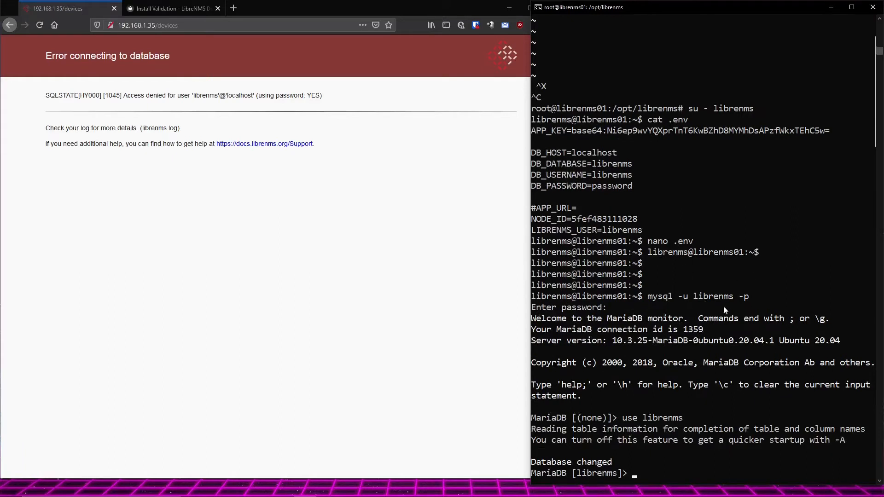
pyautogui.moveTo(636, 472)
pyautogui.write('exit')
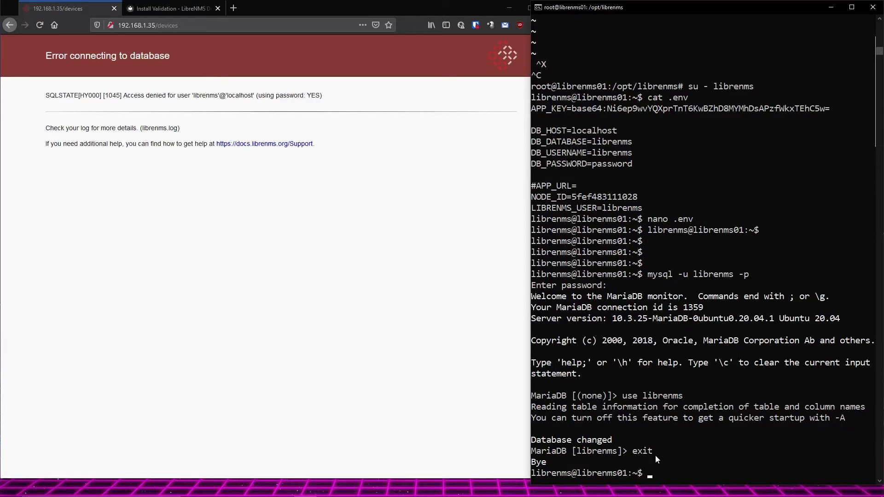
pyautogui.moveTo(708, 440)
pyautogui.write('cat .env')
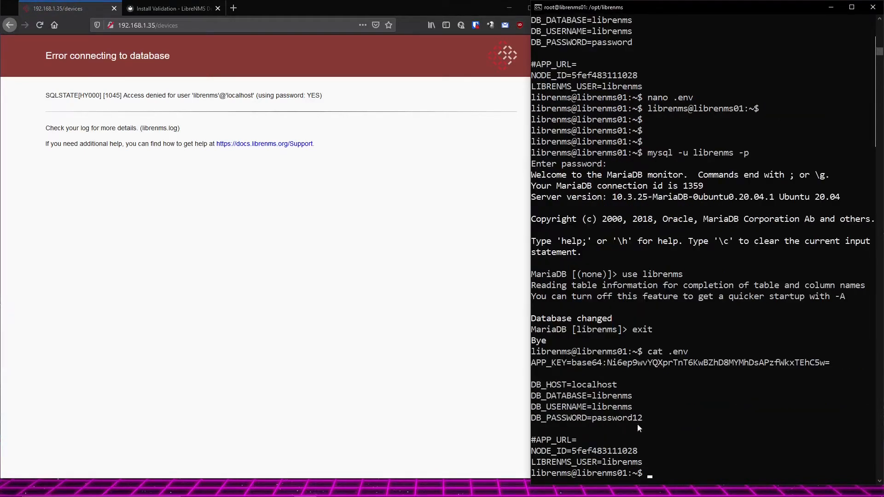
pyautogui.doubleClick(586, 418)
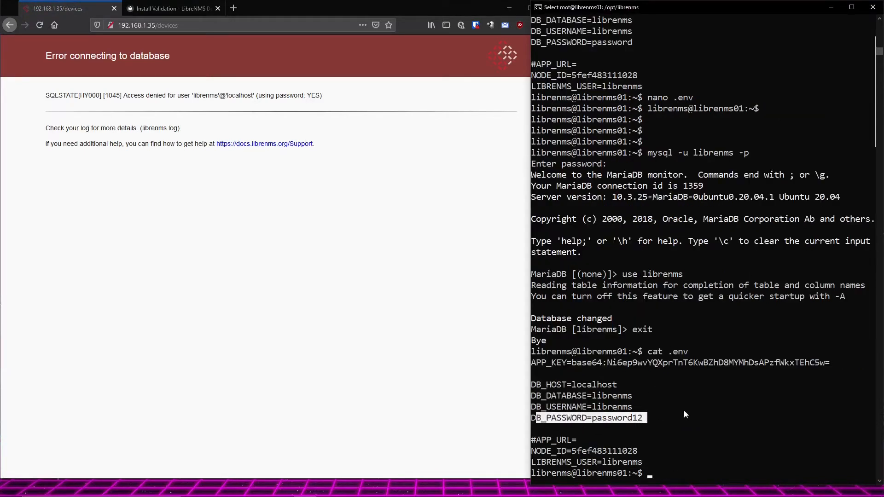
pyautogui.moveTo(637, 434)
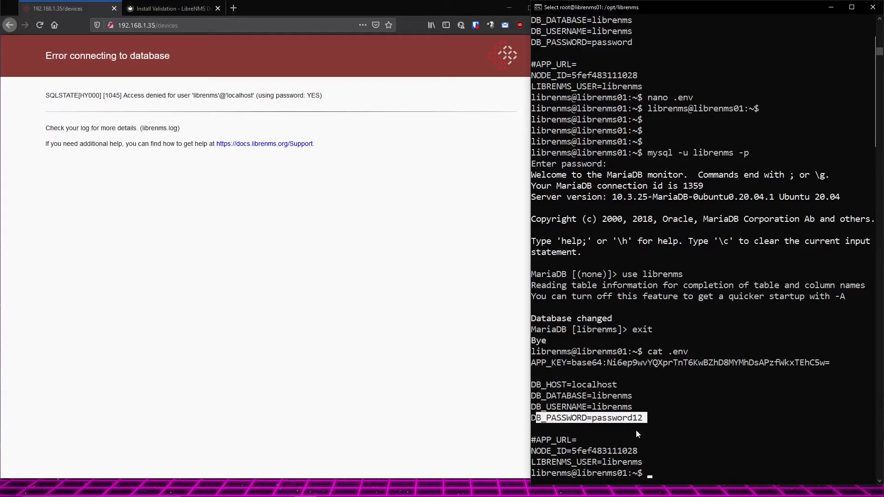
pyautogui.moveTo(714, 434)
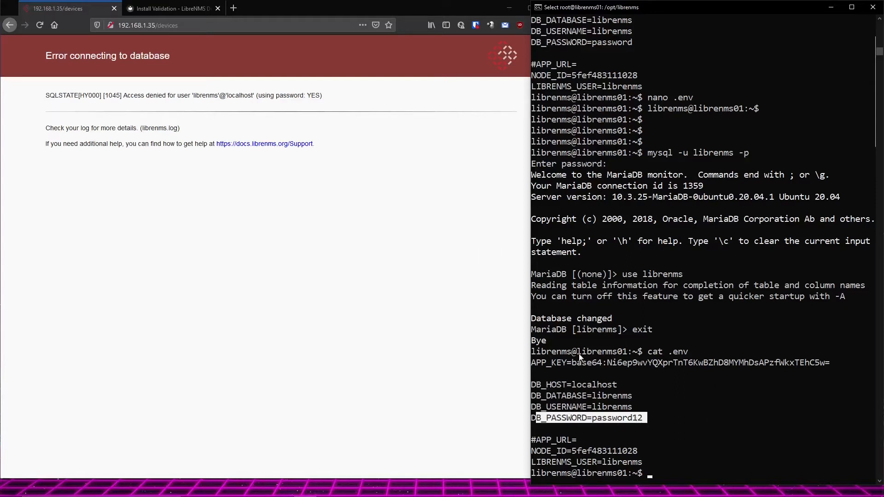
pyautogui.moveTo(710, 329)
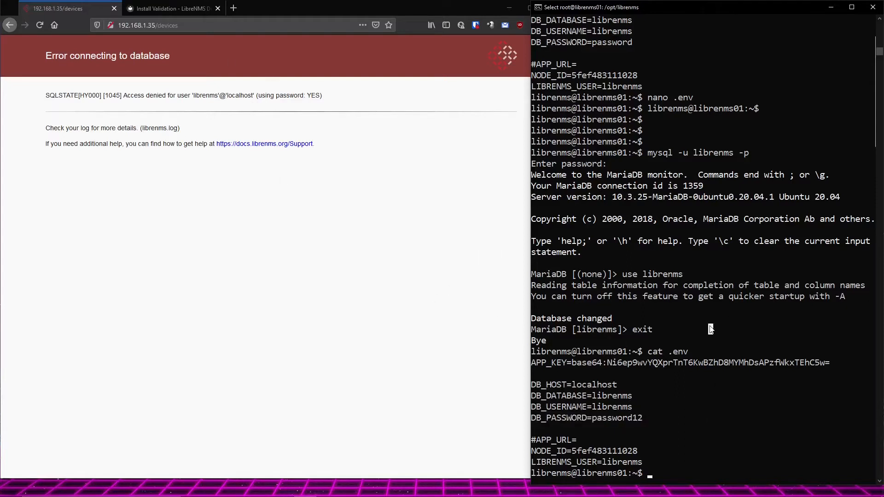
pyautogui.write('./validate.php')
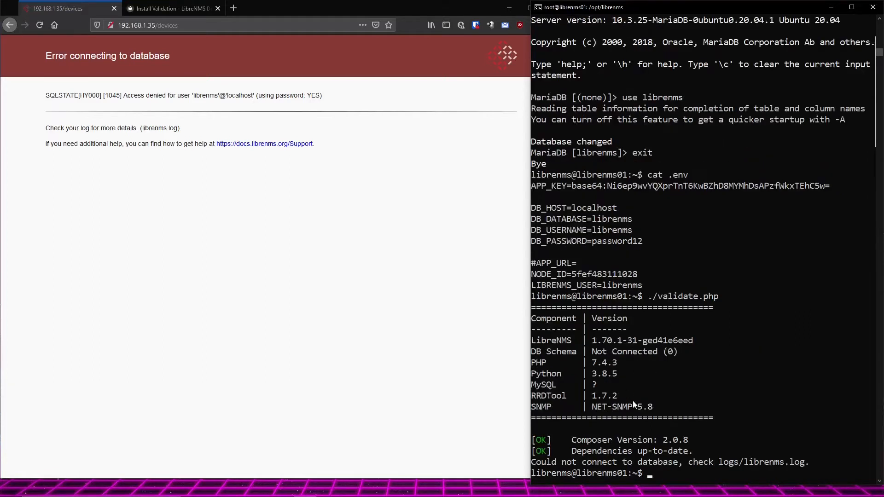
pyautogui.moveTo(575, 253)
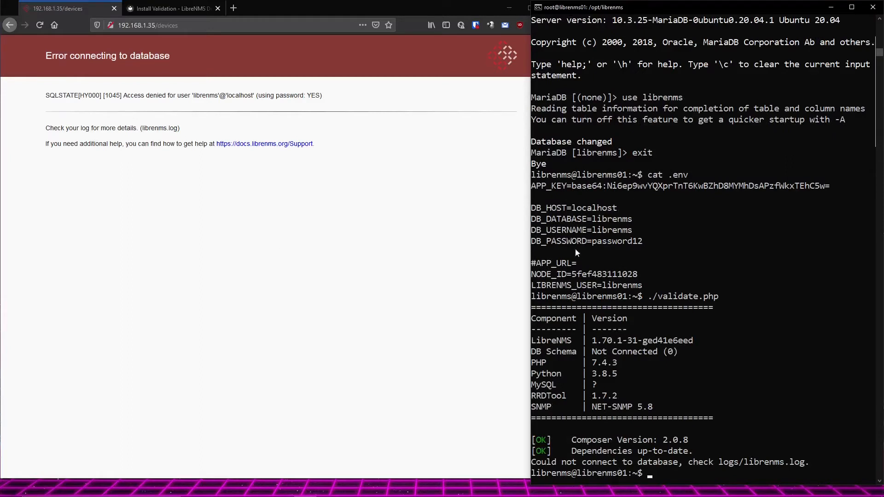
pyautogui.moveTo(599, 415)
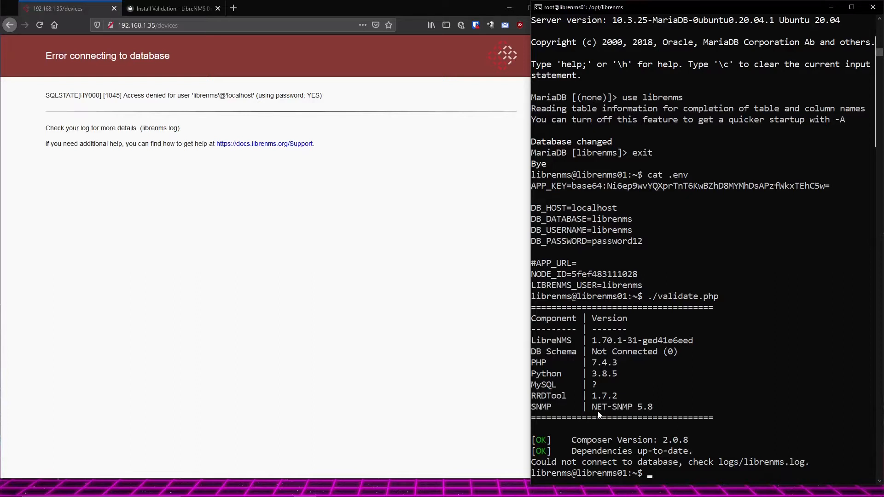
# - Highlight the 'Could not connect to database' message in the validate.php output
pyautogui.doubleClick(588, 462)
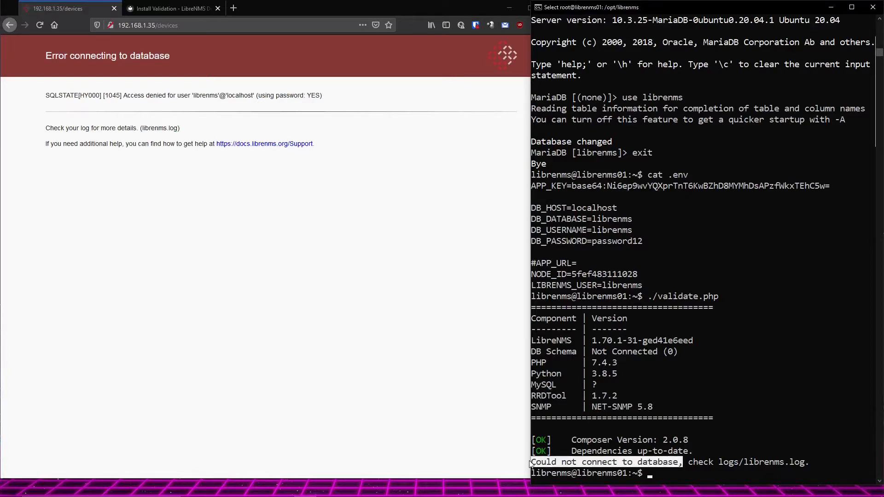
pyautogui.moveTo(686, 475)
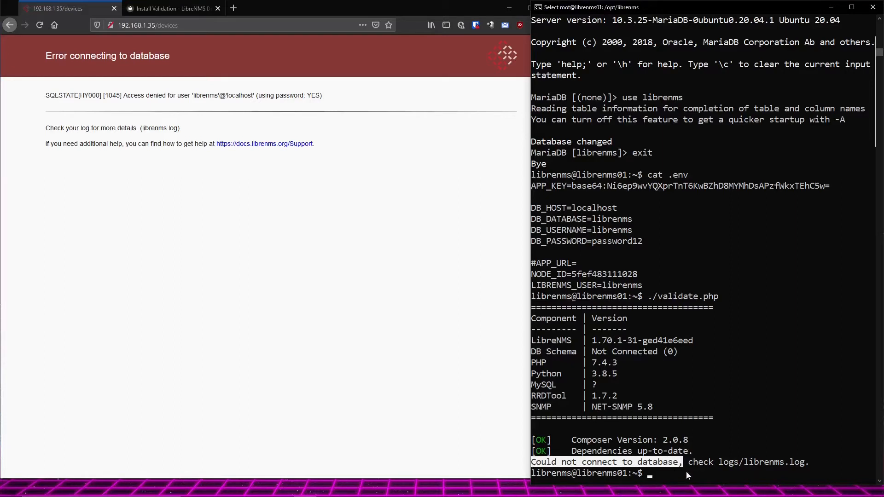
pyautogui.moveTo(659, 465)
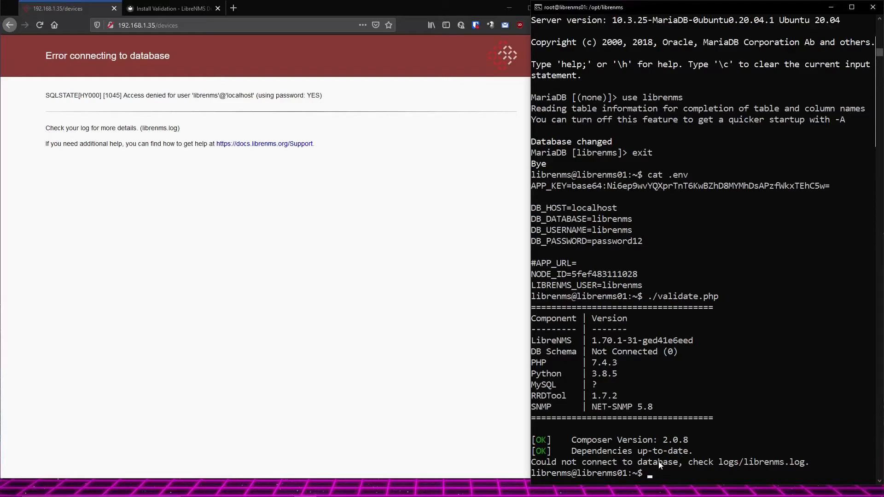
pyautogui.write('nano ..')
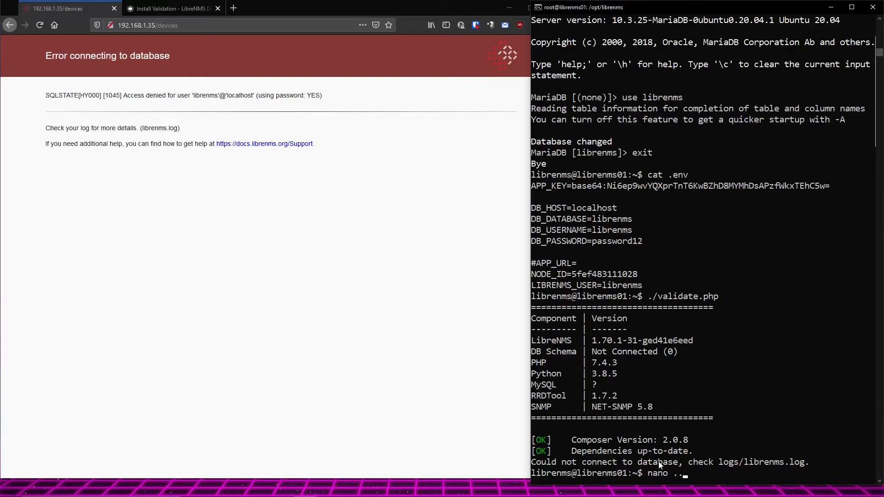
pyautogui.write('em')
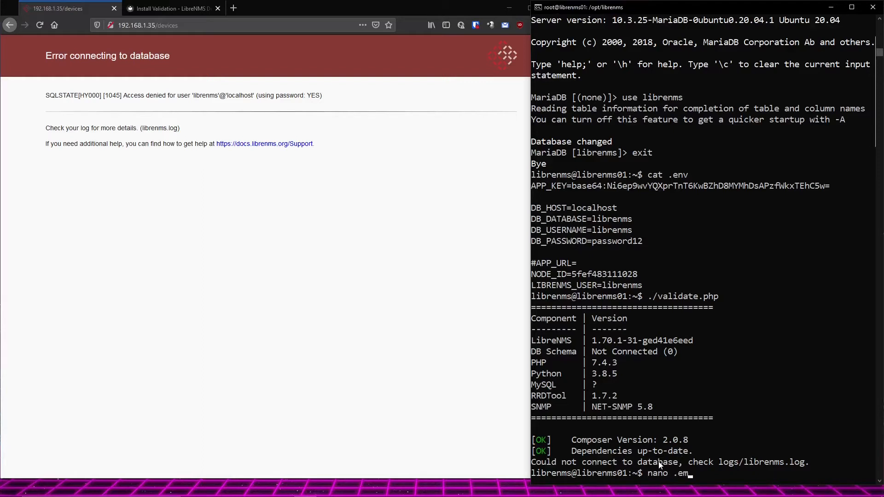
pyautogui.press('Return')
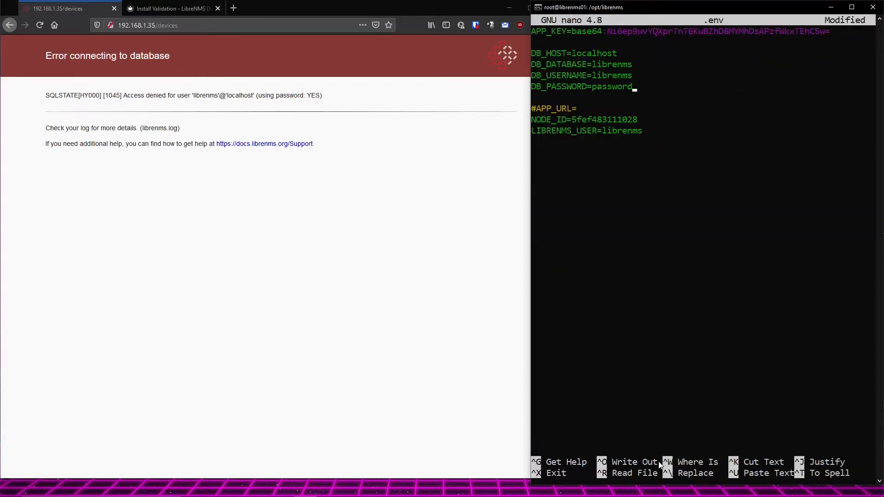
pyautogui.press('ctrl+o')
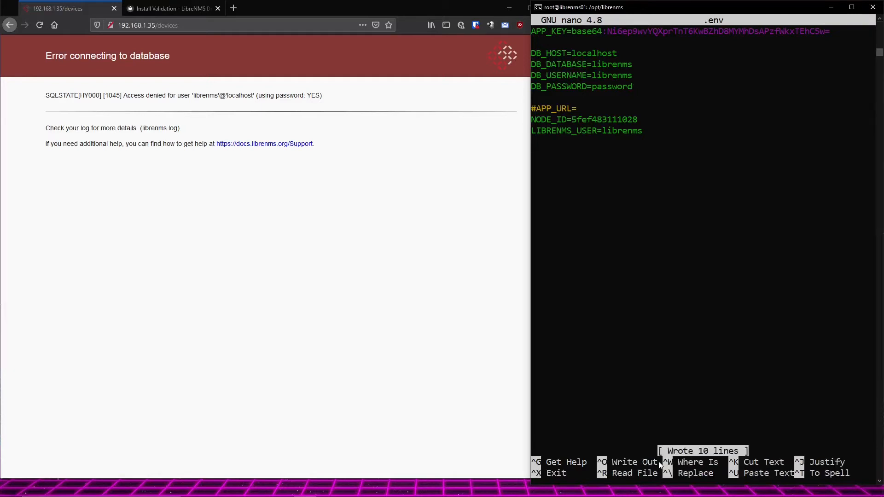
pyautogui.press('ctrl+x')
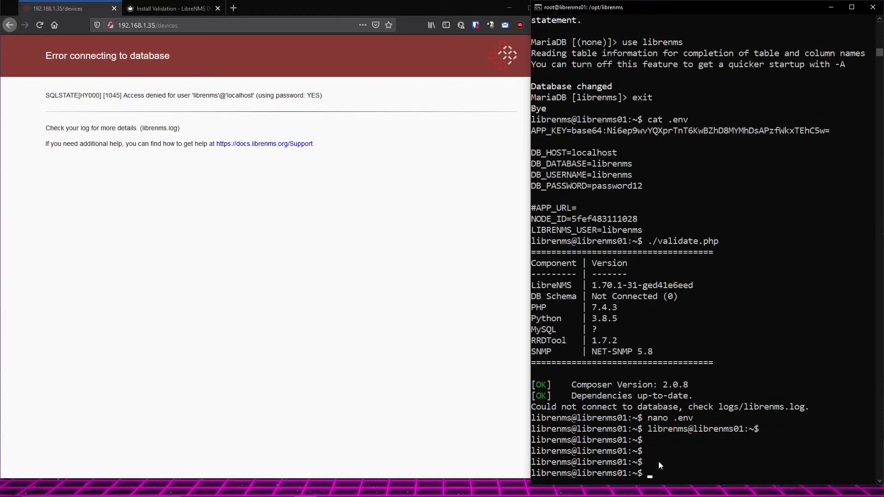
# - Run ./validate.php and highlight the 'Database schema correct' result
pyautogui.write('./validate.php')
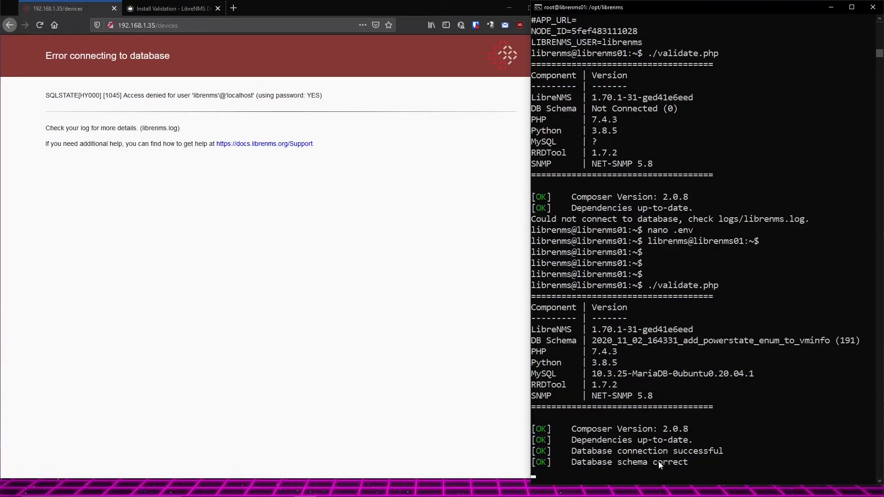
pyautogui.scroll(-3)
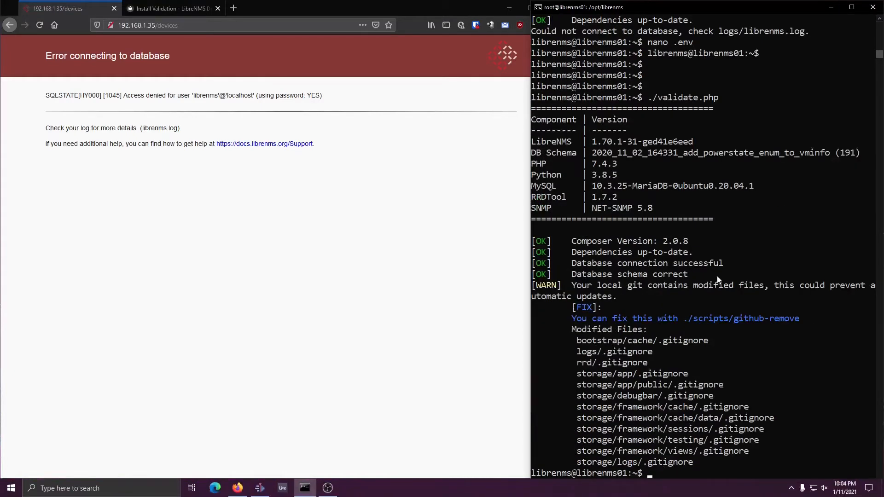
pyautogui.doubleClick(649, 263)
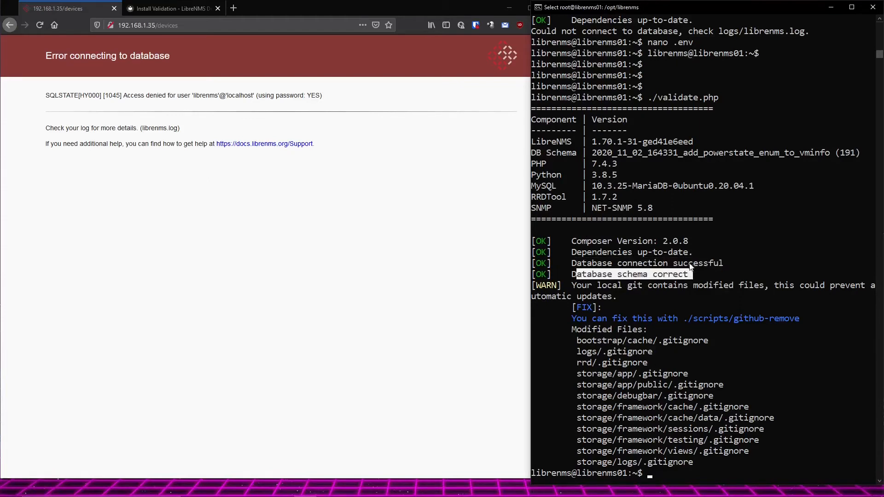
pyautogui.moveTo(699, 284)
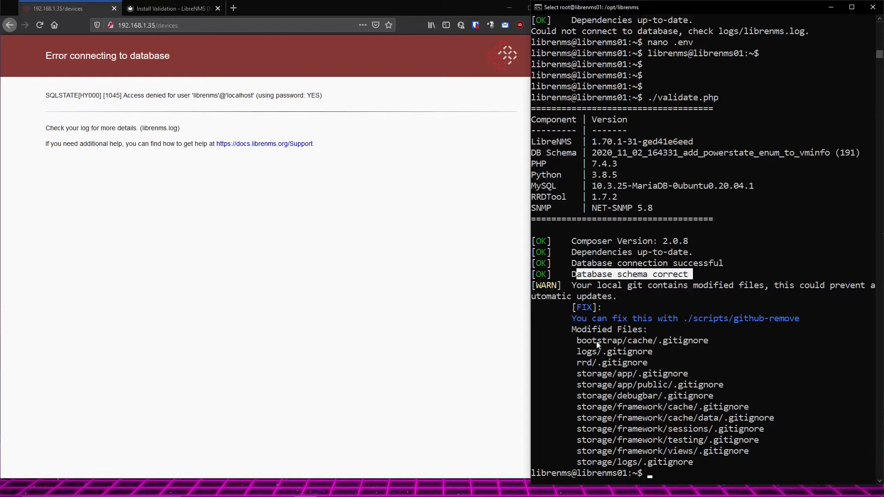
pyautogui.moveTo(860, 303)
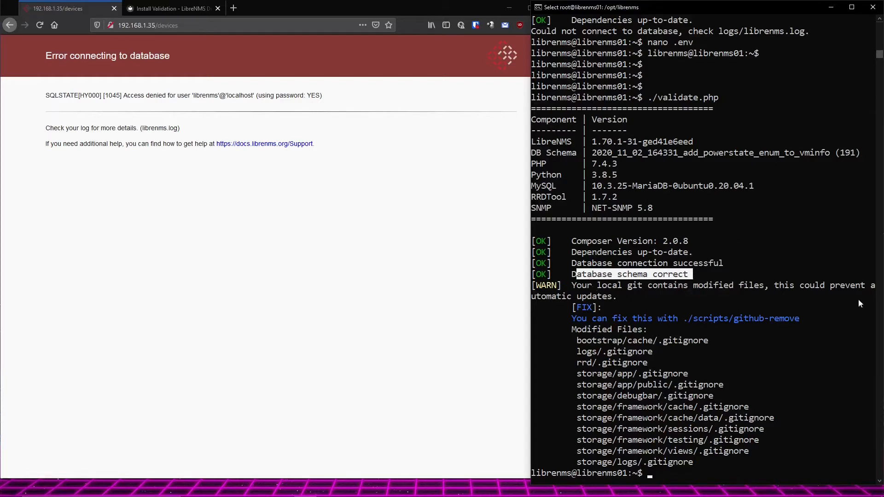
pyautogui.moveTo(691, 284)
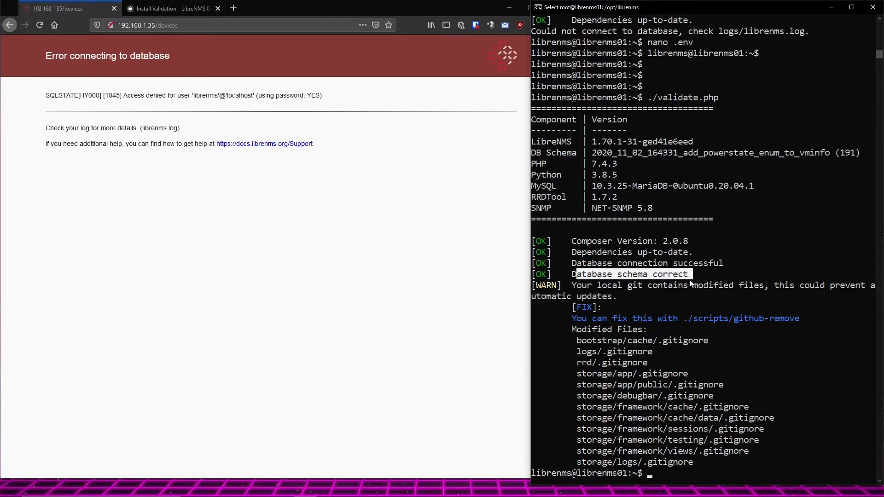
pyautogui.moveTo(653, 280)
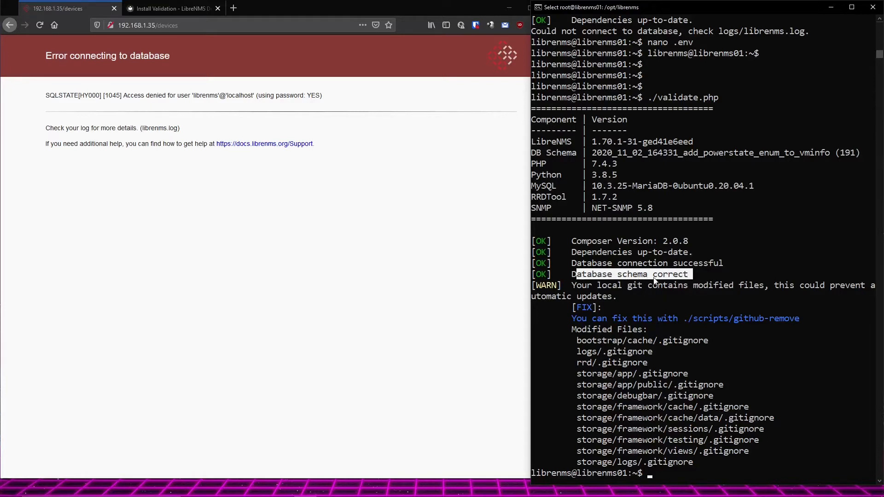
pyautogui.moveTo(658, 252)
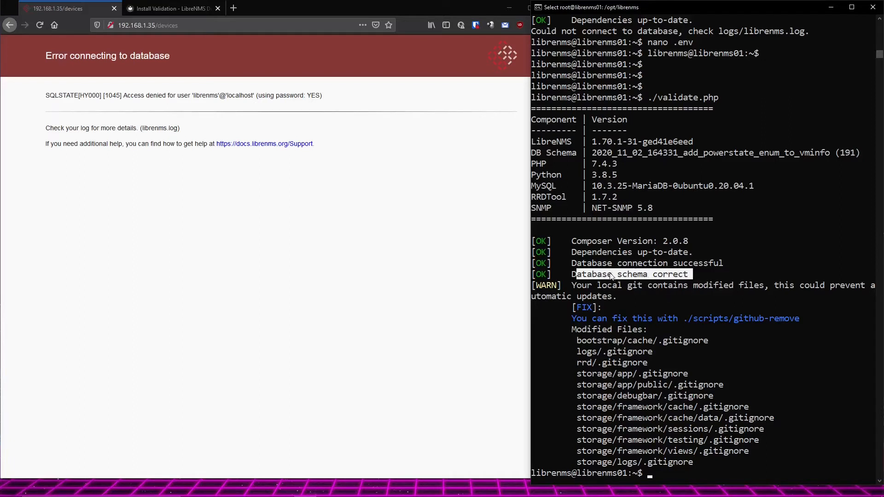
pyautogui.moveTo(677, 291)
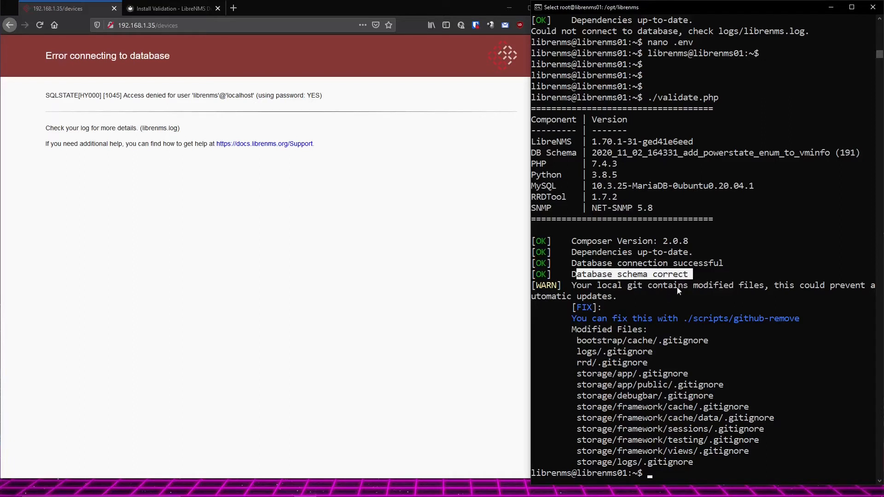
pyautogui.moveTo(654, 276)
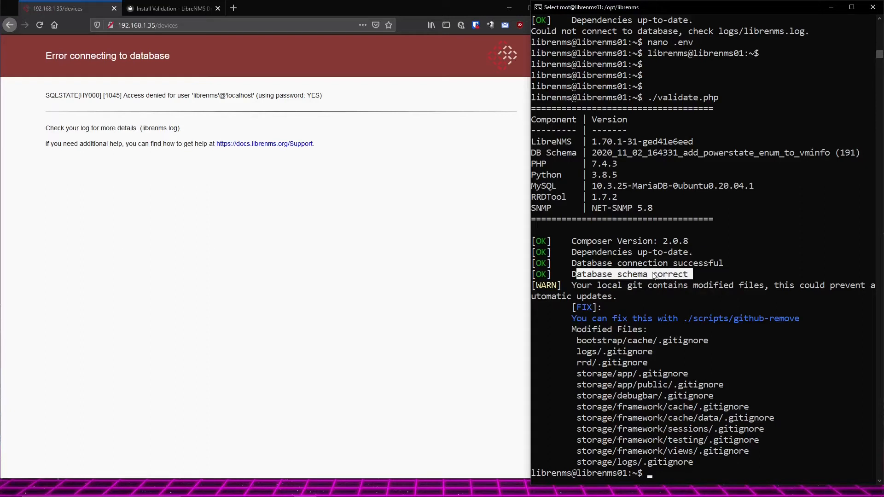
# - Review the modified gitignore files warning and begin typing ./scripts/github-remove
pyautogui.write('w')
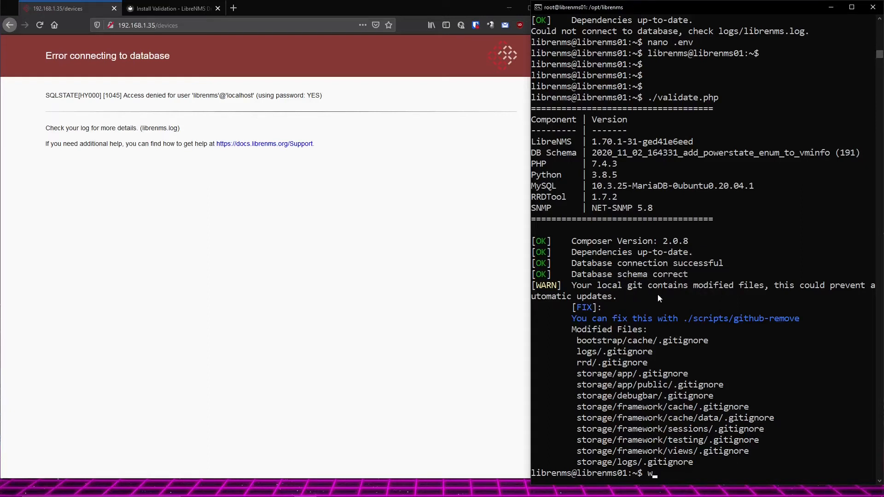
pyautogui.press('Backspace')
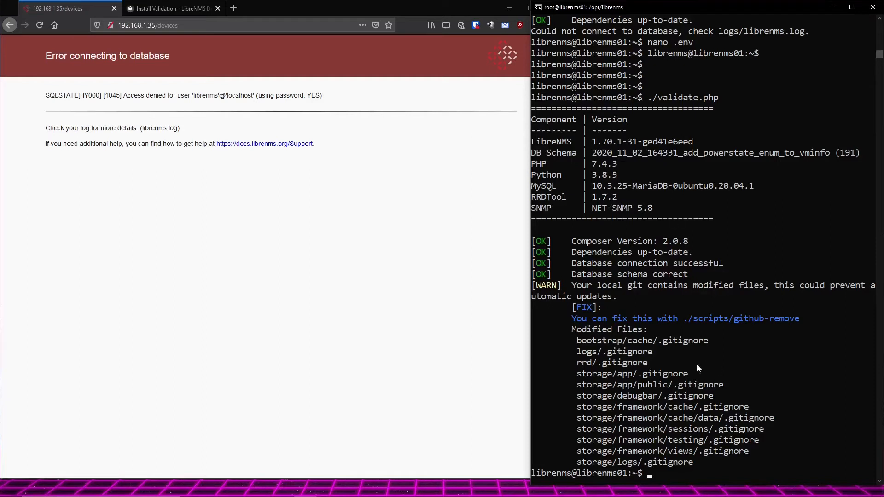
pyautogui.moveTo(590, 281)
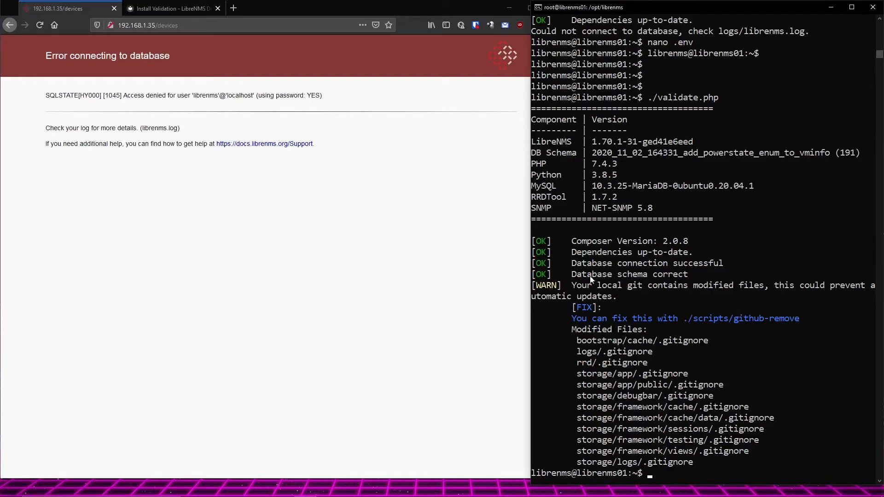
pyautogui.moveTo(652, 282)
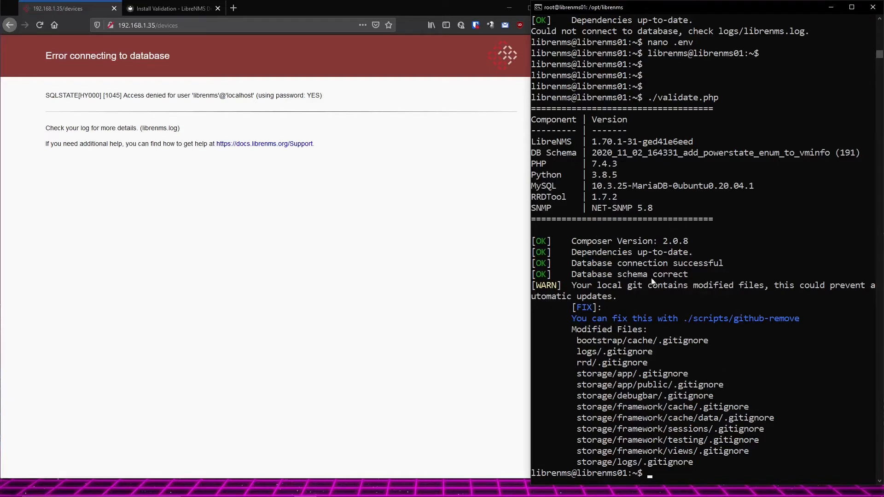
pyautogui.doubleClick(616, 274)
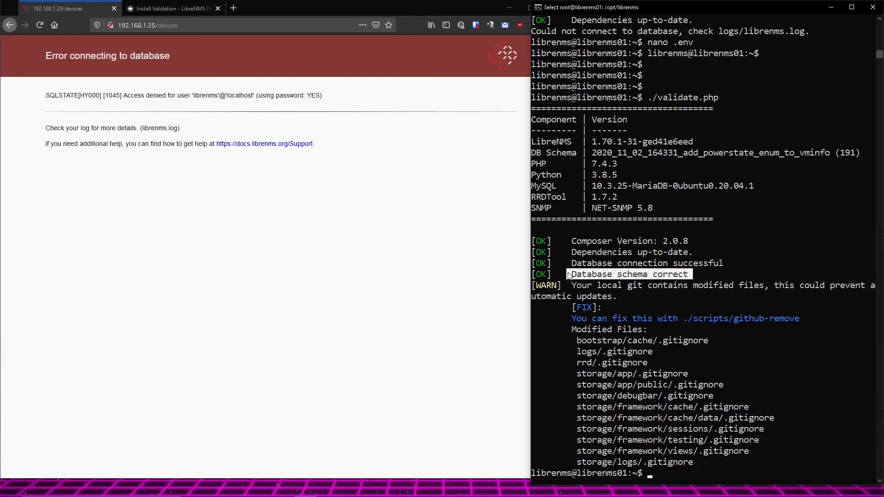
pyautogui.moveTo(595, 282)
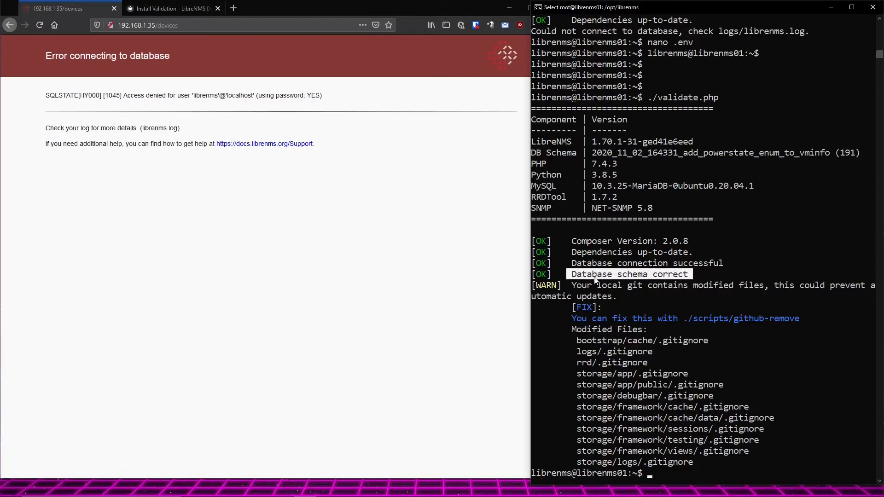
pyautogui.moveTo(710, 196)
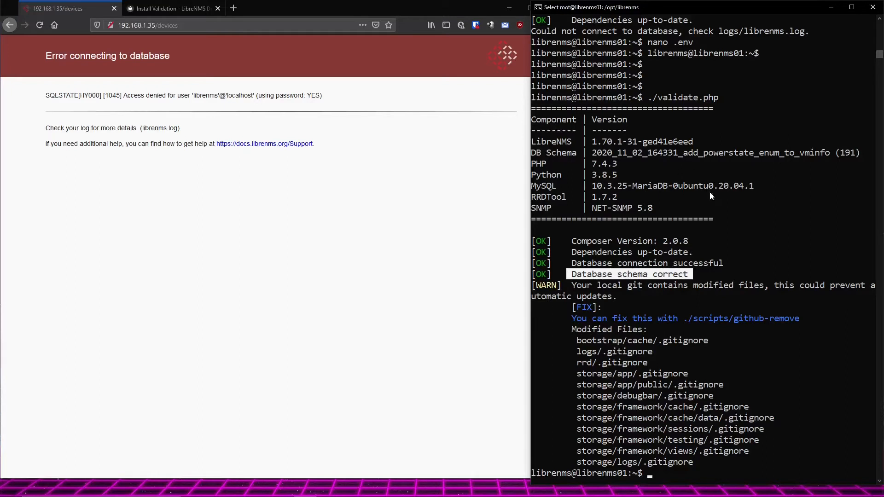
pyautogui.moveTo(670, 306)
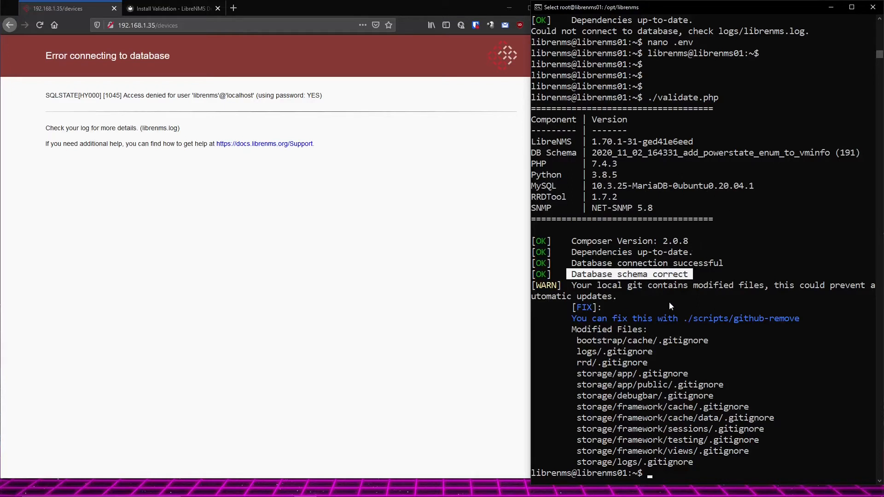
pyautogui.moveTo(778, 287)
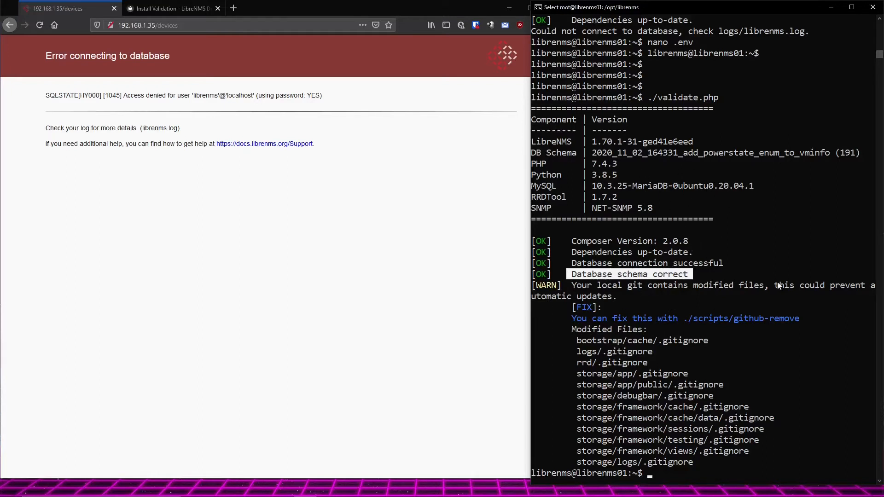
pyautogui.moveTo(630, 358)
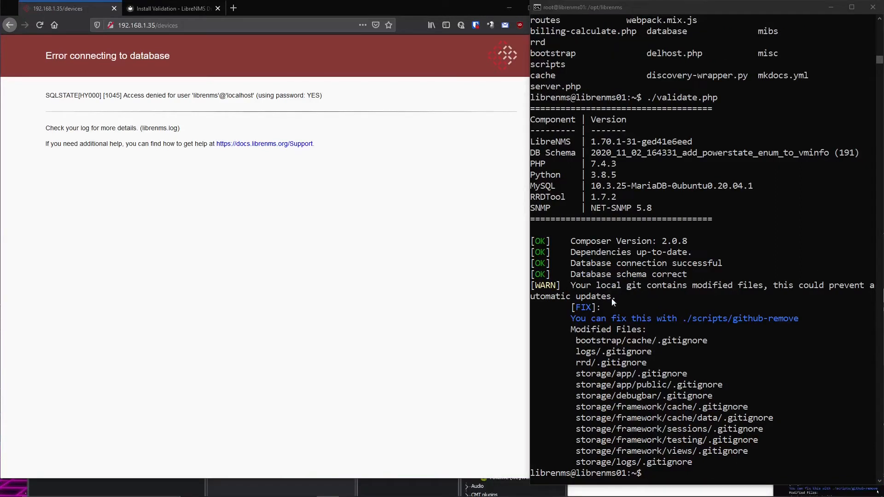
pyautogui.moveTo(687, 316)
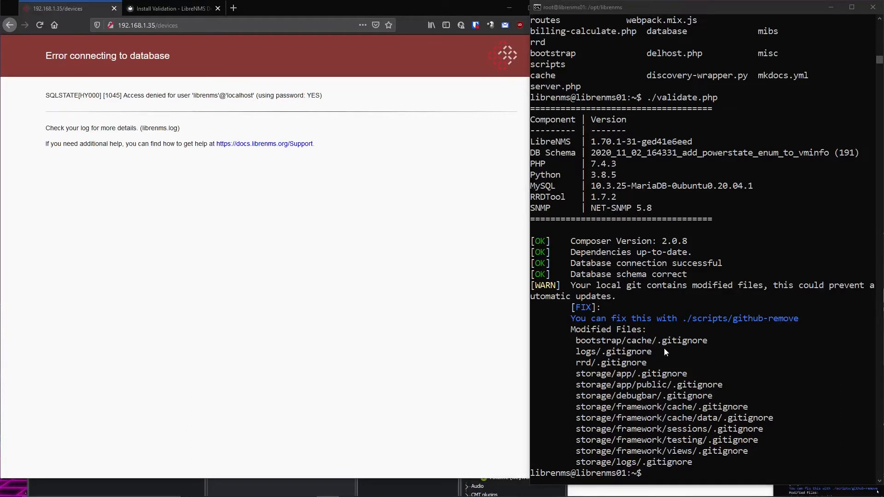
pyautogui.moveTo(692, 474)
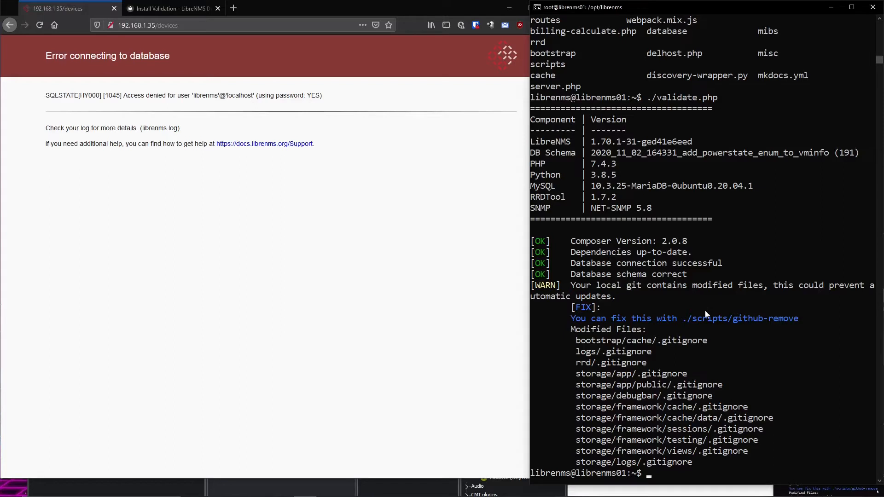
pyautogui.write('./scripts/git')
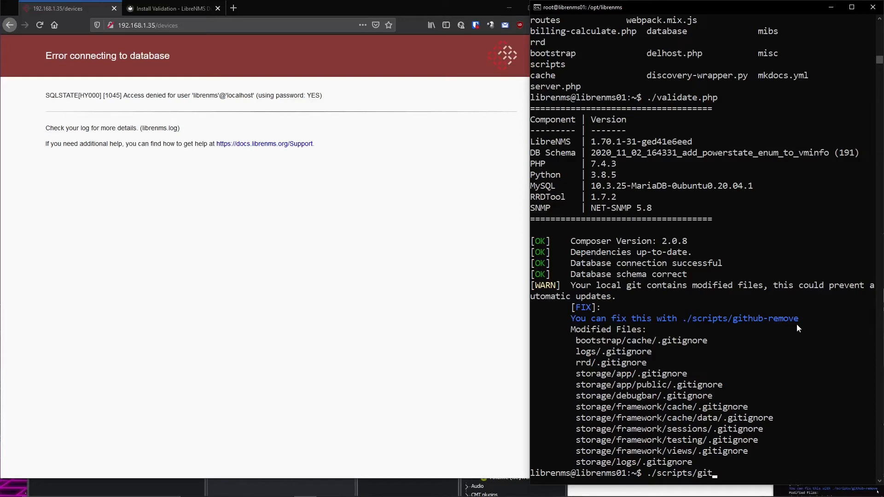
pyautogui.moveTo(690, 406)
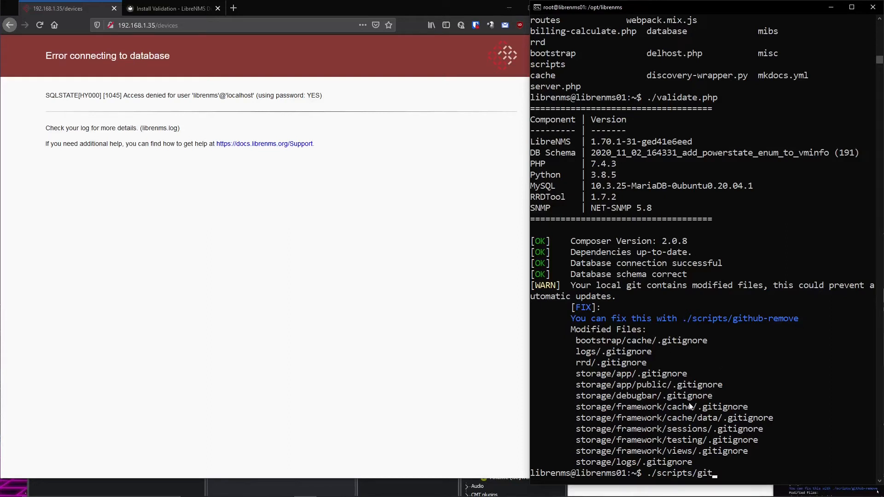
pyautogui.moveTo(575, 365)
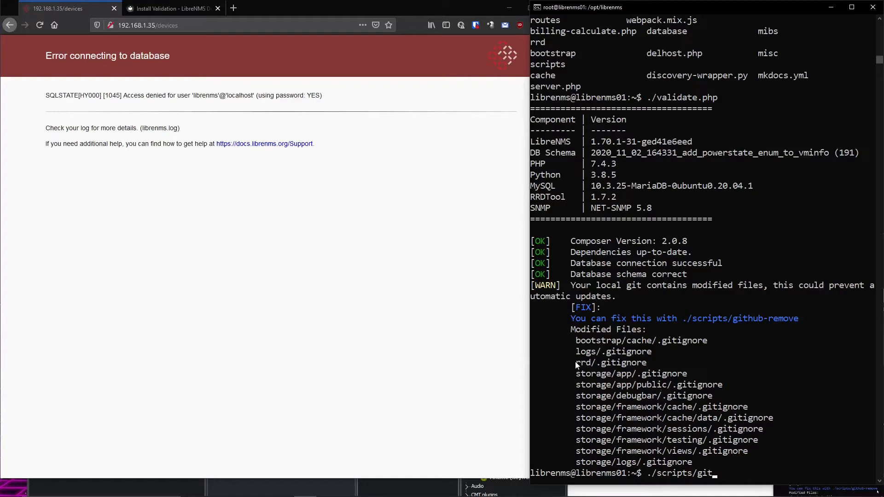
pyautogui.doubleClick(582, 362)
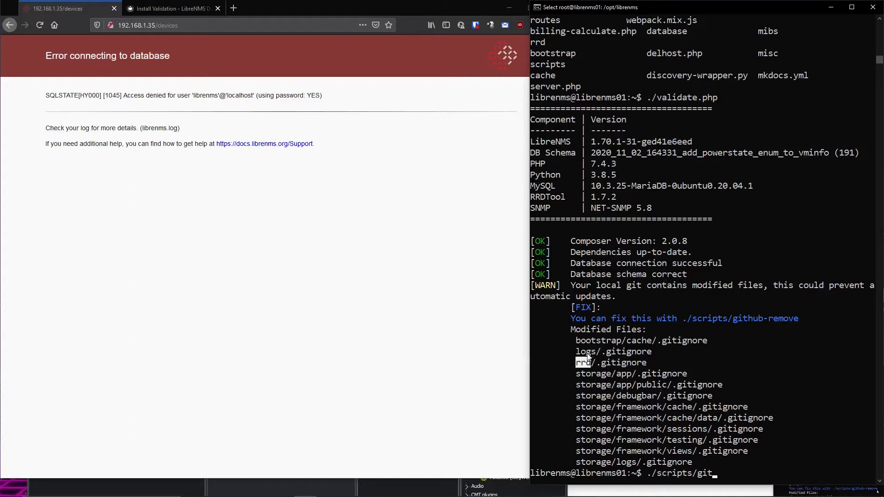
pyautogui.moveTo(720, 400)
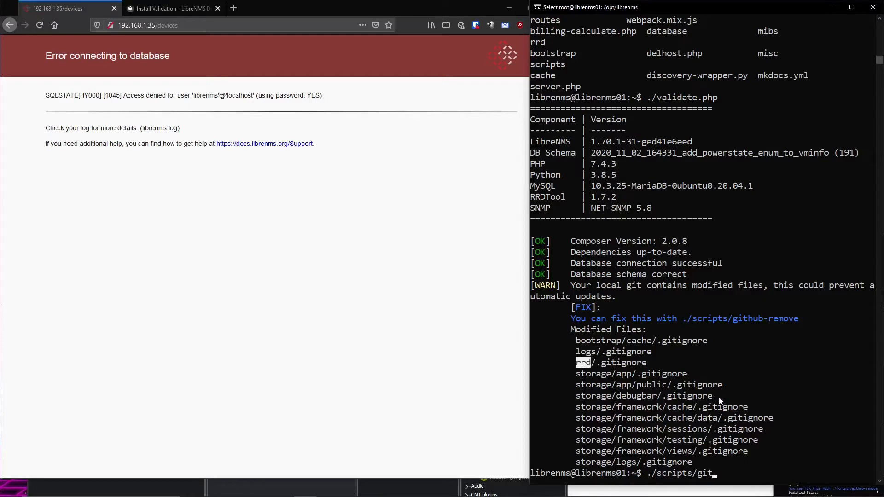
pyautogui.moveTo(765, 410)
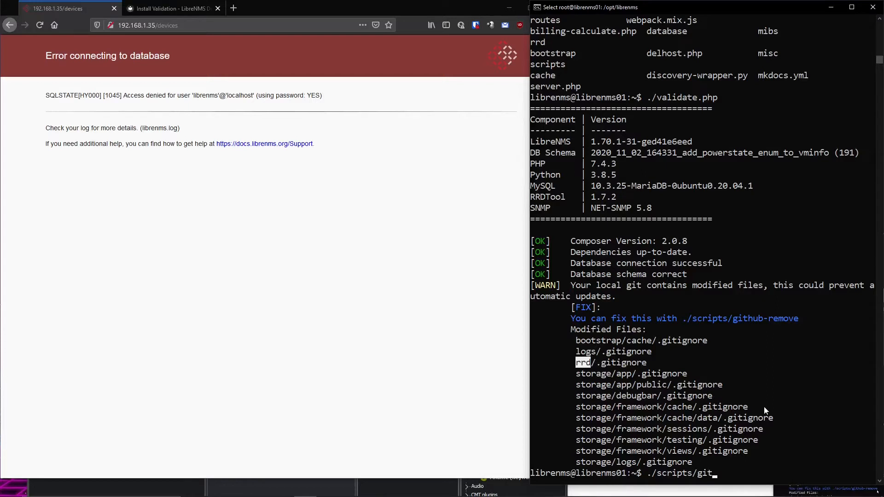
# - Run ./scripts/github-remove -d and answer y to reset the modified files
pyautogui.write('hub-remove')
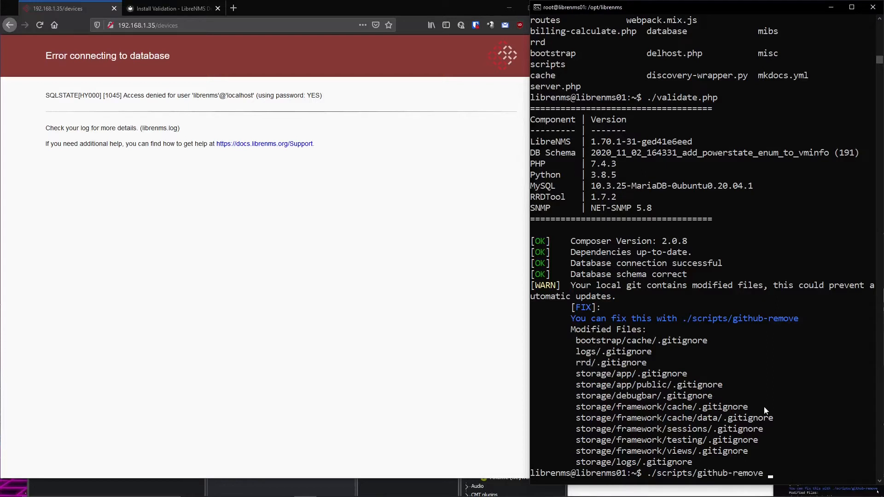
pyautogui.write('-d')
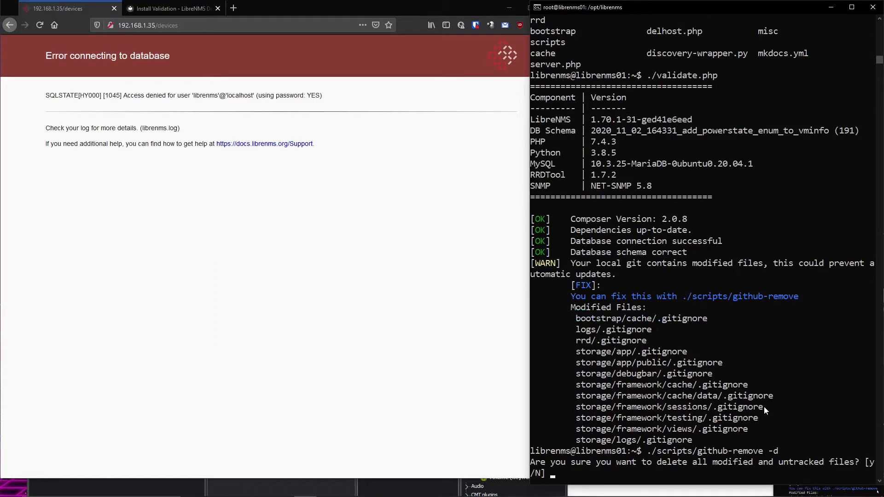
pyautogui.moveTo(642, 400)
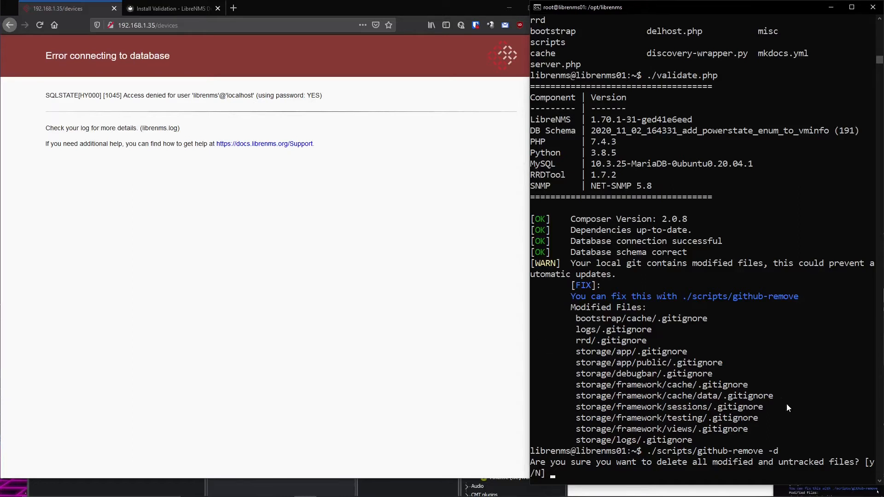
pyautogui.write('y')
pyautogui.write('./validate.php')
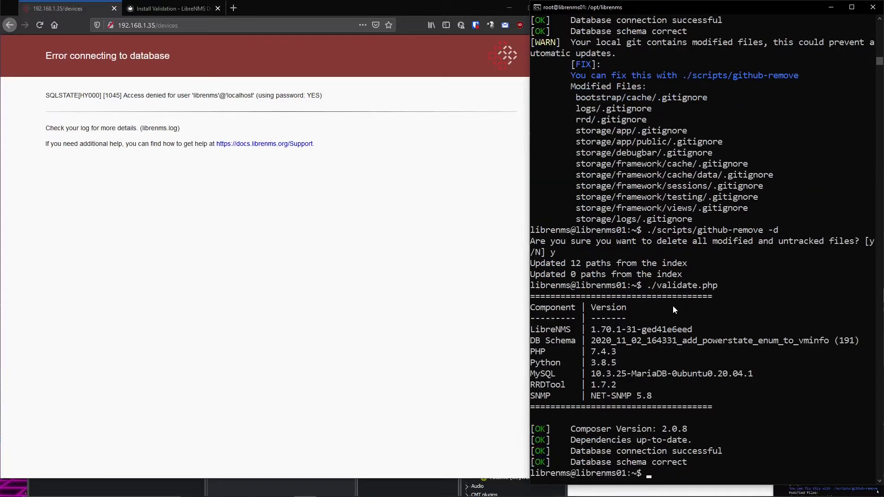
pyautogui.moveTo(791, 459)
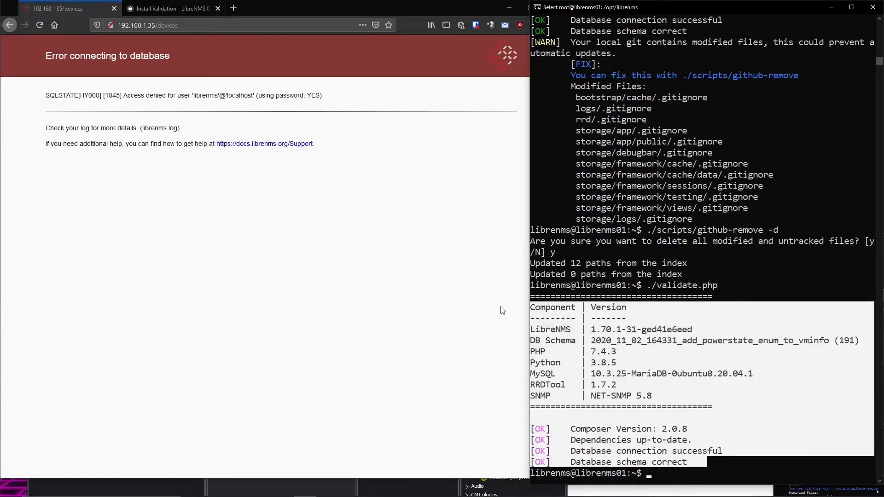
# - Reload the Devices page in the browser, then run ./daily.sh and scroll its output
pyautogui.click(147, 25)
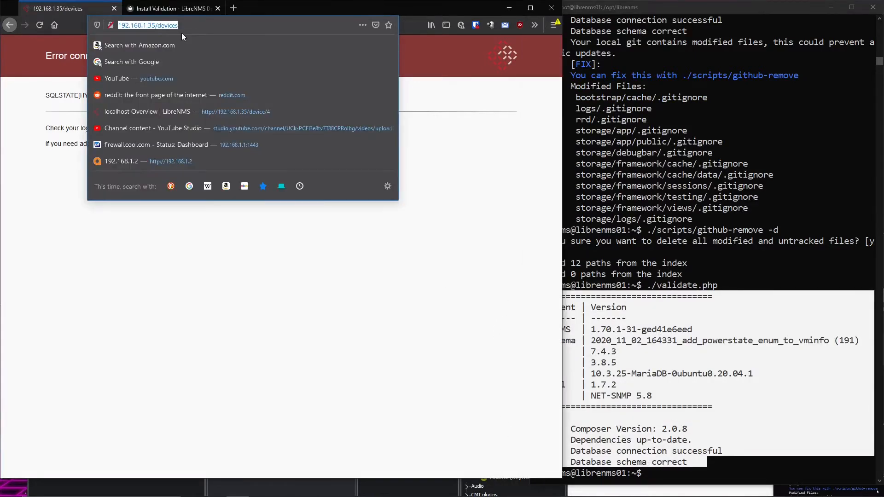
pyautogui.press('Return')
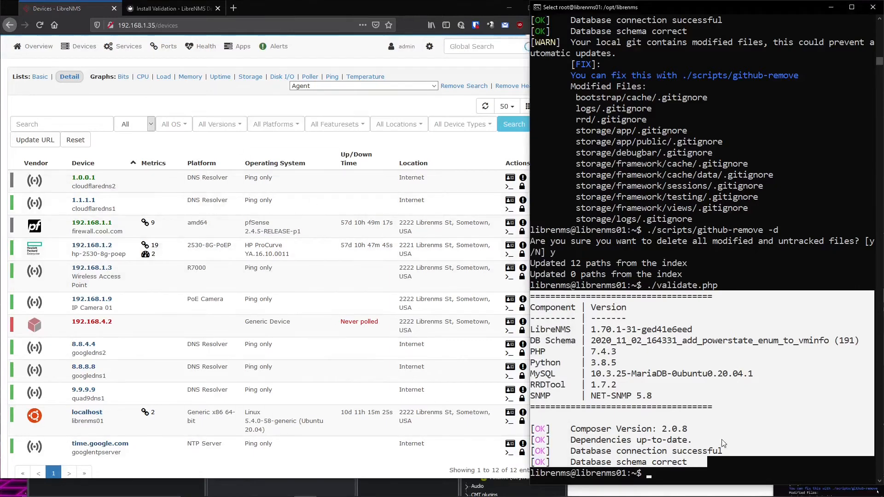
pyautogui.moveTo(535, 301)
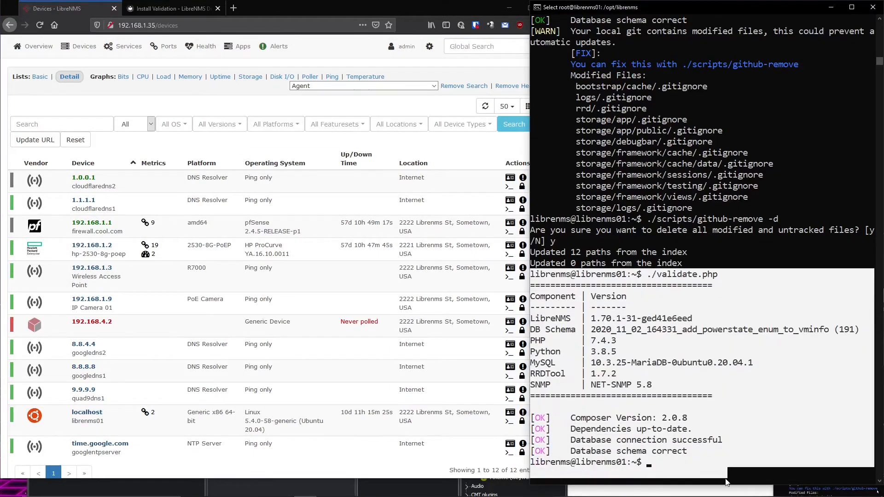
pyautogui.write('./daily.sh')
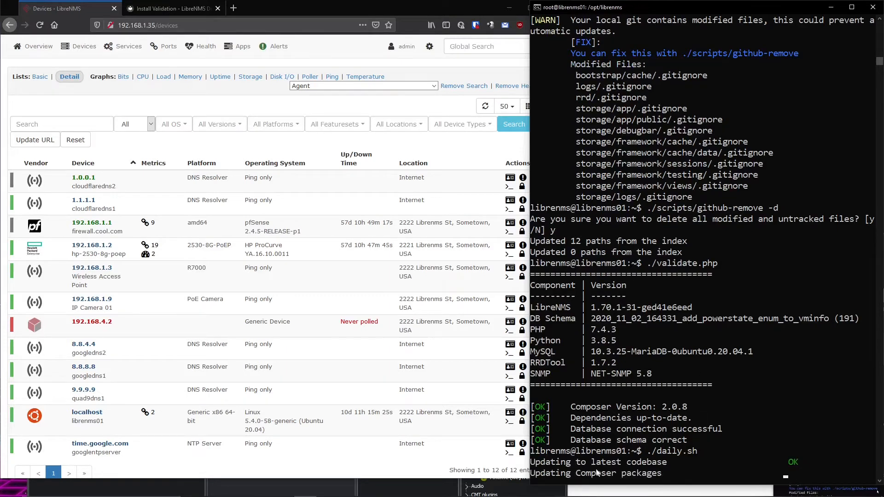
pyautogui.scroll(-3)
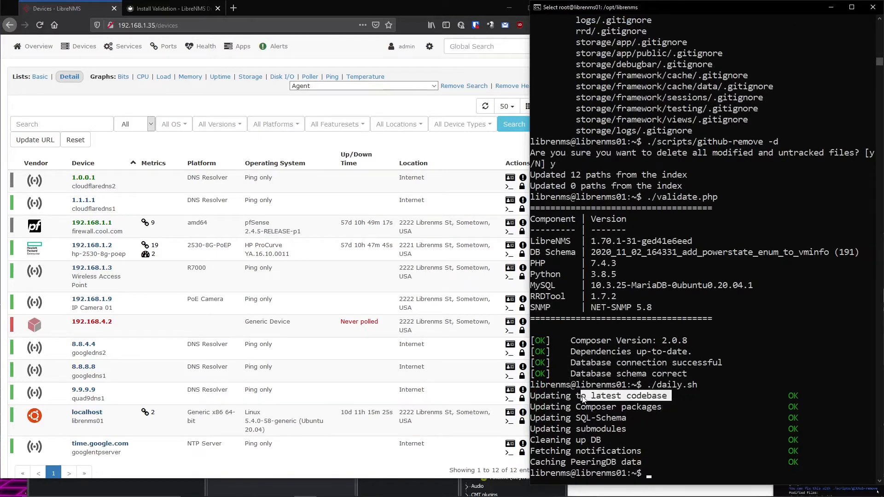
# - In Global Settings > Updates, keep daily.sh updates enabled and set the channel to release
pyautogui.click(429, 46)
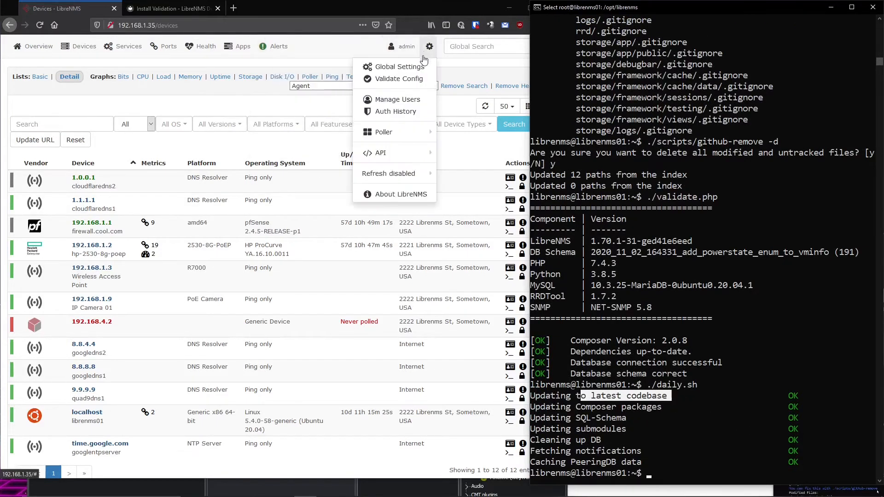
pyautogui.click(398, 66)
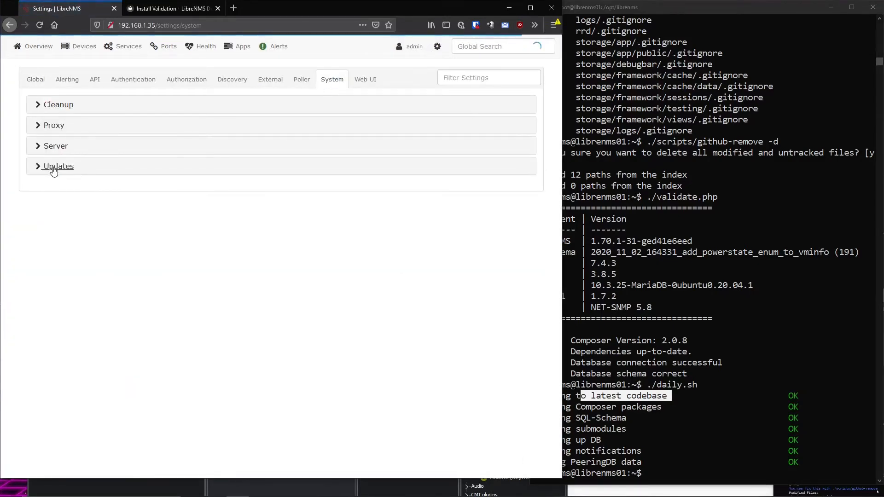
pyautogui.click(58, 166)
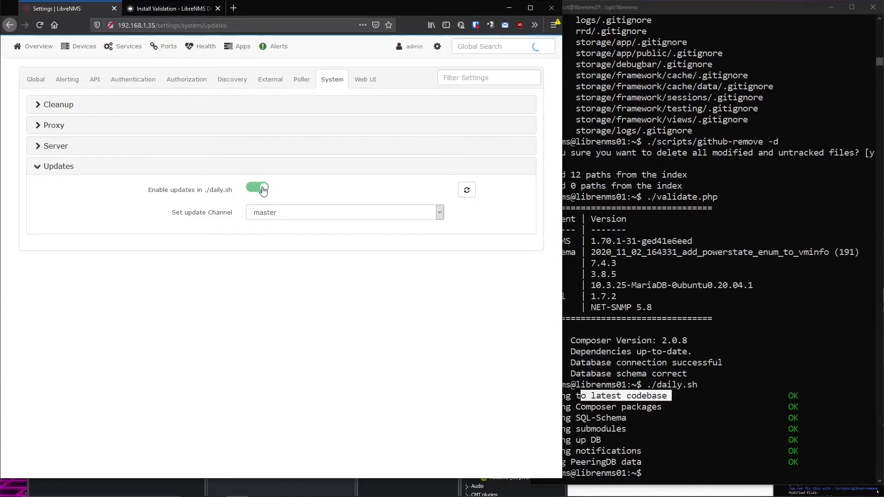
pyautogui.moveTo(257, 193)
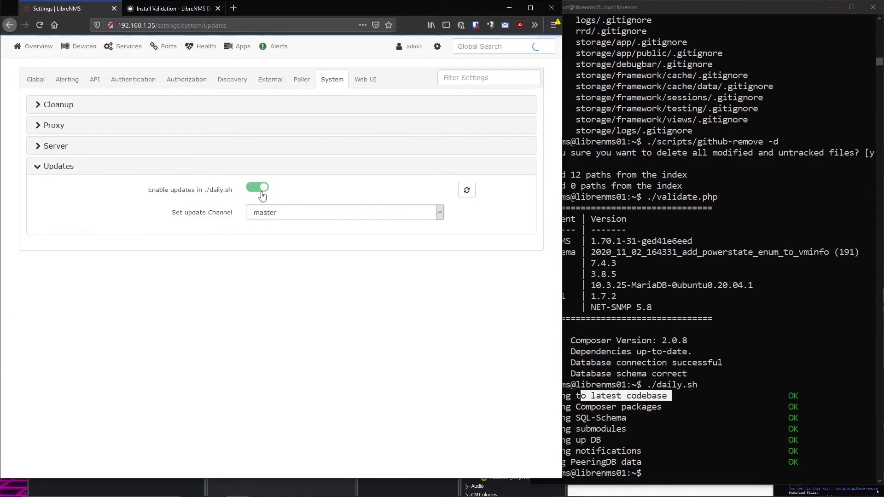
pyautogui.click(256, 187)
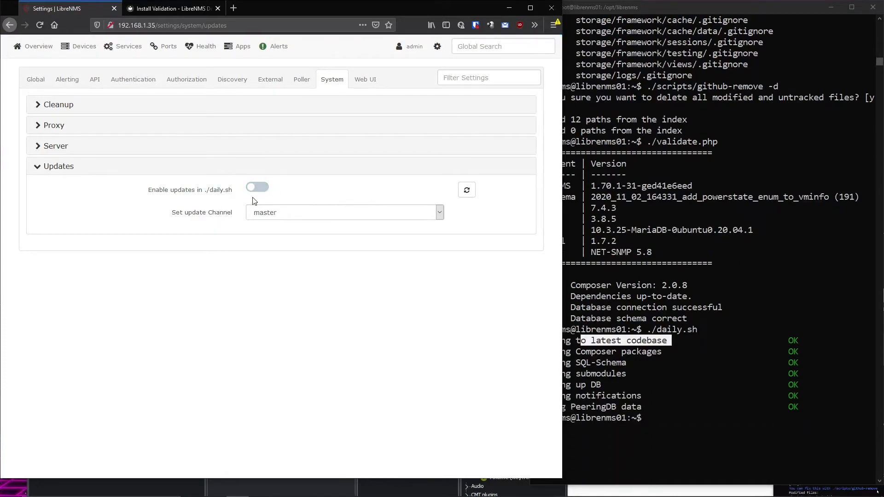
pyautogui.click(257, 187)
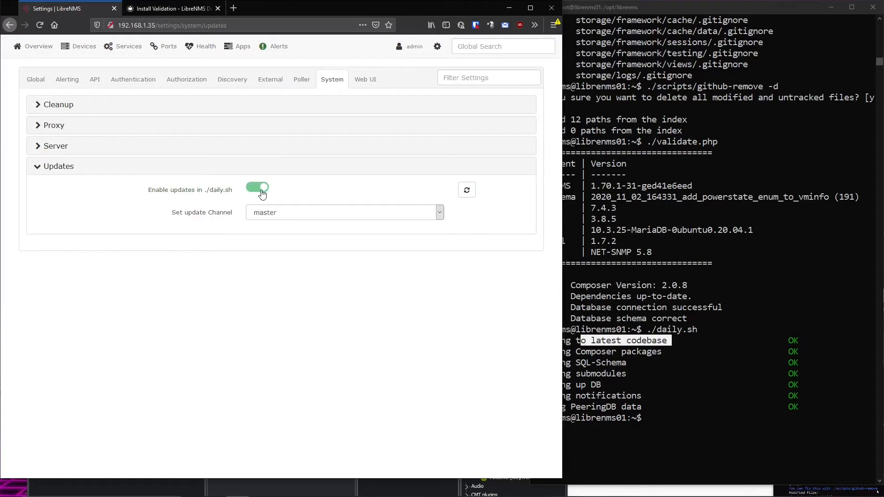
pyautogui.click(344, 211)
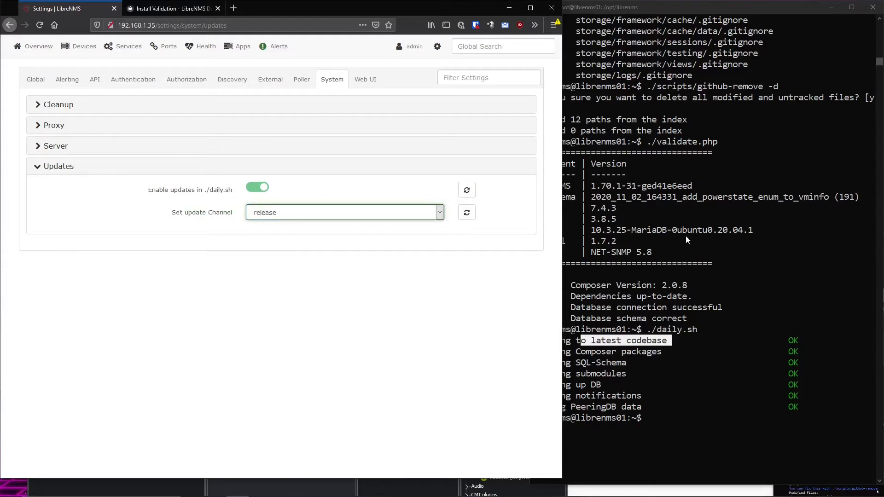
pyautogui.moveTo(525, 275)
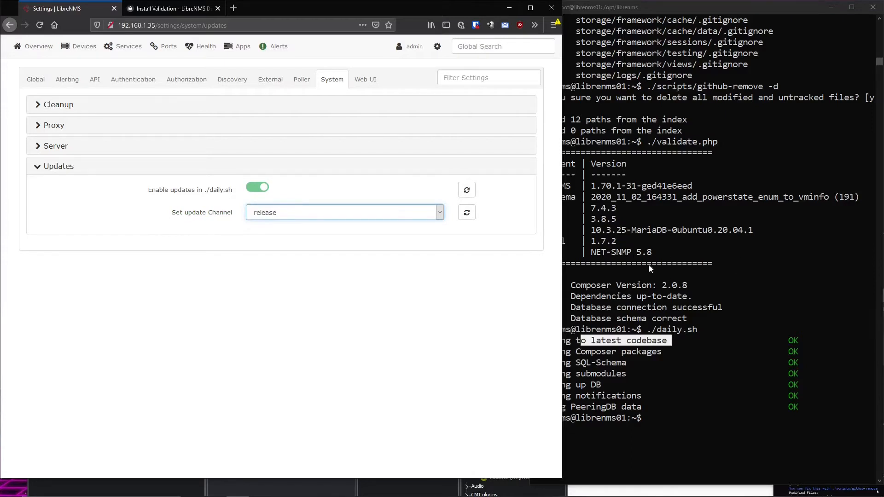
pyautogui.moveTo(653, 277)
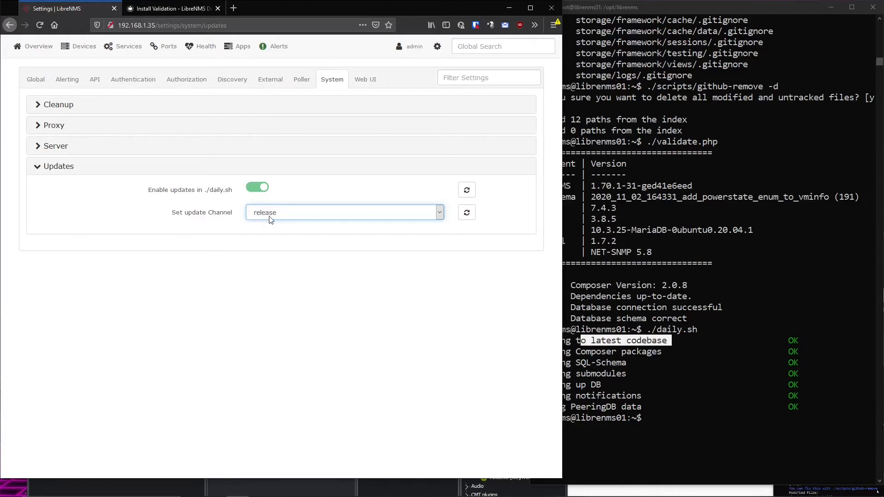
pyautogui.click(344, 212)
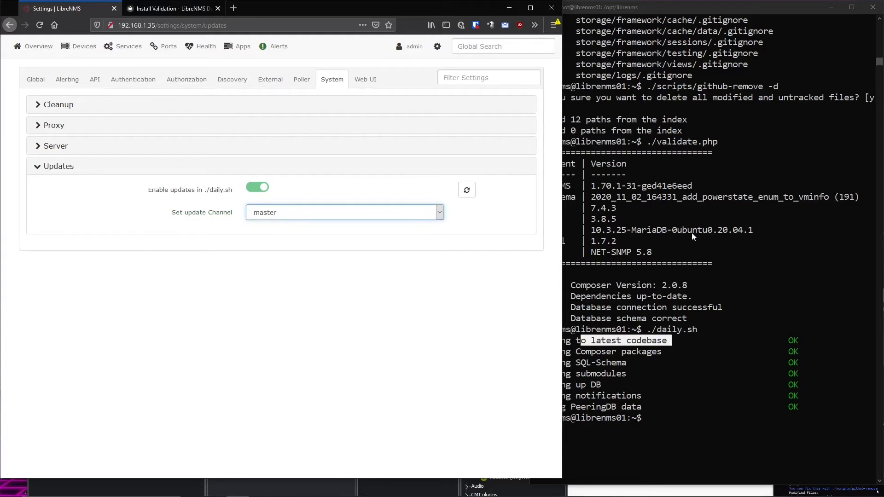
pyautogui.moveTo(628, 248)
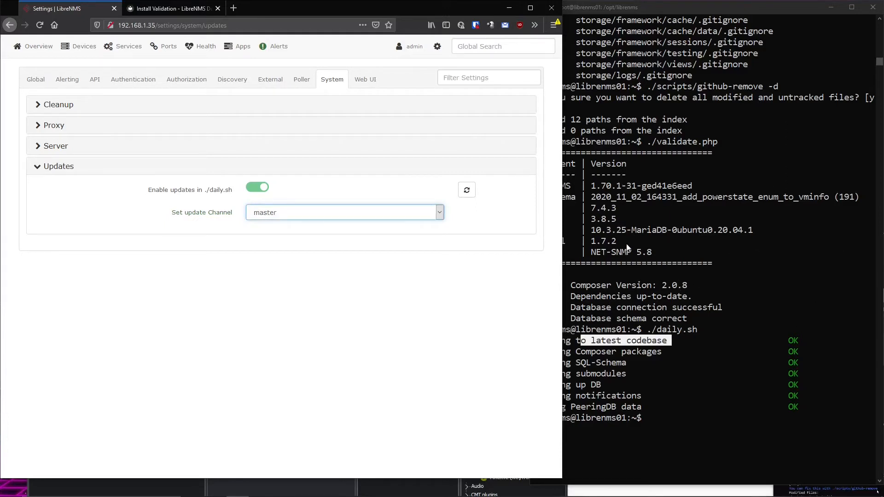
pyautogui.click(343, 213)
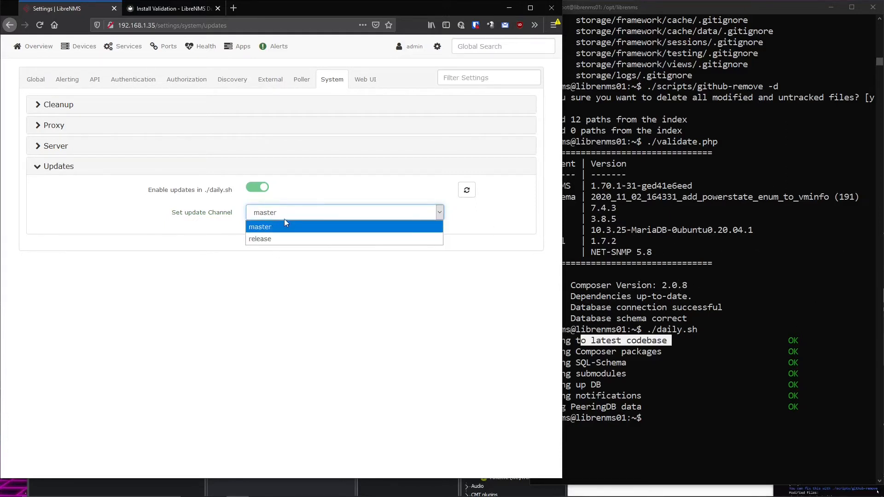
pyautogui.click(259, 226)
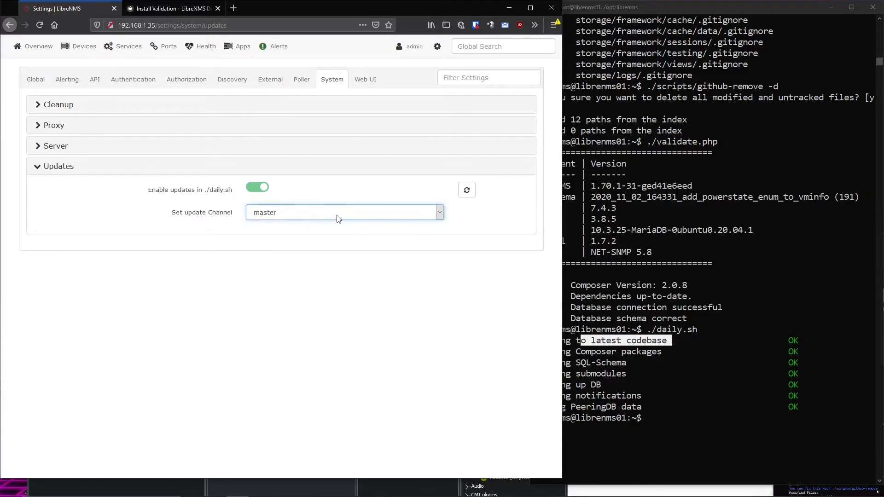
pyautogui.moveTo(804, 212)
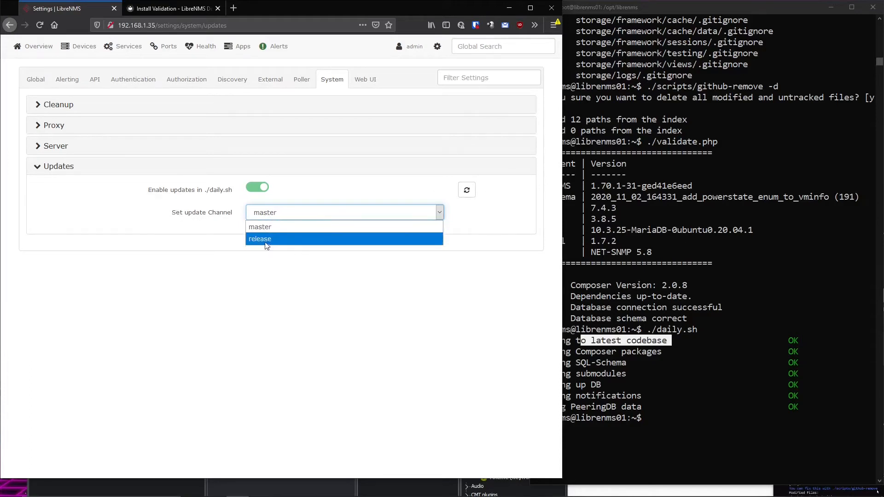
pyautogui.click(259, 238)
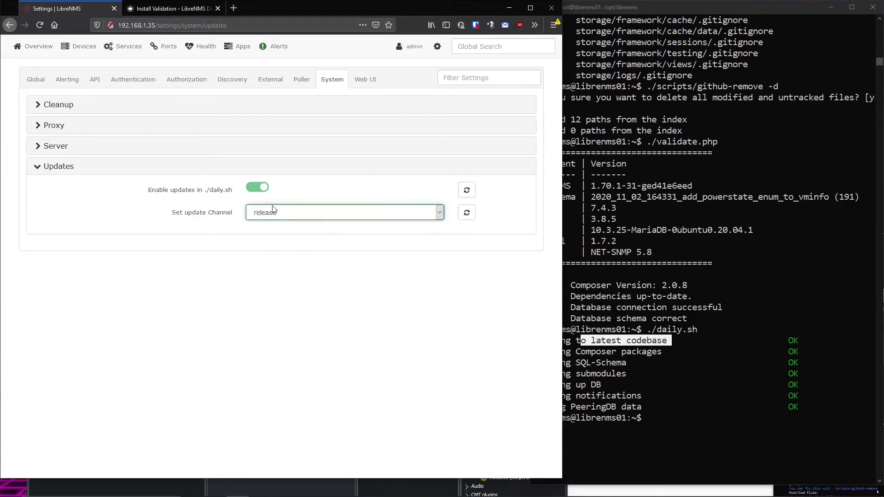
pyautogui.moveTo(308, 221)
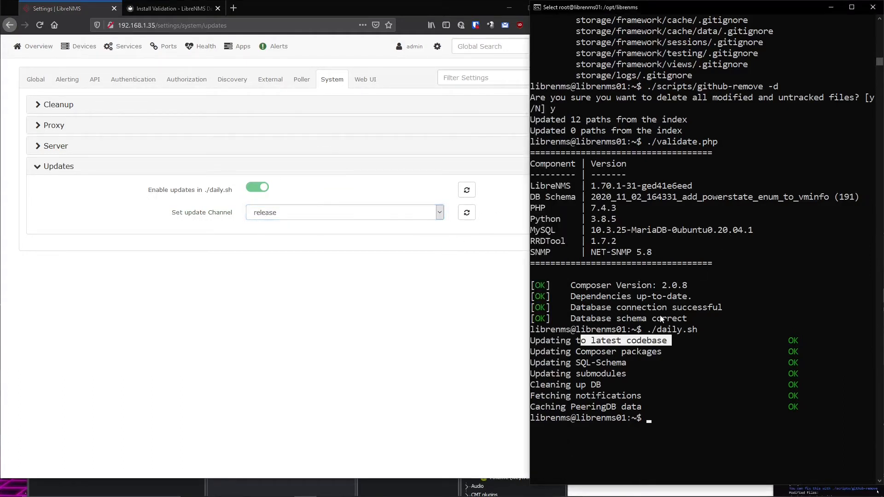
# - Rerun ./daily.sh, then open Poller Settings and scroll to the frequency options
pyautogui.write('./daily.sh')
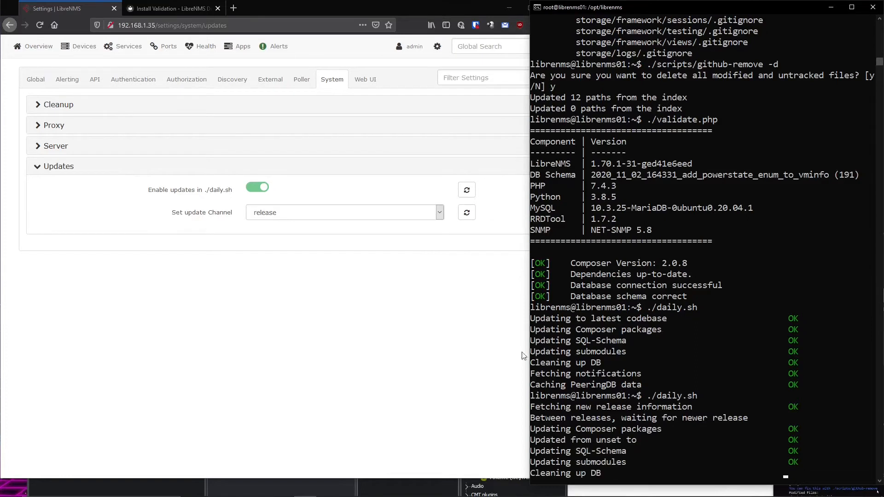
pyautogui.click(437, 46)
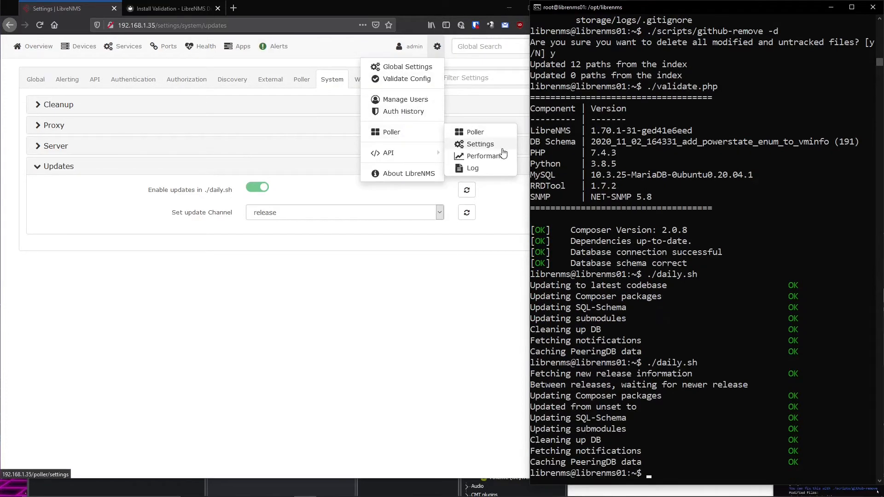
pyautogui.click(480, 143)
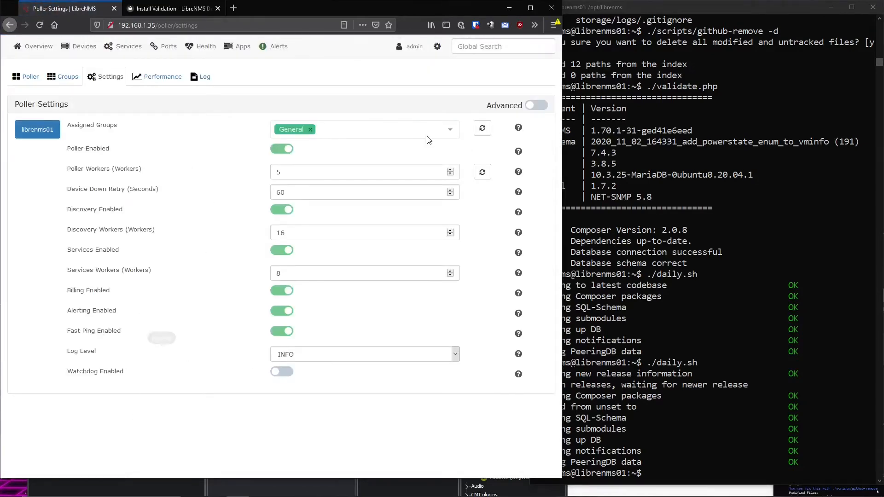
pyautogui.scroll(-3)
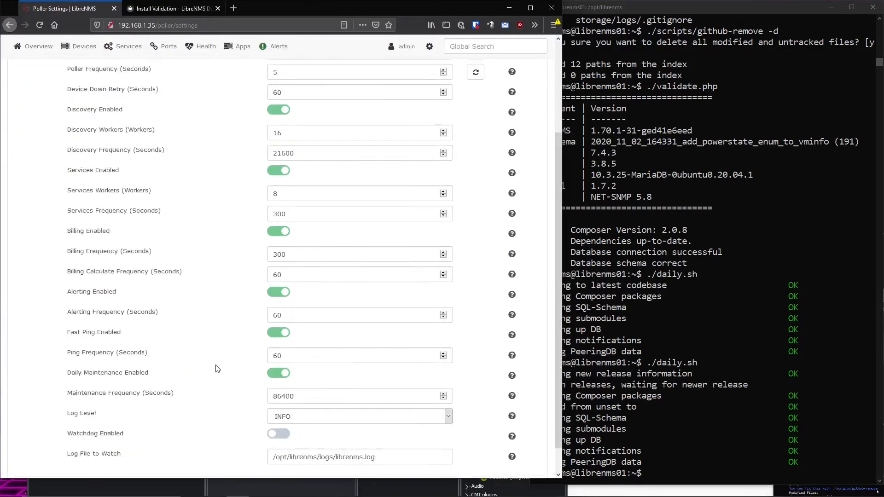
pyautogui.scroll(-3)
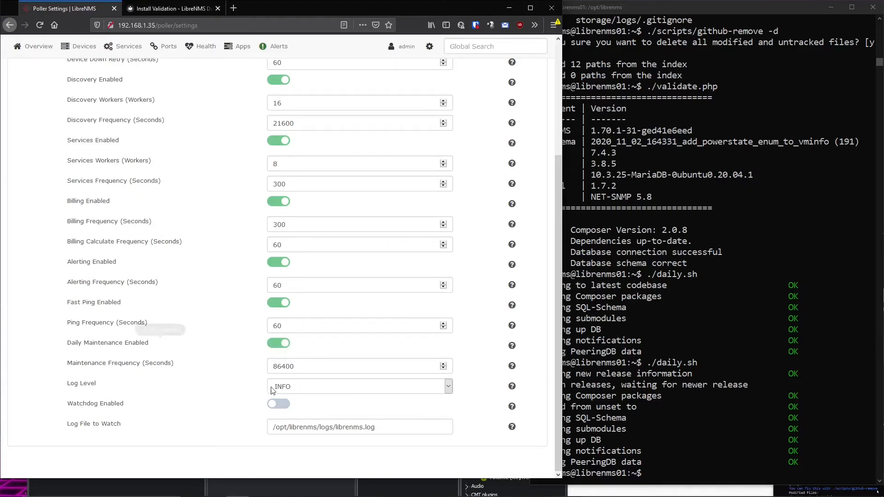
pyautogui.tripleClick(359, 366)
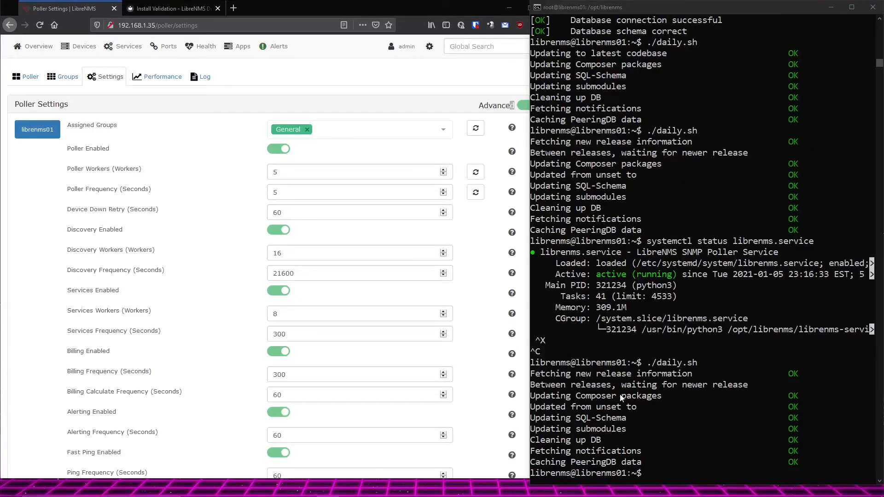
pyautogui.moveTo(678, 280)
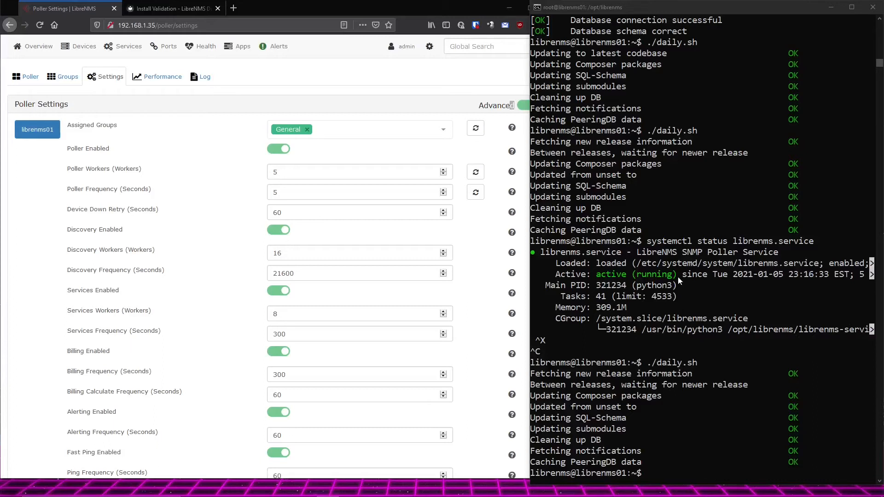
pyautogui.moveTo(699, 407)
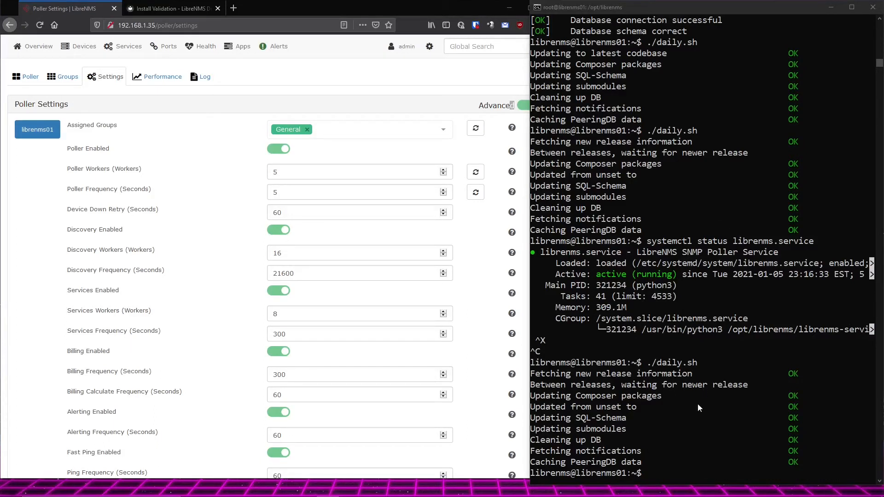
# - Check systemctl status librenms.service, then run top and quit it with Ctrl+C
pyautogui.write('s')
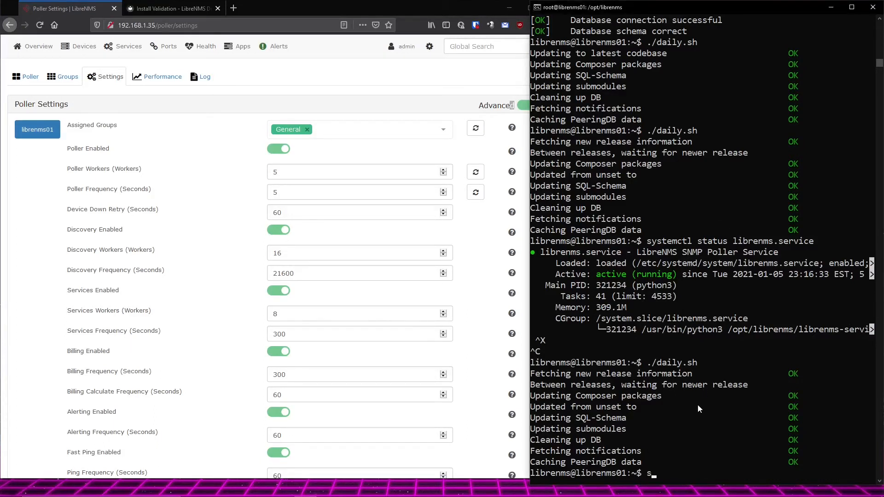
pyautogui.write('ystemctl status librenms.service')
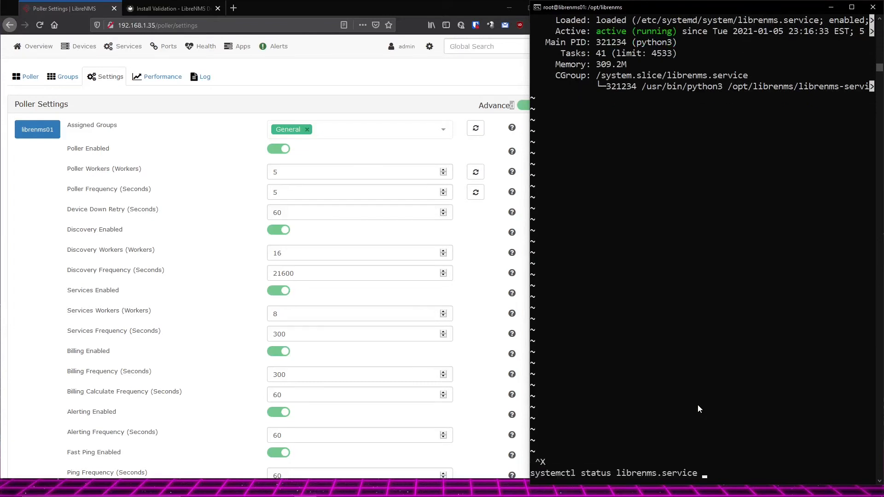
pyautogui.press('Return')
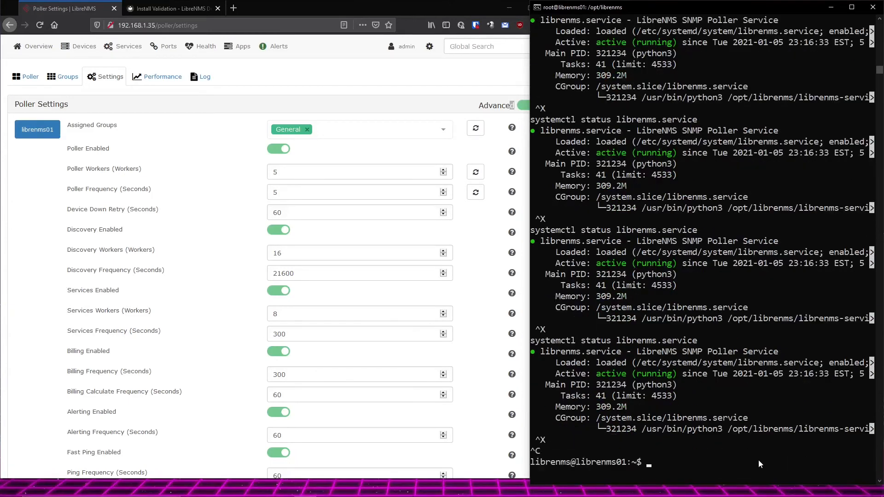
pyautogui.write('top')
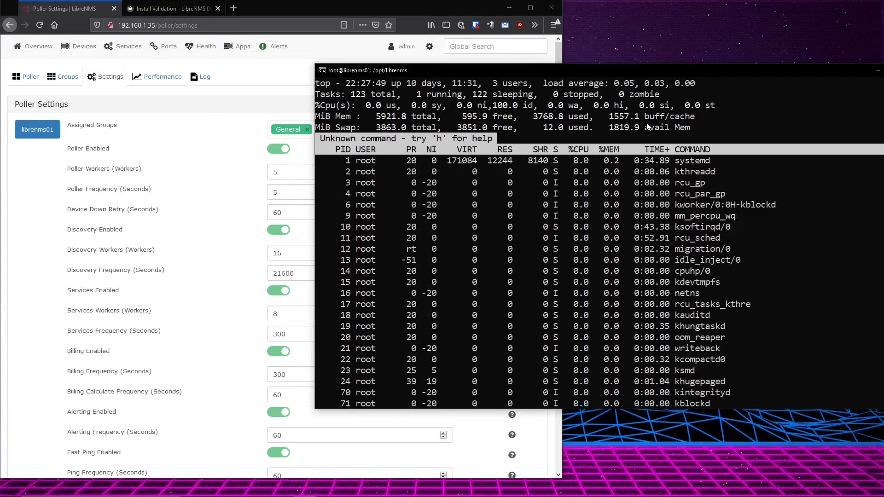
pyautogui.press('ctrl+c')
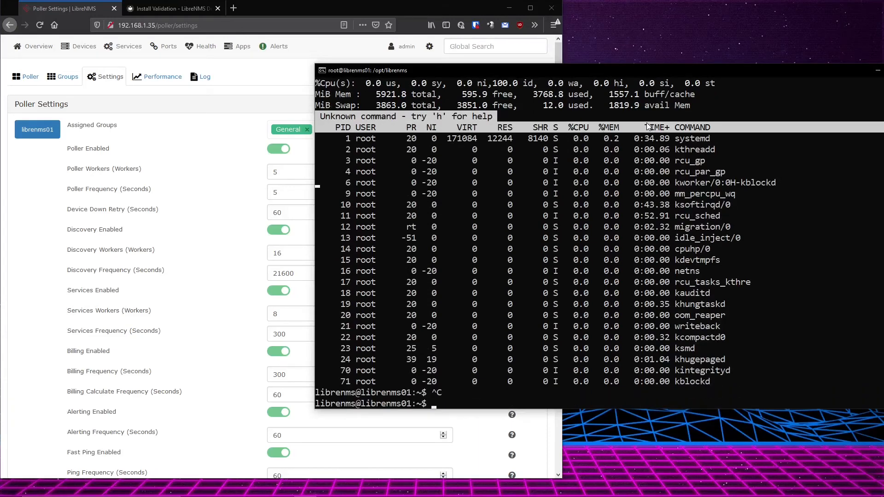
# - Tail librenms.log in the logs directory, briefly run top, and review the 22:30 poller runs
pyautogui.write('cd /log')
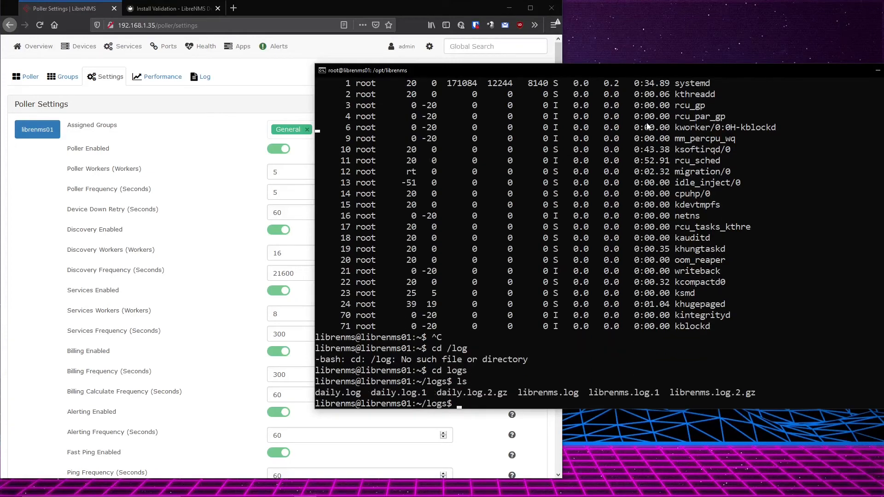
pyautogui.write('tail librenms.log')
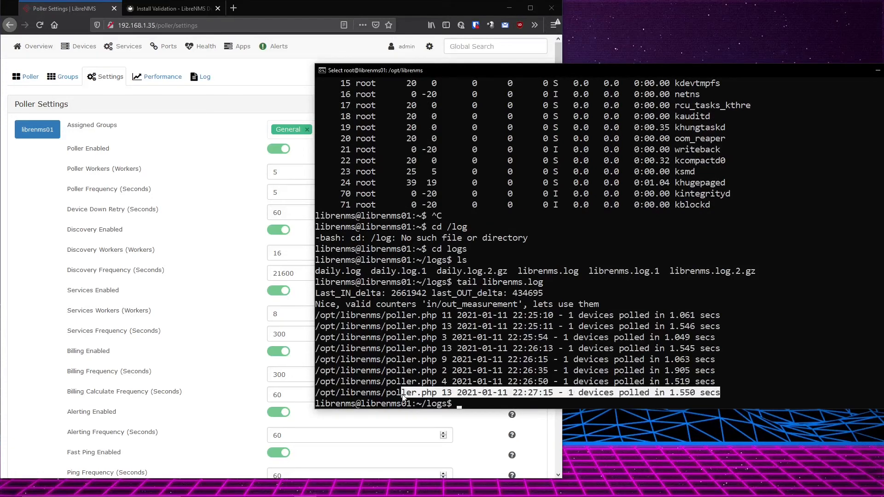
pyautogui.moveTo(597, 311)
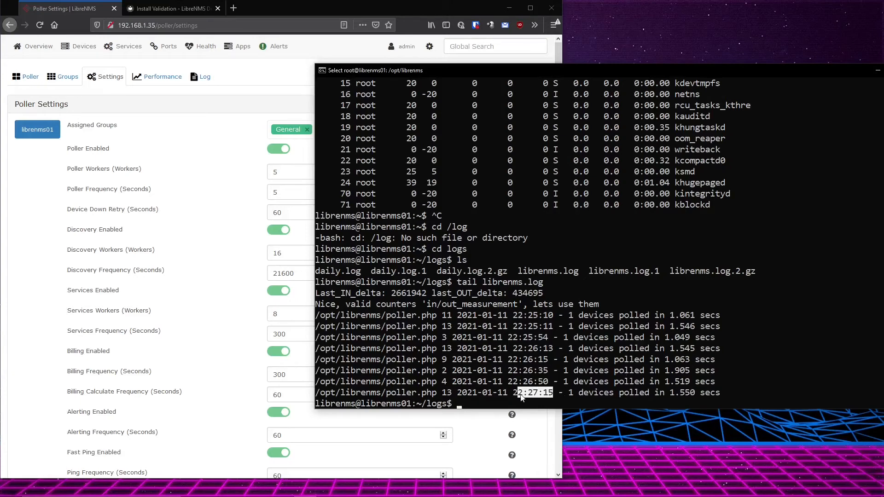
pyautogui.moveTo(603, 459)
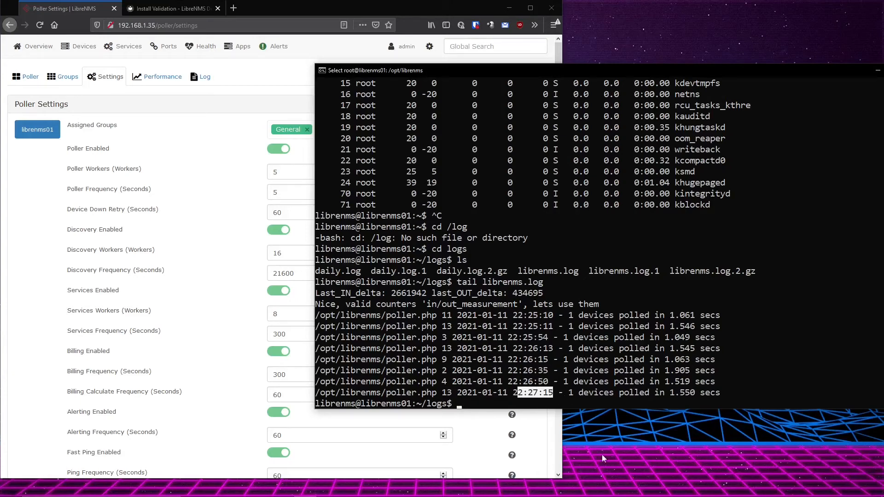
pyautogui.moveTo(536, 333)
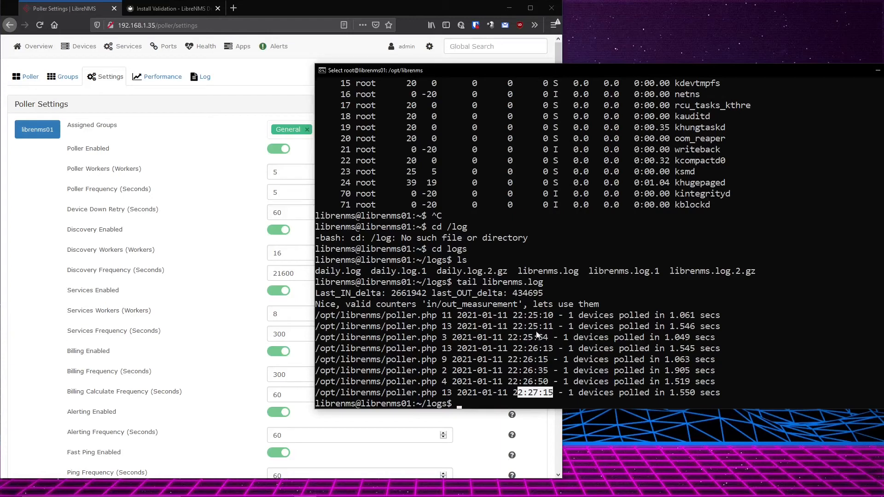
pyautogui.write('top')
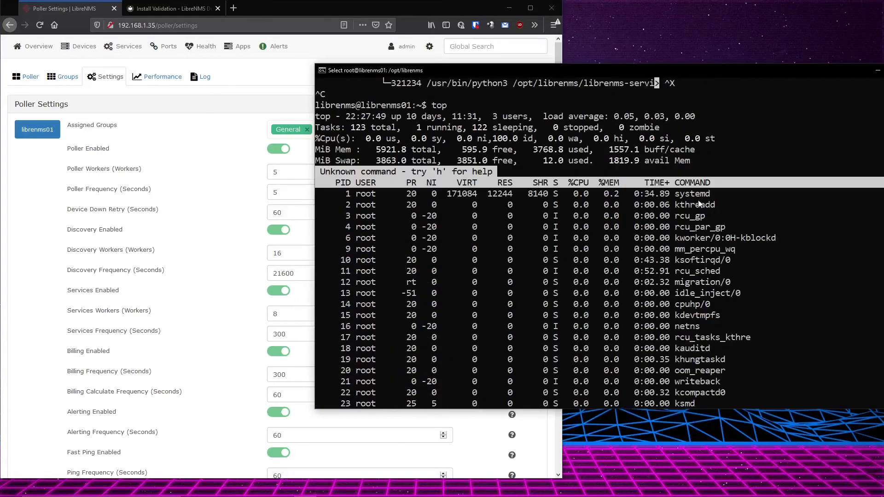
pyautogui.scroll(3)
pyautogui.write('tail librenms.log')
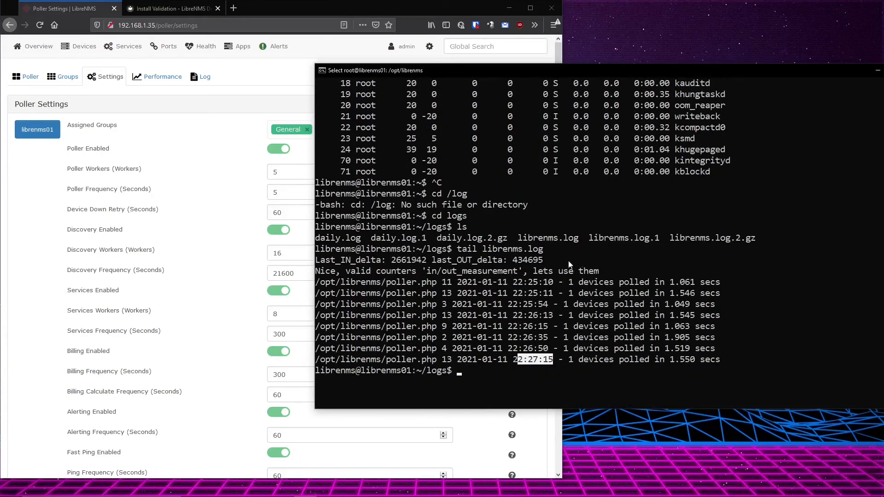
pyautogui.moveTo(492, 294)
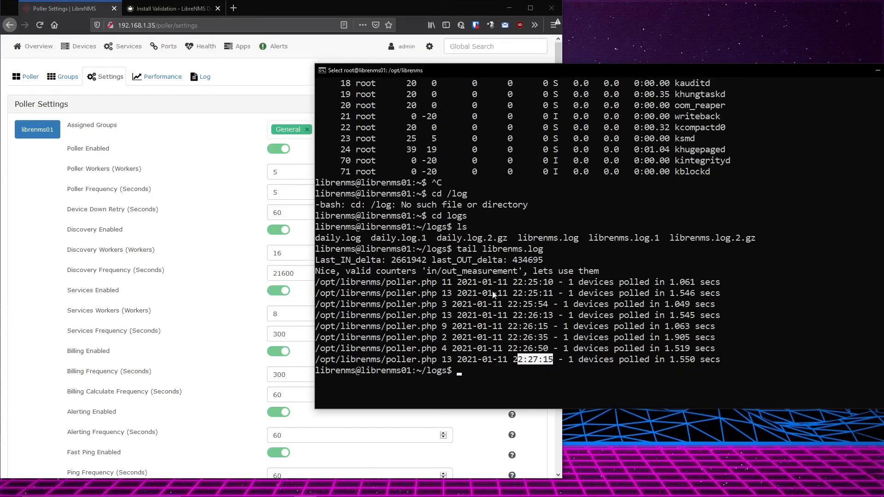
pyautogui.moveTo(660, 235)
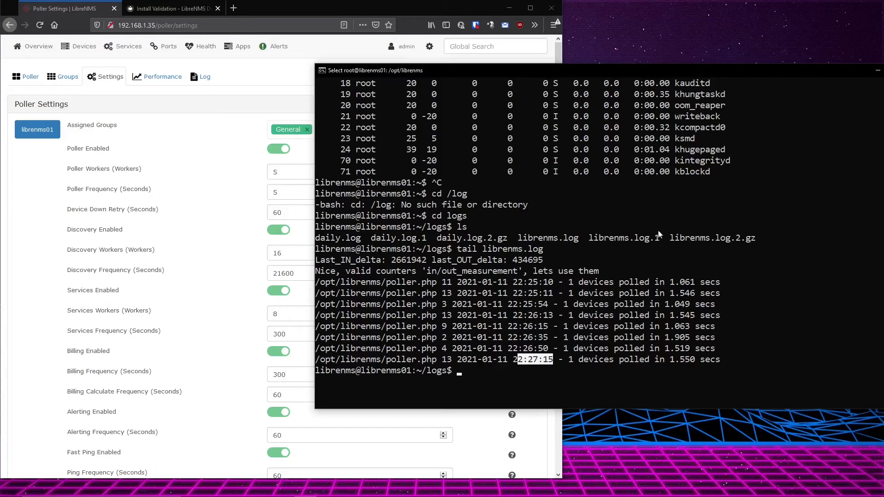
pyautogui.moveTo(554, 347)
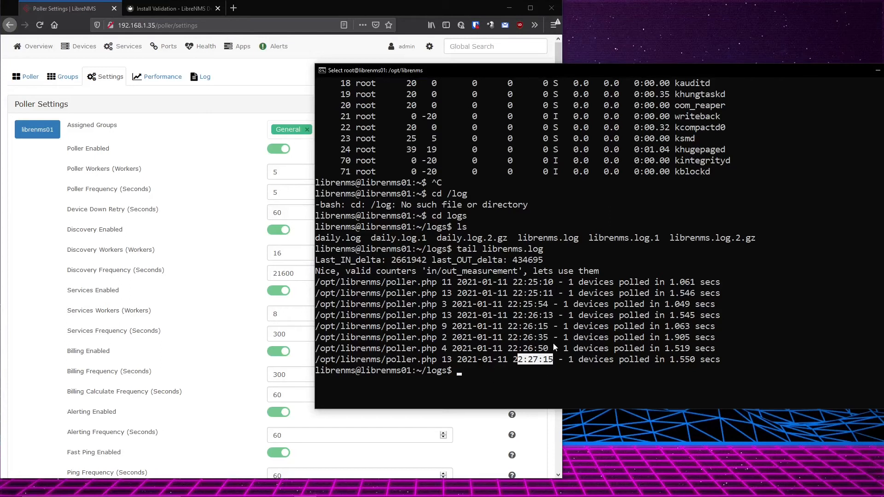
pyautogui.moveTo(496, 220)
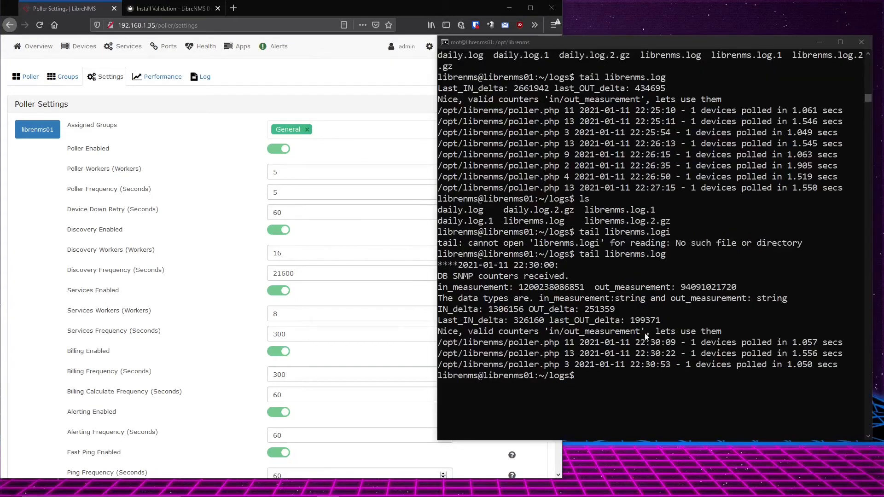
# - Go to All Devices and open the CPU Usage graph for 192.168.1.2
pyautogui.click(78, 46)
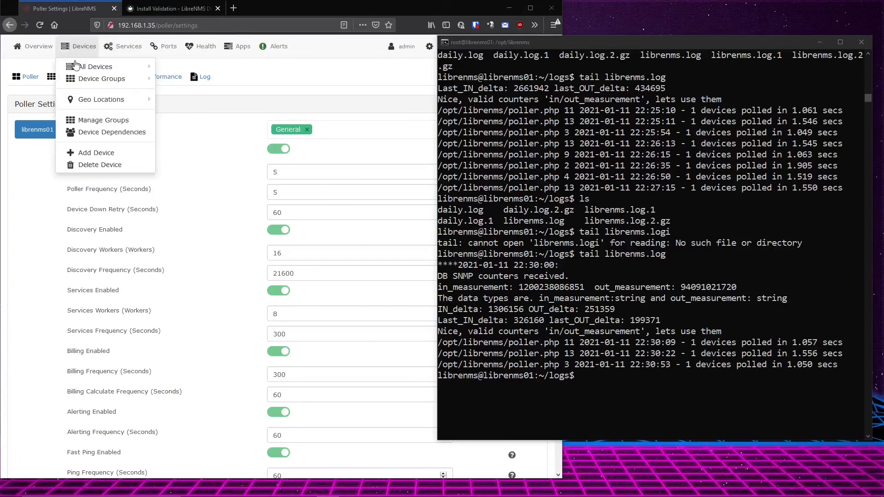
pyautogui.click(96, 66)
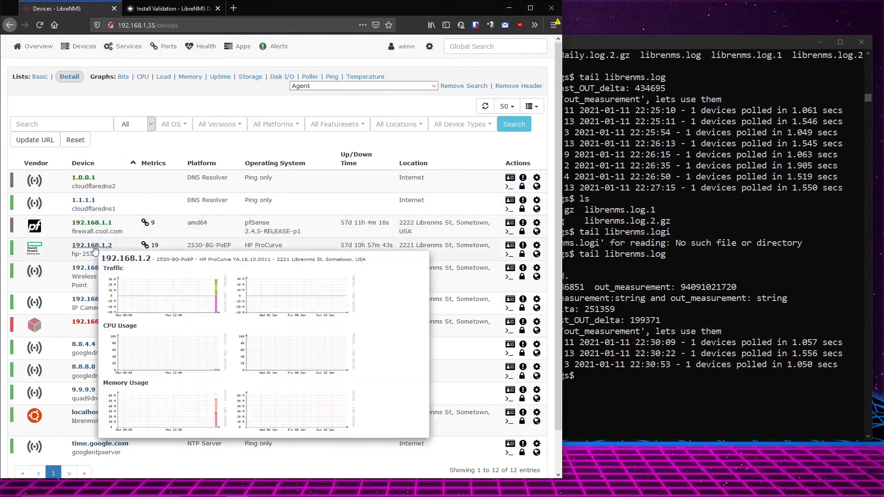
pyautogui.click(91, 245)
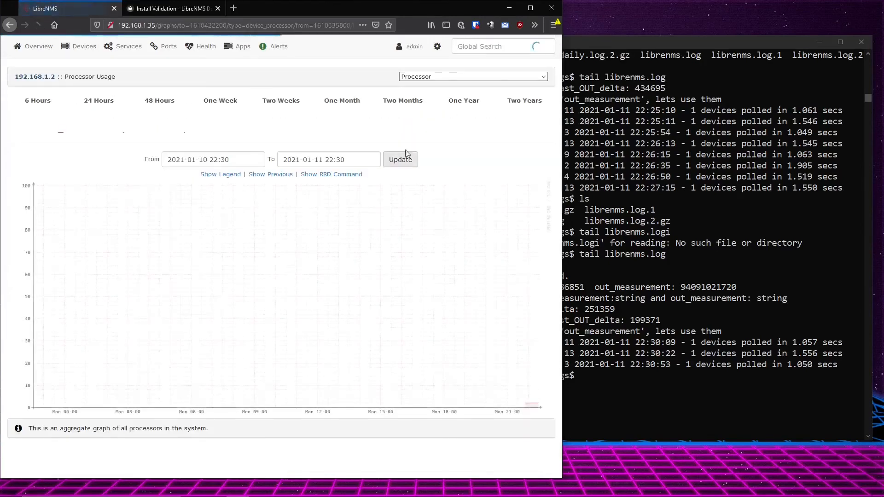
# - Reveal the RRD command under the graph and select its RRDTool Output text
pyautogui.click(331, 174)
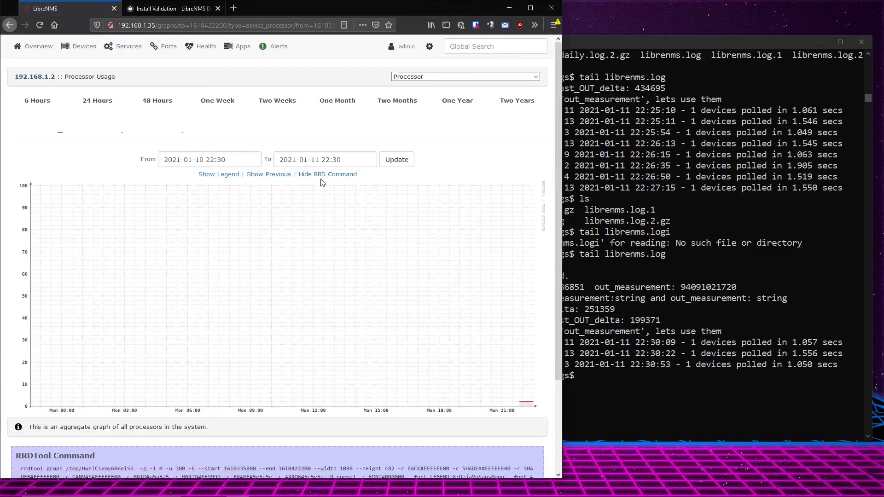
pyautogui.scroll(-3)
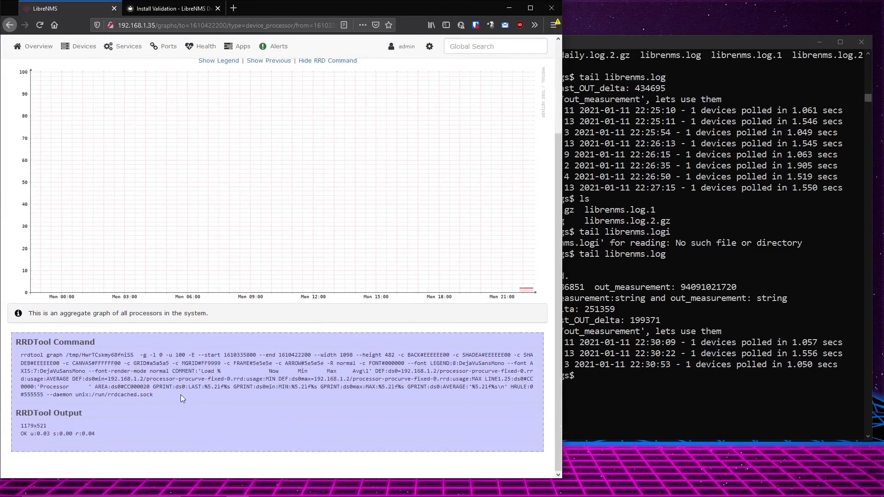
pyautogui.doubleClick(136, 394)
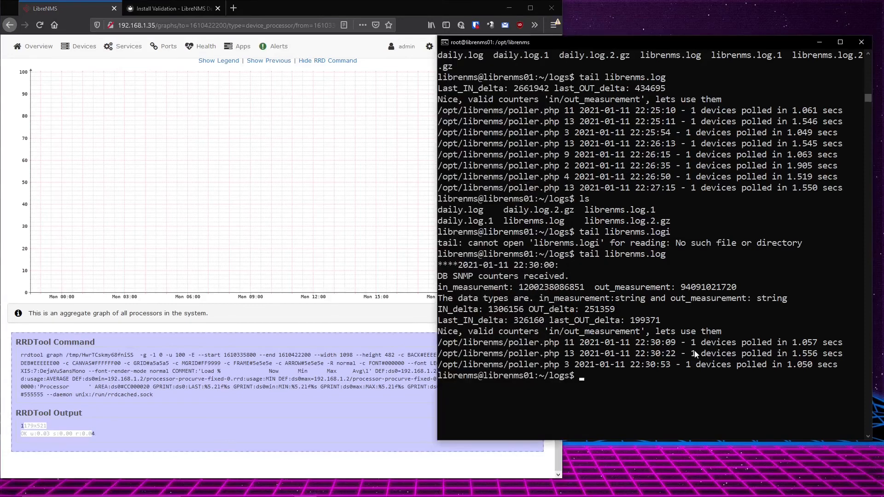
# - Stop rrdcached.service and reload the graph to see the connection-refused RRDTool error
pyautogui.write('systemctl stop rrdcached.service')
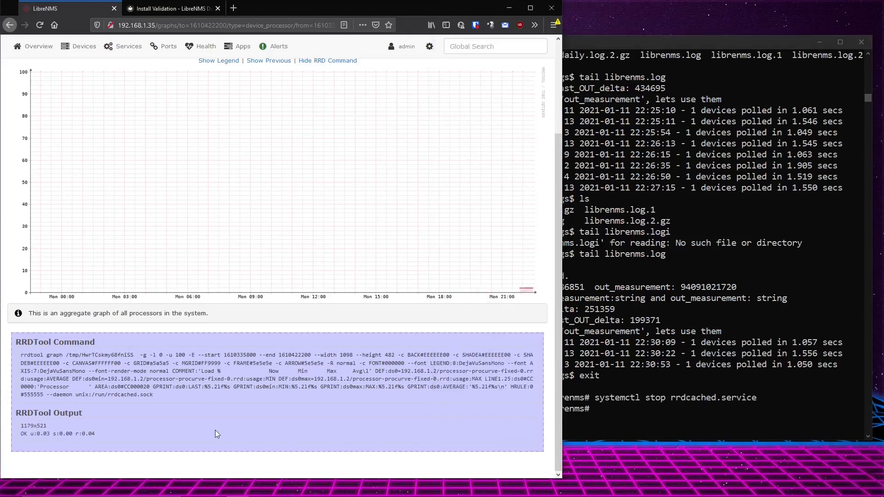
pyautogui.click(278, 46)
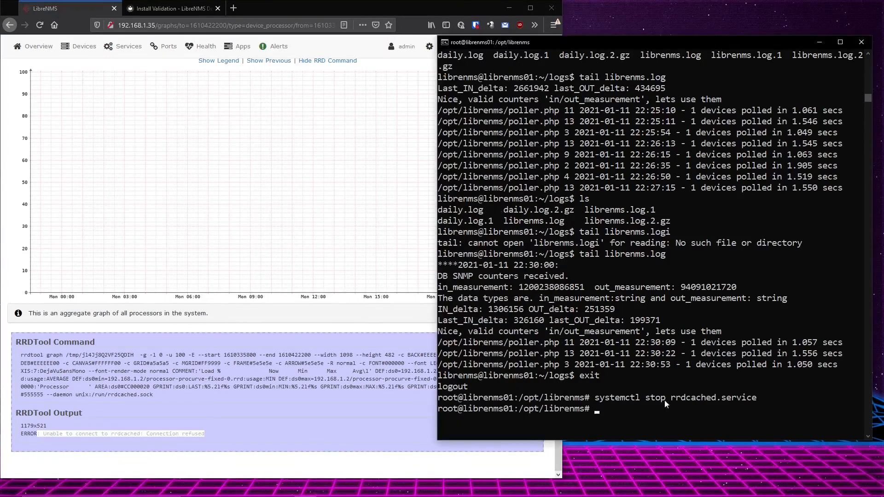
pyautogui.moveTo(638, 392)
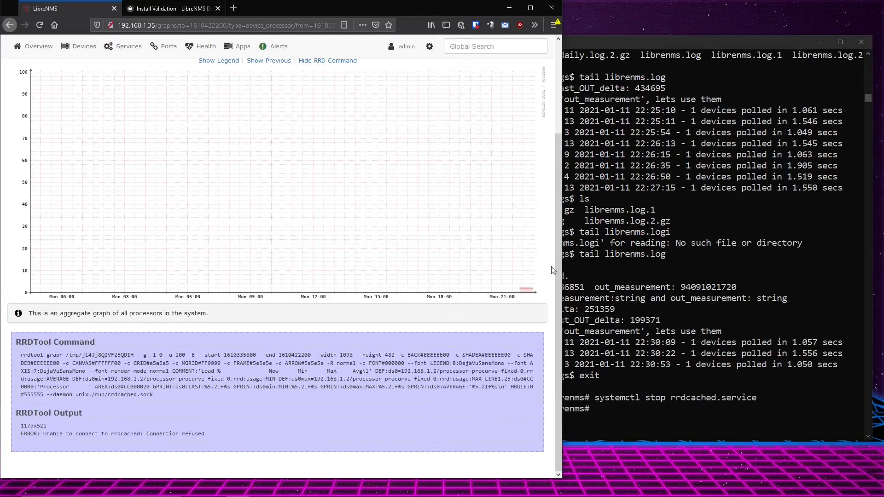
pyautogui.moveTo(521, 295)
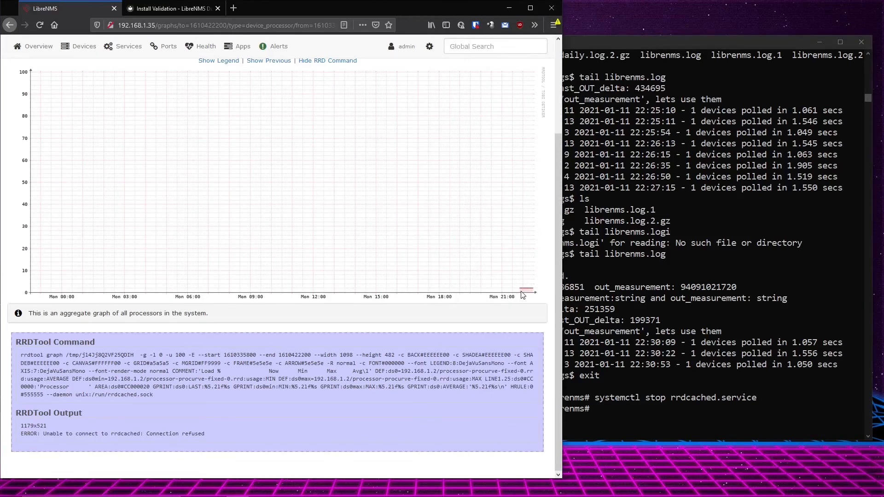
pyautogui.moveTo(196, 433)
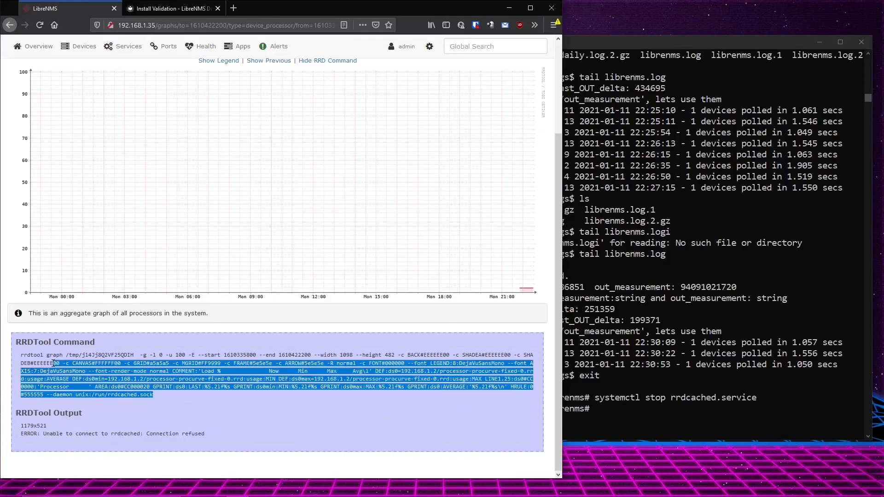
pyautogui.moveTo(542, 269)
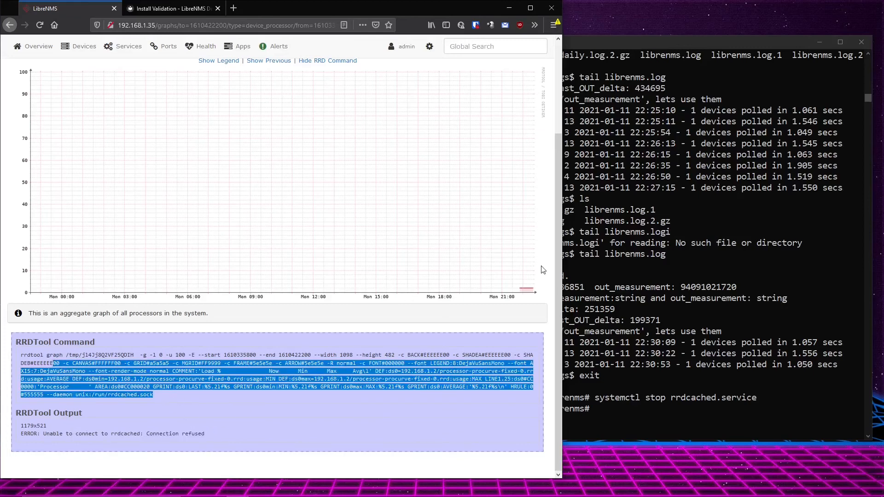
pyautogui.moveTo(522, 292)
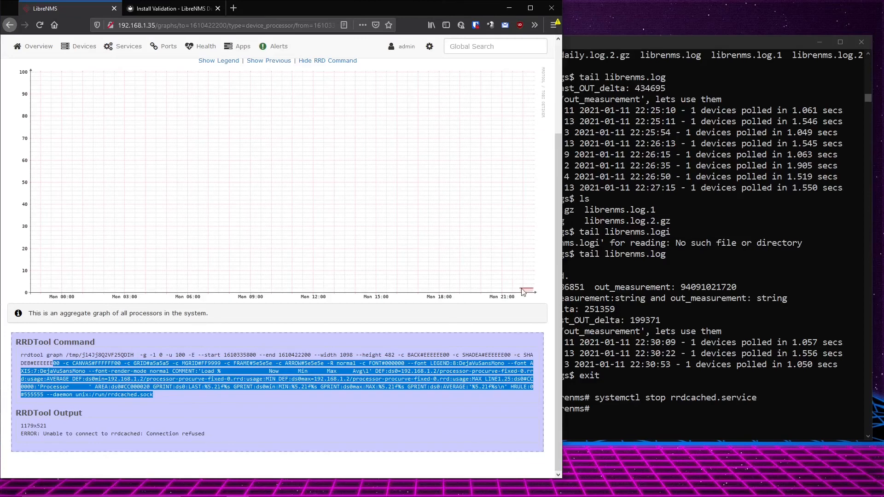
pyautogui.click(277, 46)
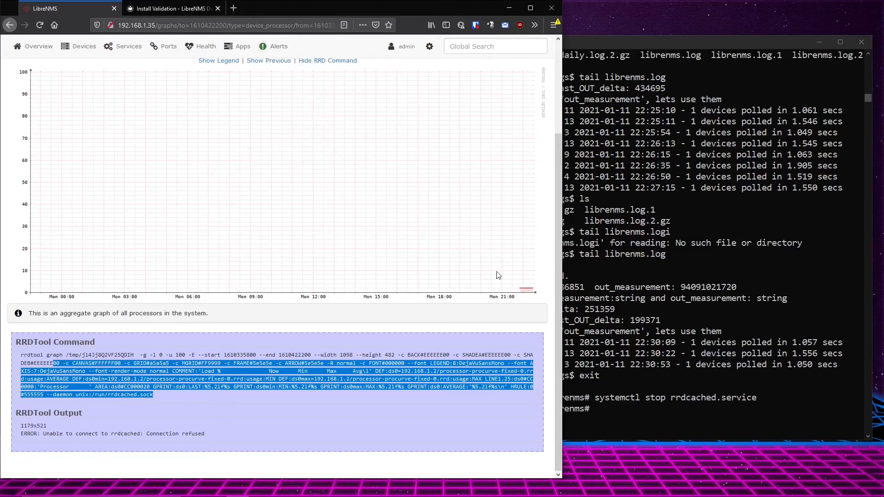
pyautogui.moveTo(512, 296)
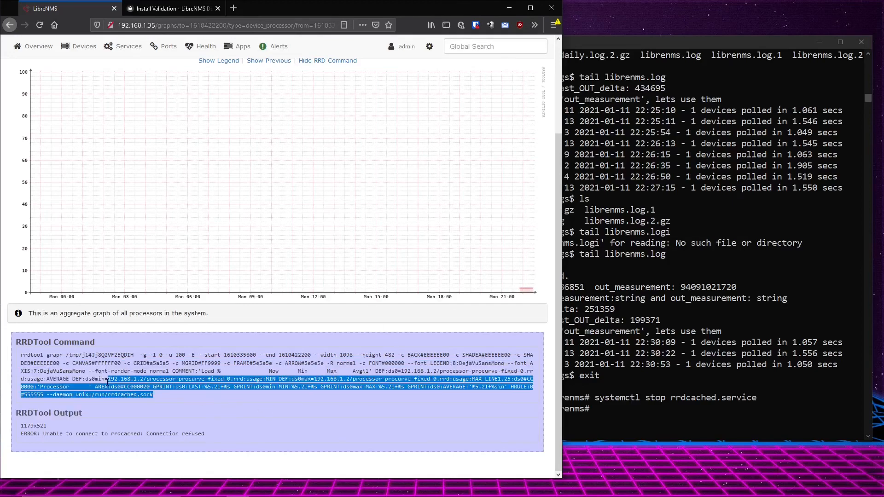
pyautogui.moveTo(678, 275)
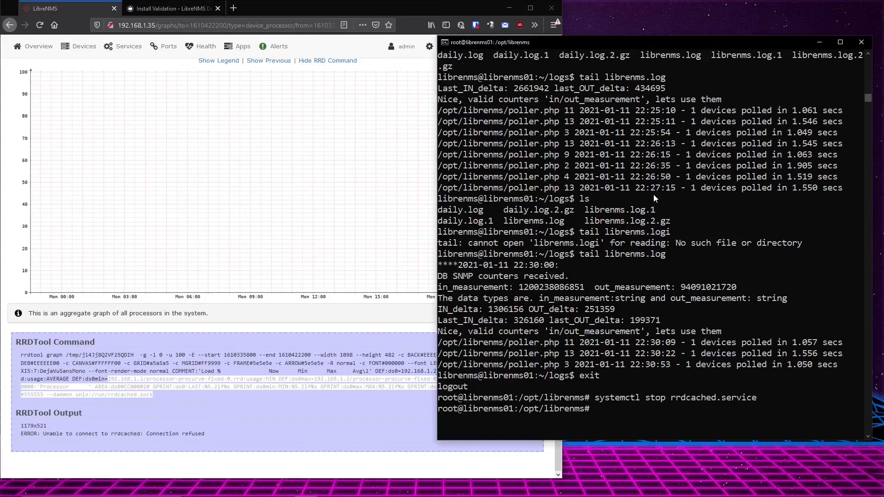
# - List the librenms-owned per-device folders in /opt/librenms/rrd and select the connection-refused error line
pyautogui.write('rrd')
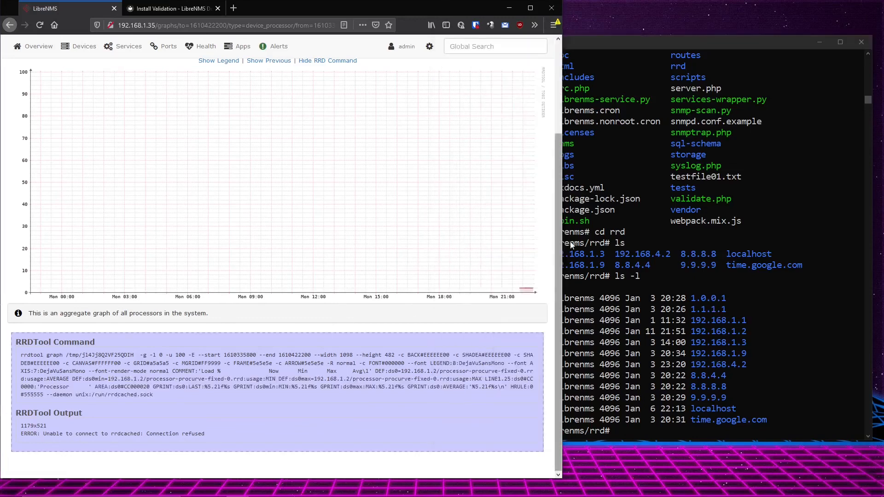
pyautogui.moveTo(507, 242)
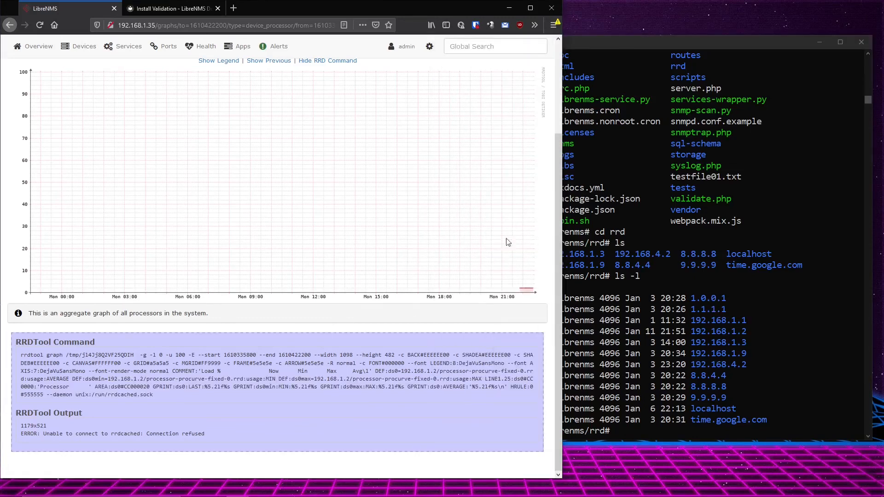
pyautogui.moveTo(736, 364)
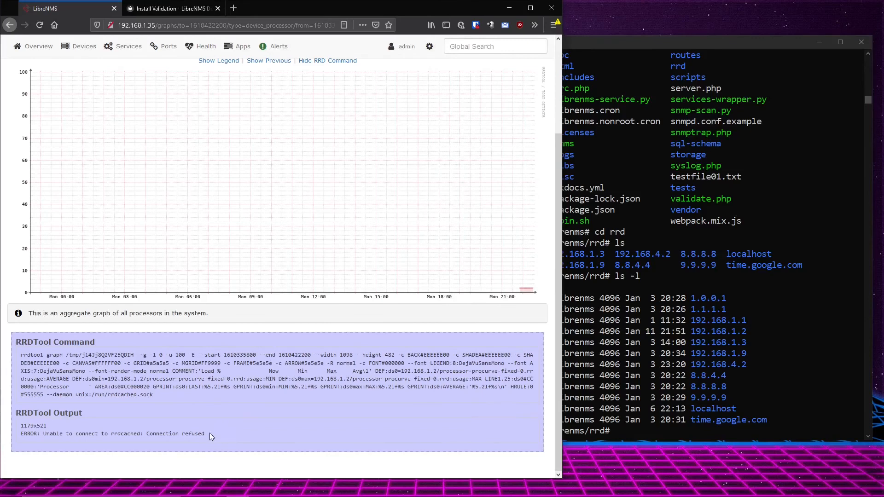
pyautogui.tripleClick(113, 433)
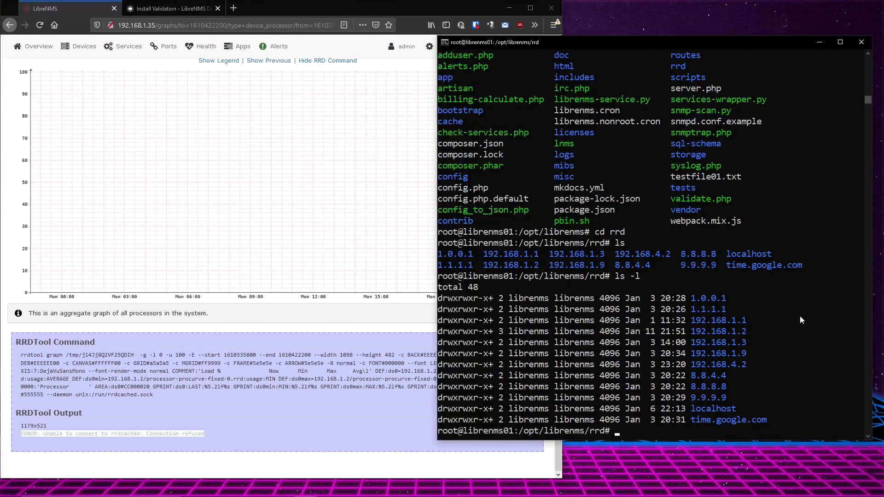
pyautogui.write('systemctl')
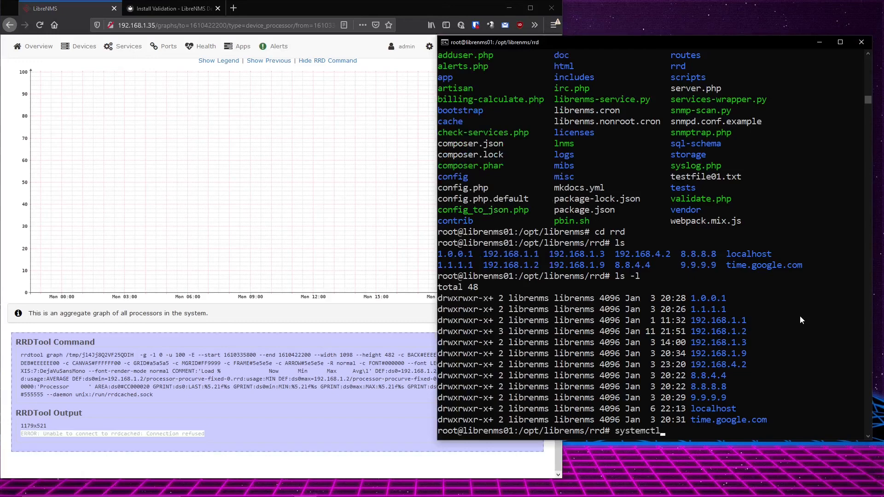
# - Start rrdcached with 'systemctl start rrdcached.service' and reload the processor graph page
pyautogui.write('rrdcached.service')
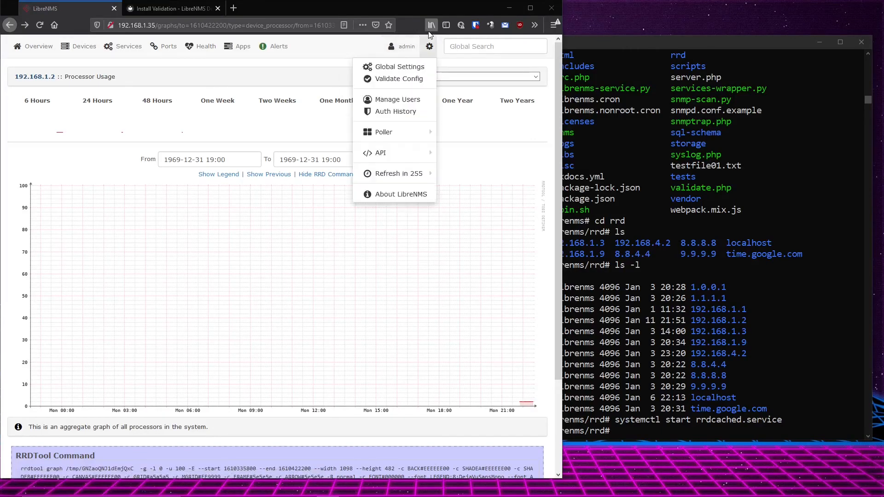
pyautogui.moveTo(397, 78)
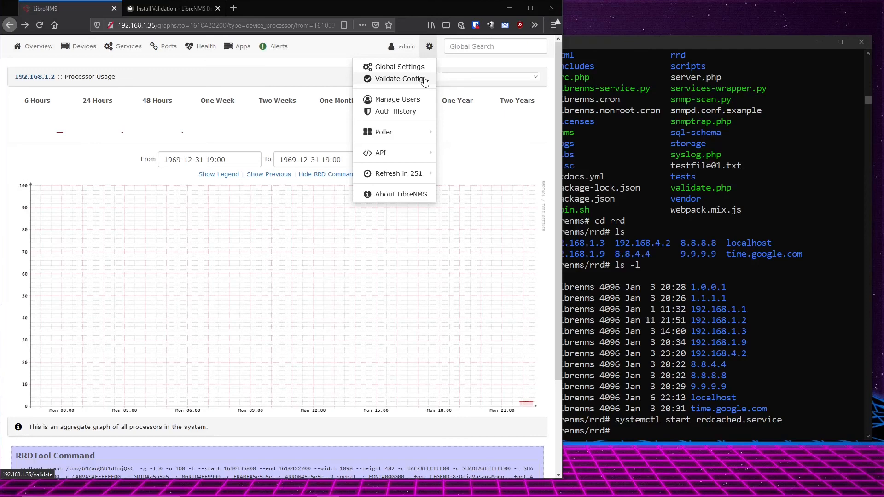
# - Run Validate Config, confirm Configuration through User checks are Ok, and return to the terminal
pyautogui.click(400, 79)
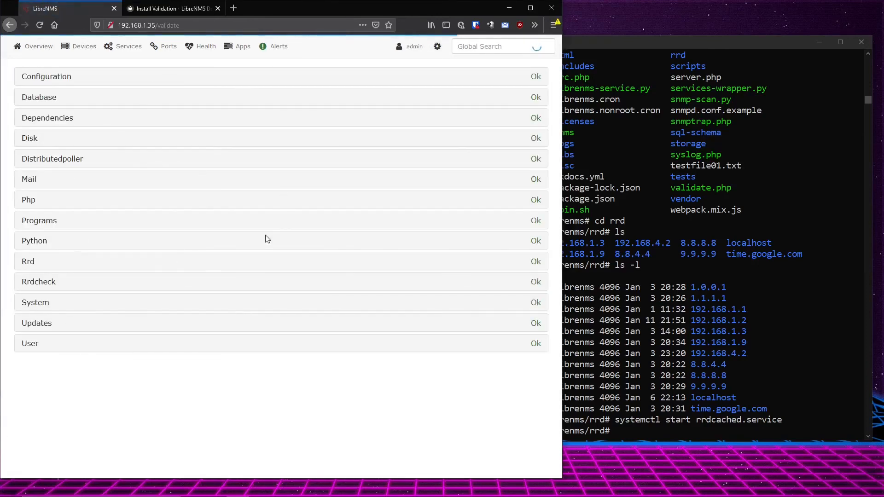
pyautogui.click(128, 46)
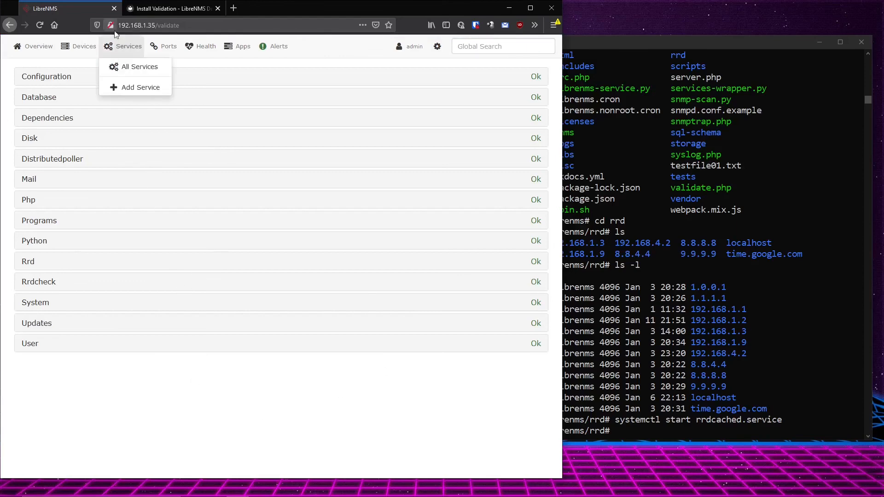
pyautogui.click(65, 449)
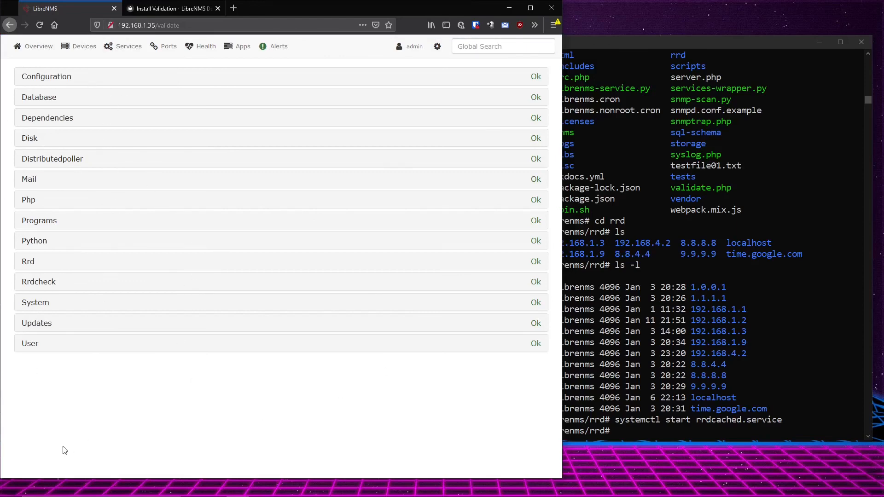
pyautogui.moveTo(500, 74)
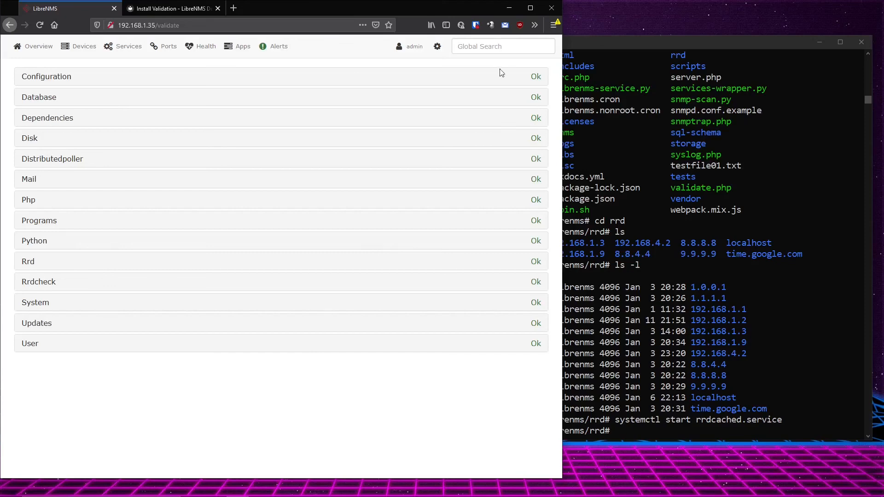
pyautogui.moveTo(454, 60)
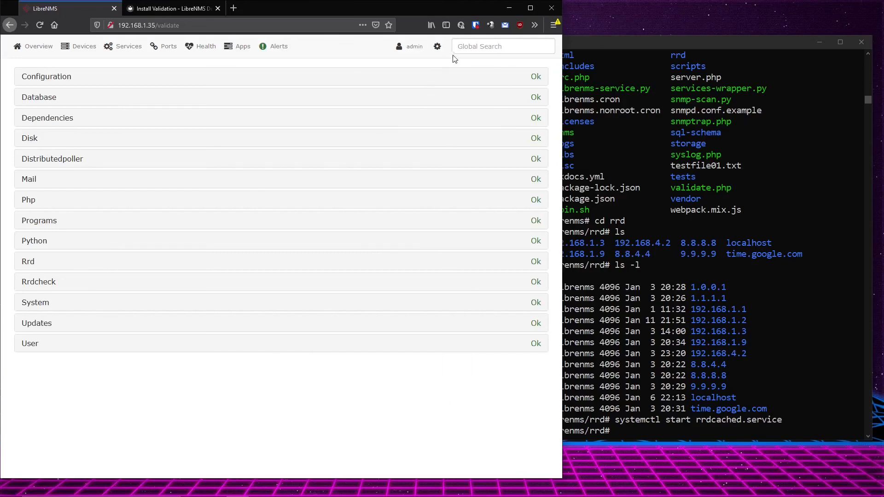
pyautogui.click(437, 46)
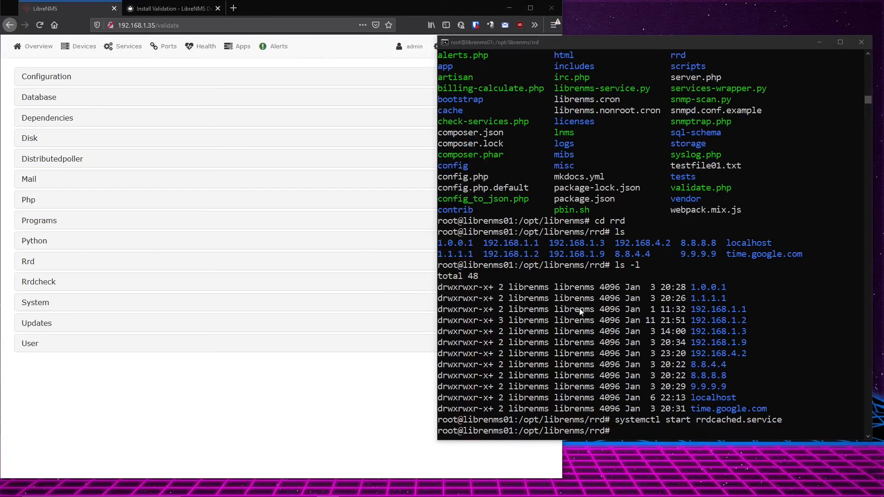
pyautogui.moveTo(691, 339)
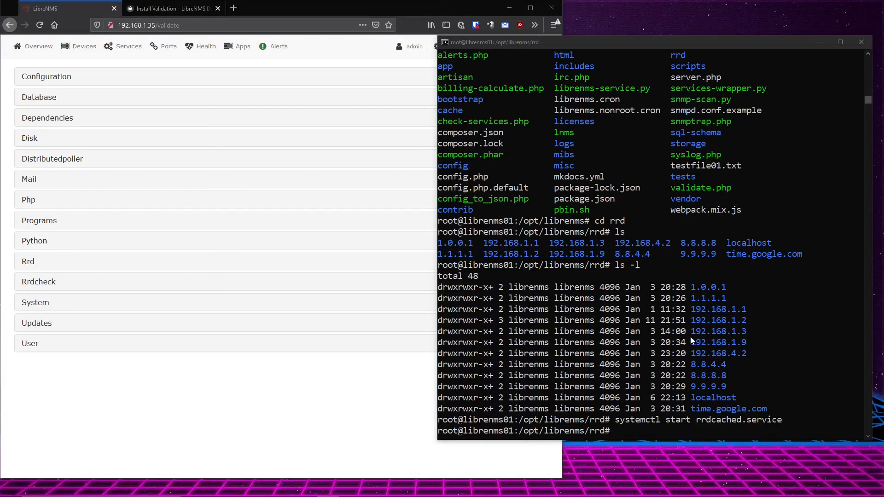